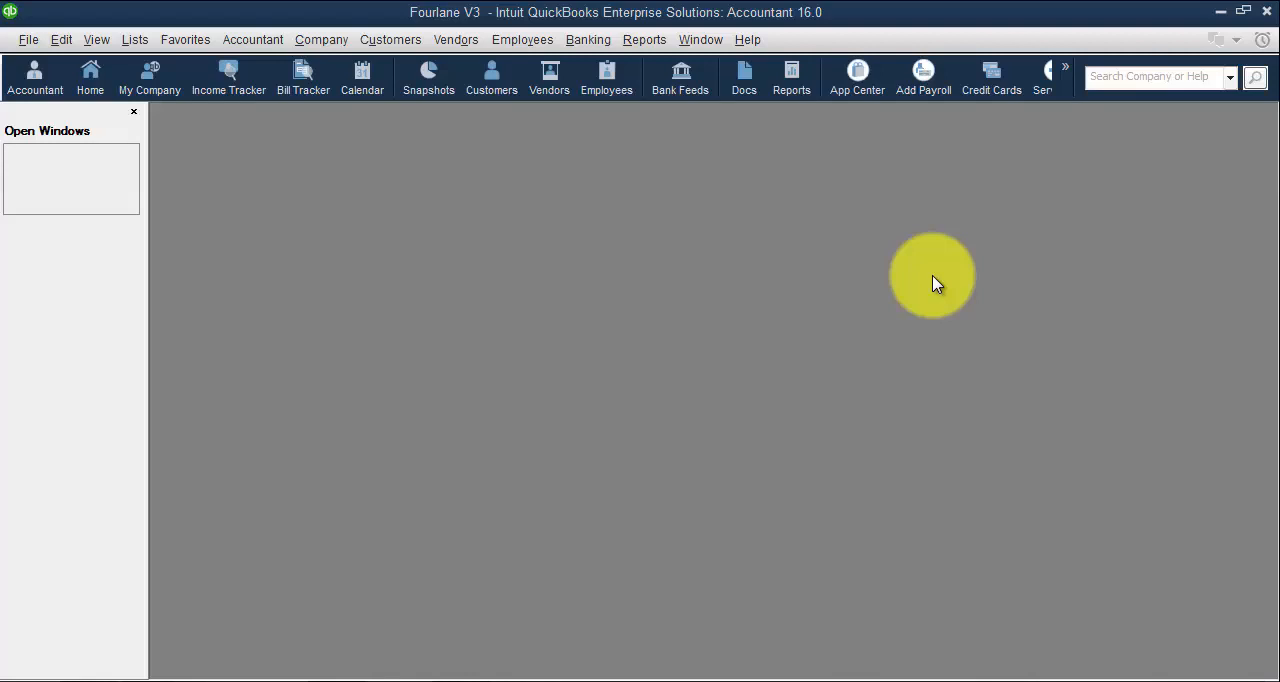
{"action": "mouse_move", "coordinate": [456, 524]}
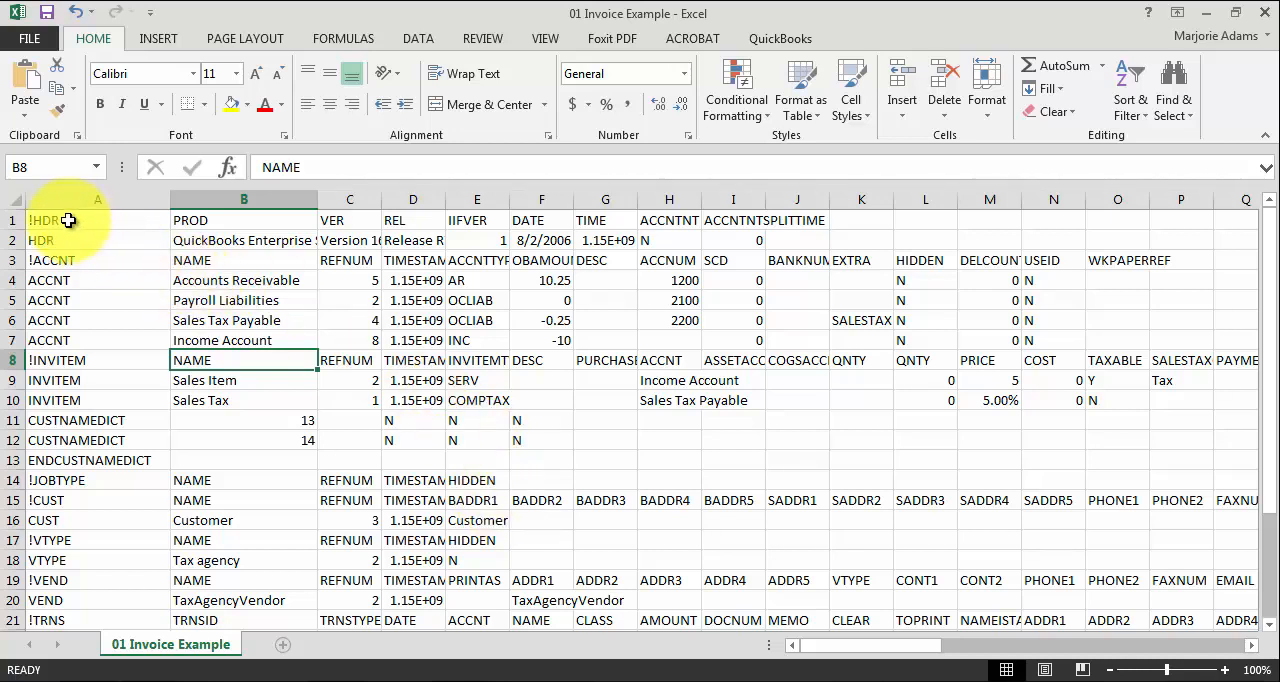
{"action": "left_click", "coordinate": [96, 220]}
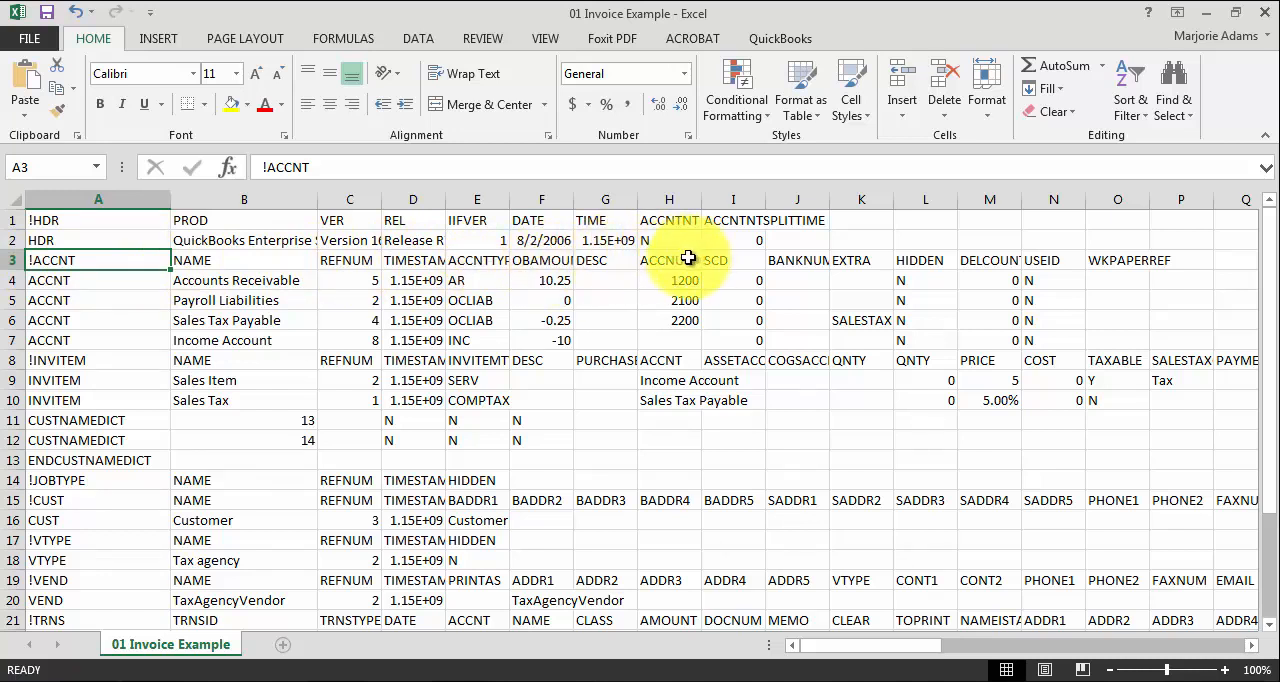
{"action": "mouse_move", "coordinate": [684, 260]}
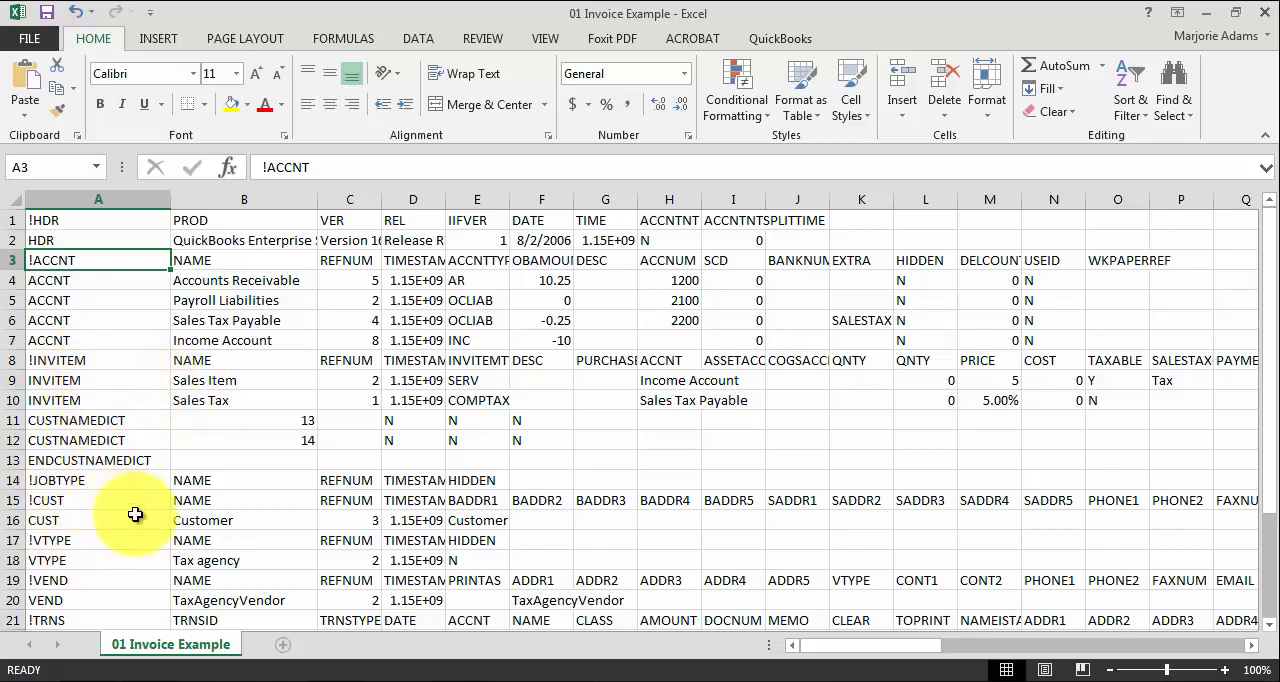
{"action": "mouse_move", "coordinate": [228, 560]}
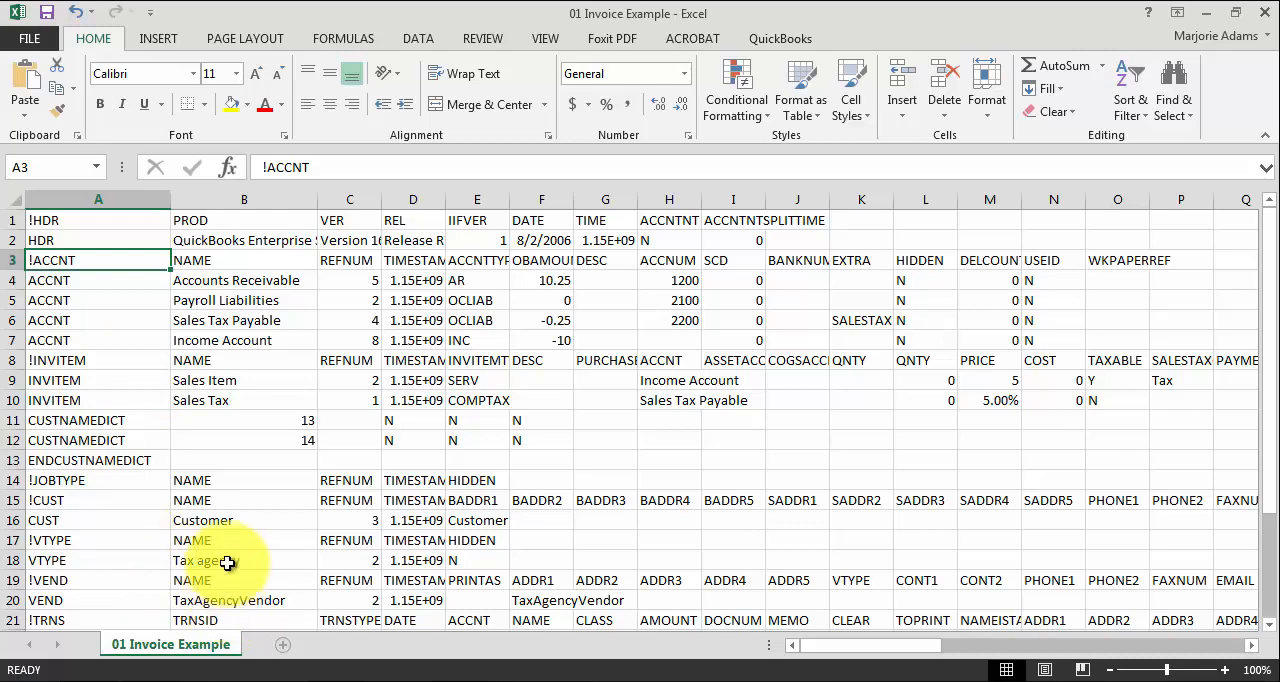
{"action": "scroll", "scroll_direction": "down", "scroll_amount": 3}
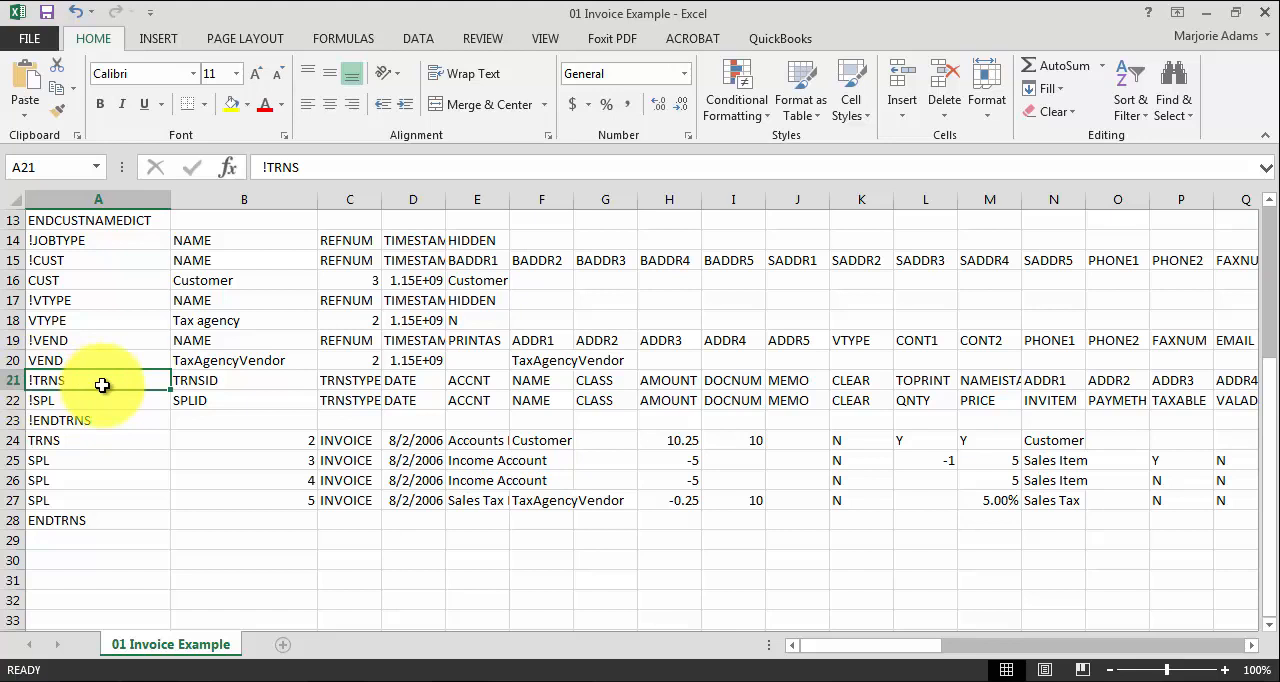
Step: Review the invoice TRNS line: INVOICE type, customer name, document number and its three SPL lines
{"action": "left_click", "coordinate": [348, 380]}
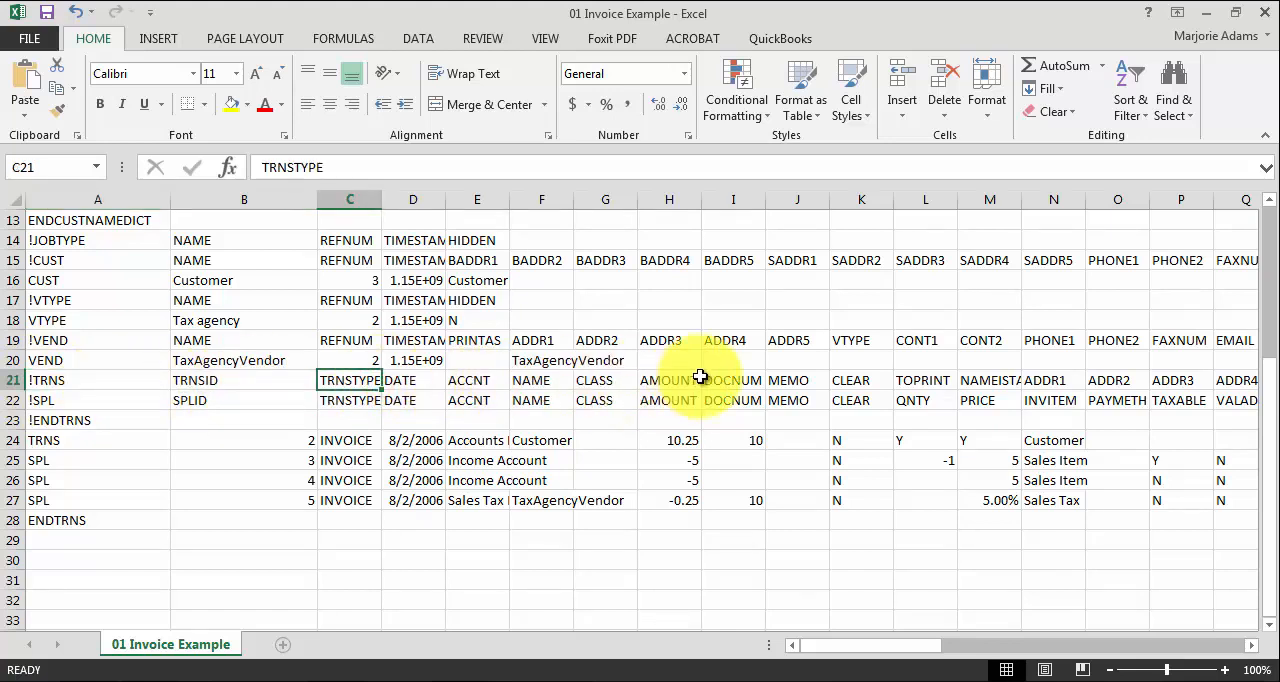
{"action": "mouse_move", "coordinate": [696, 386]}
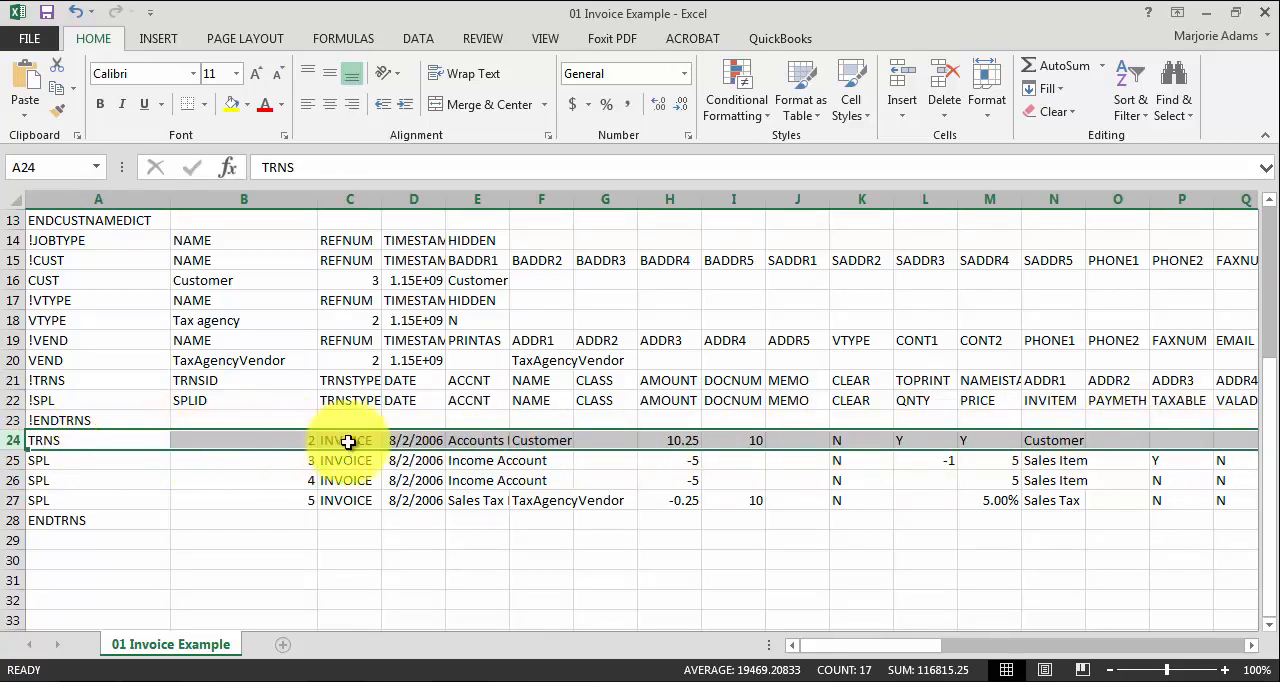
{"action": "left_click", "coordinate": [348, 440]}
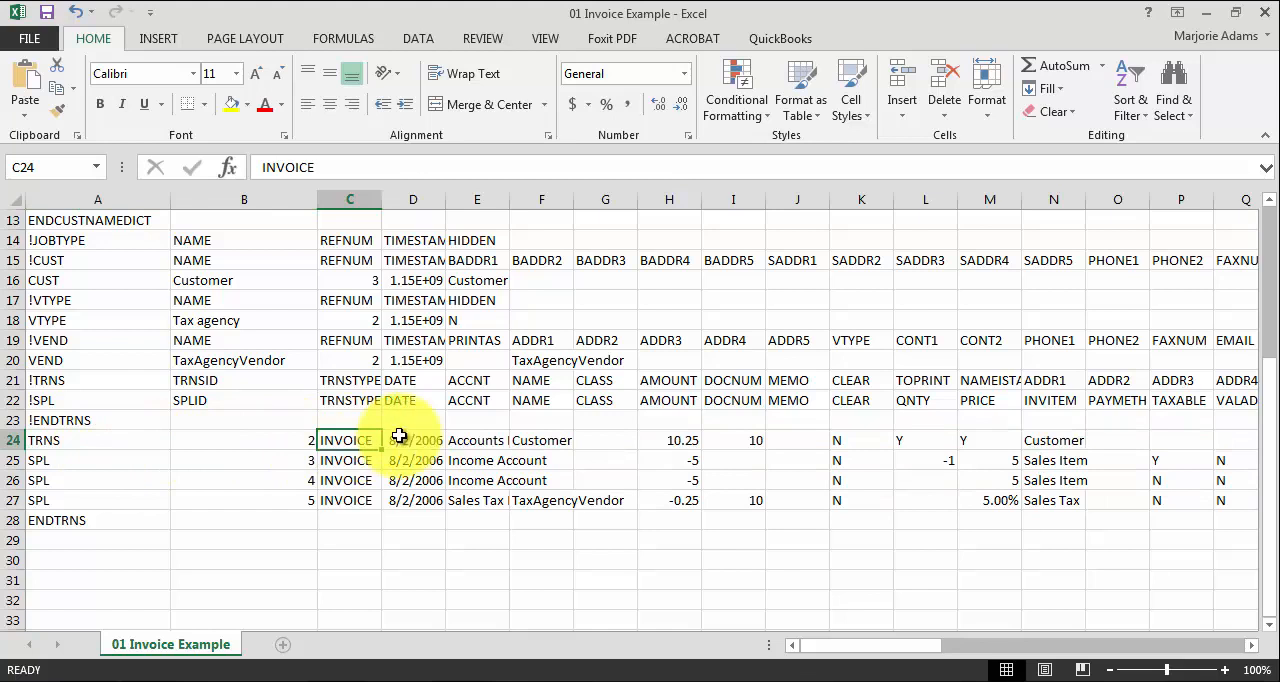
{"action": "left_click", "coordinate": [476, 440]}
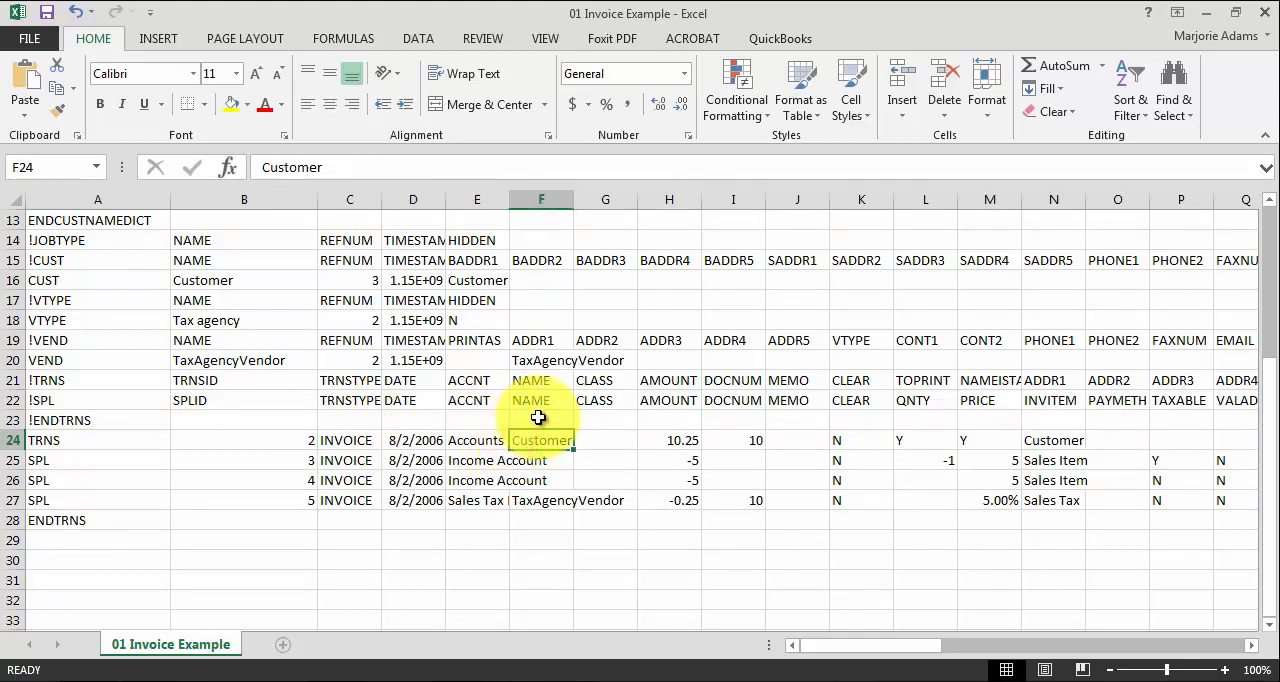
{"action": "left_click", "coordinate": [668, 440]}
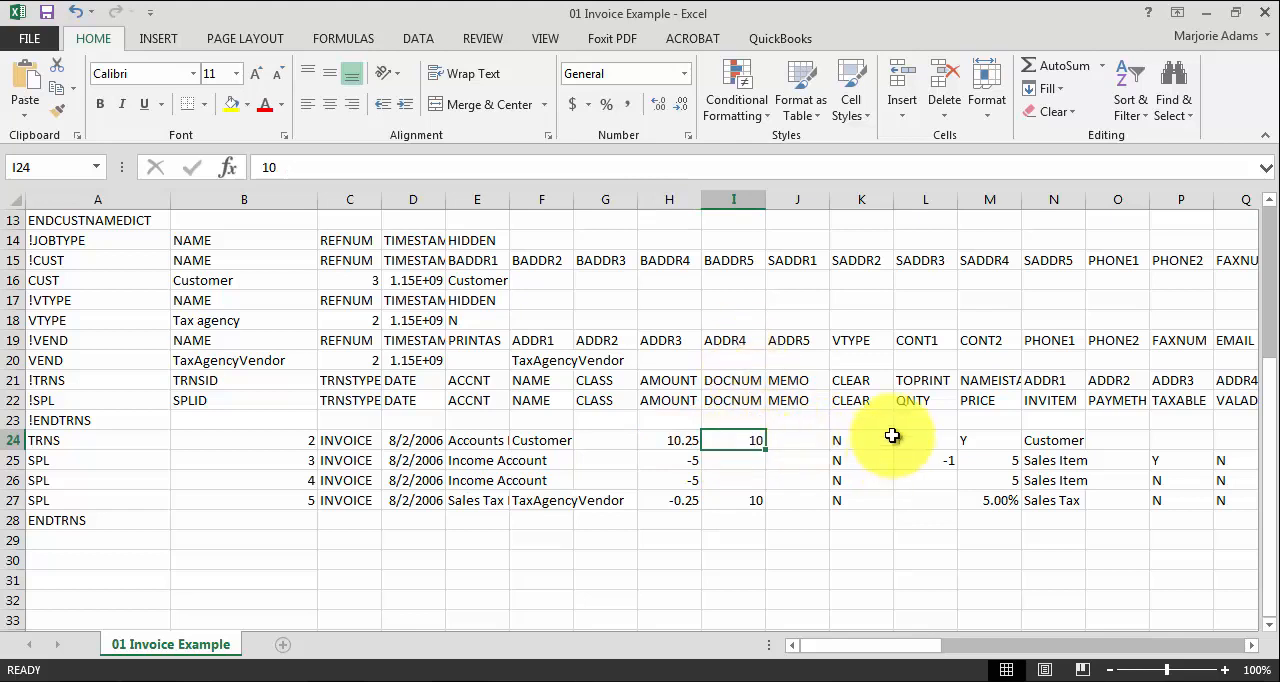
{"action": "left_click", "coordinate": [1052, 440]}
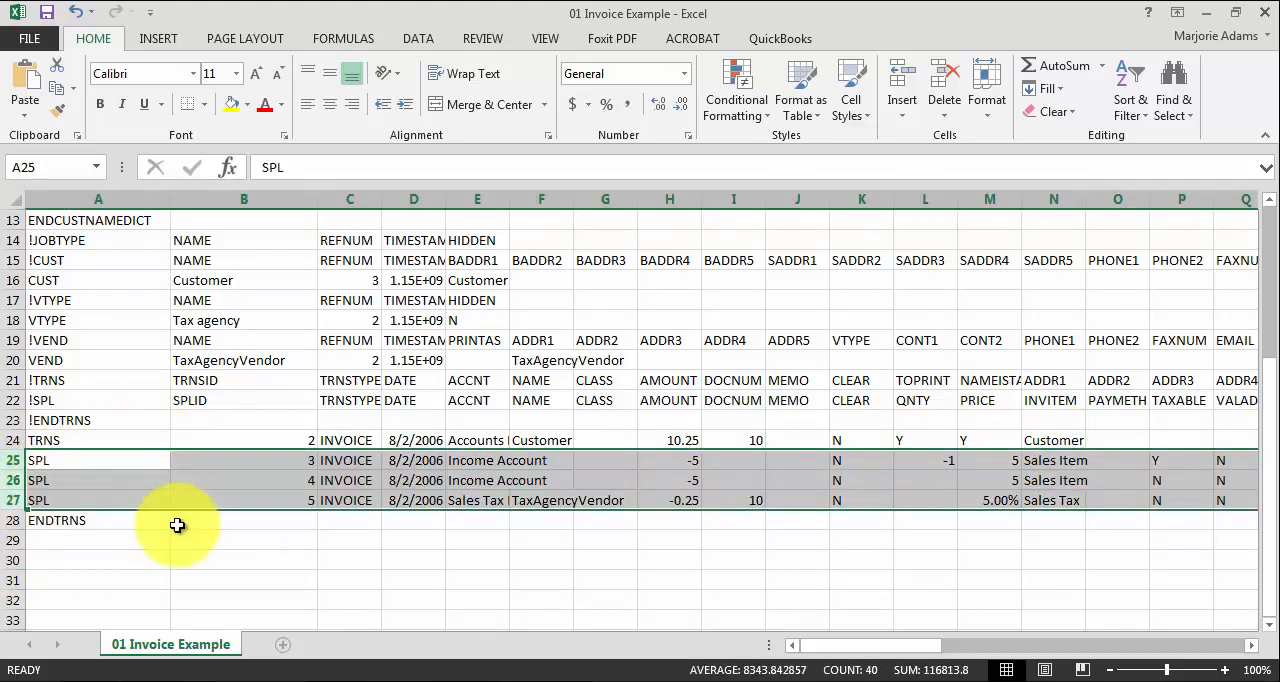
{"action": "mouse_move", "coordinate": [176, 488]}
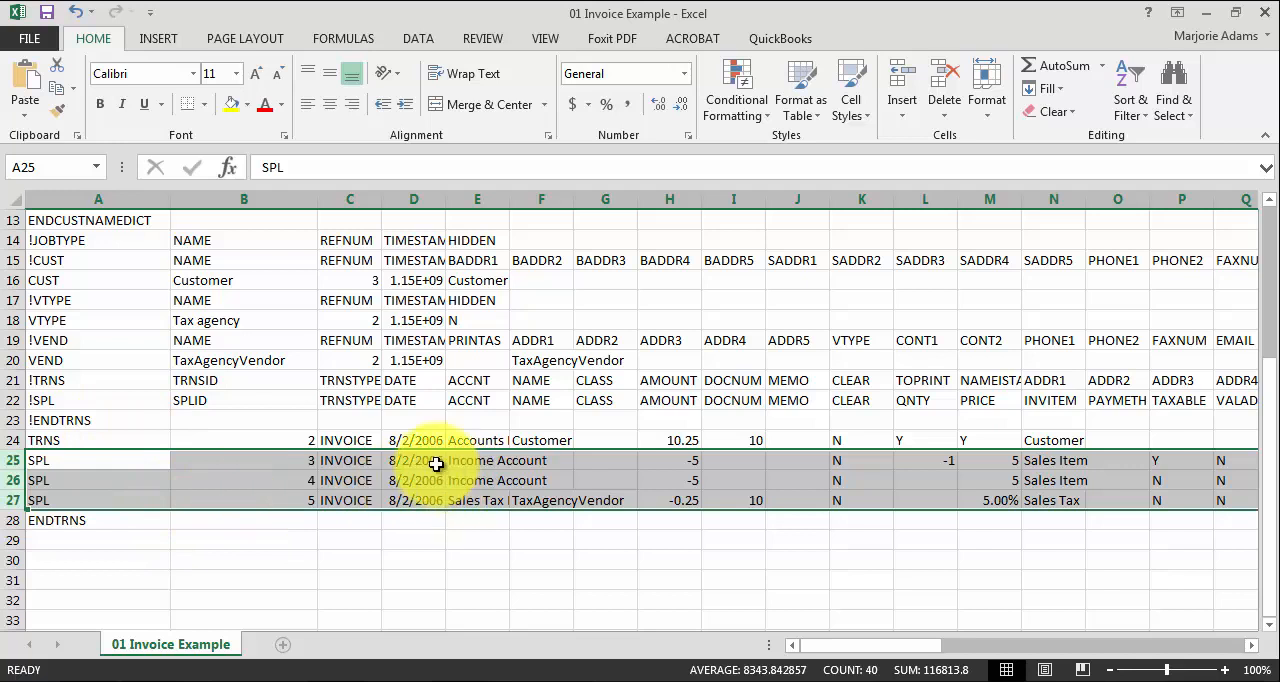
Step: Review the split line's Income Account and compare its -5 amount with column H
{"action": "left_click", "coordinate": [476, 460]}
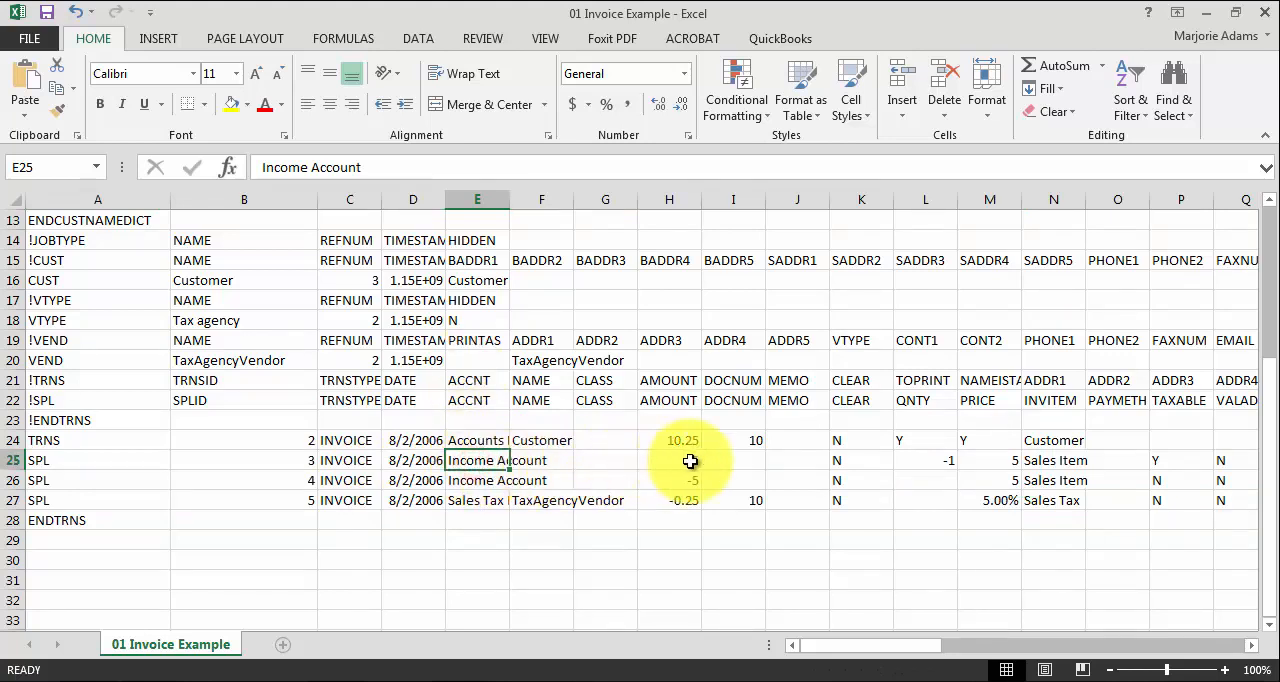
{"action": "left_click", "coordinate": [668, 460]}
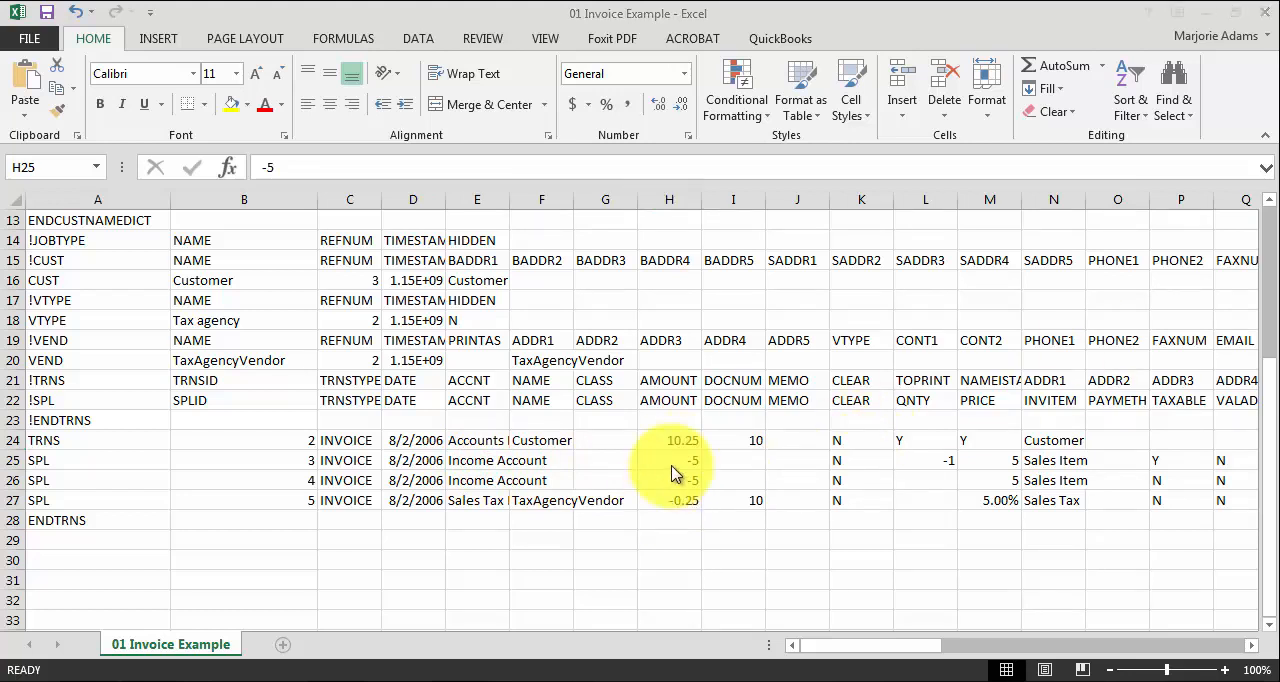
{"action": "mouse_move", "coordinate": [732, 470]}
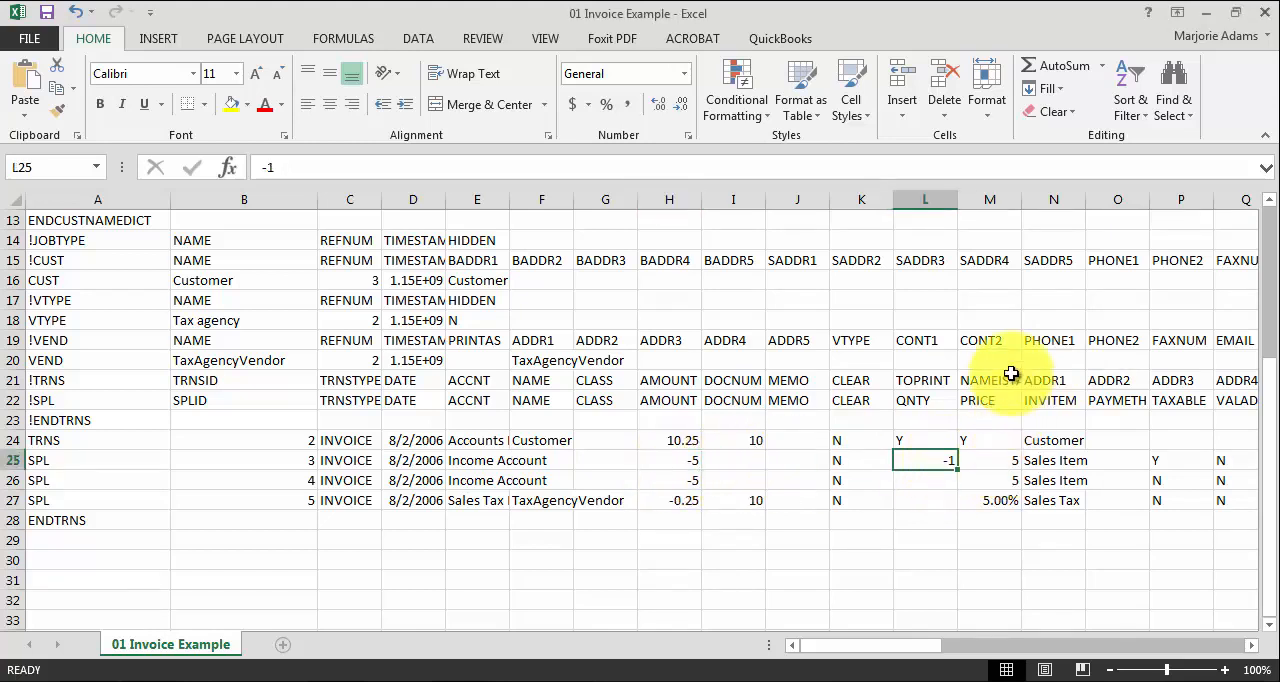
{"action": "left_click", "coordinate": [988, 460]}
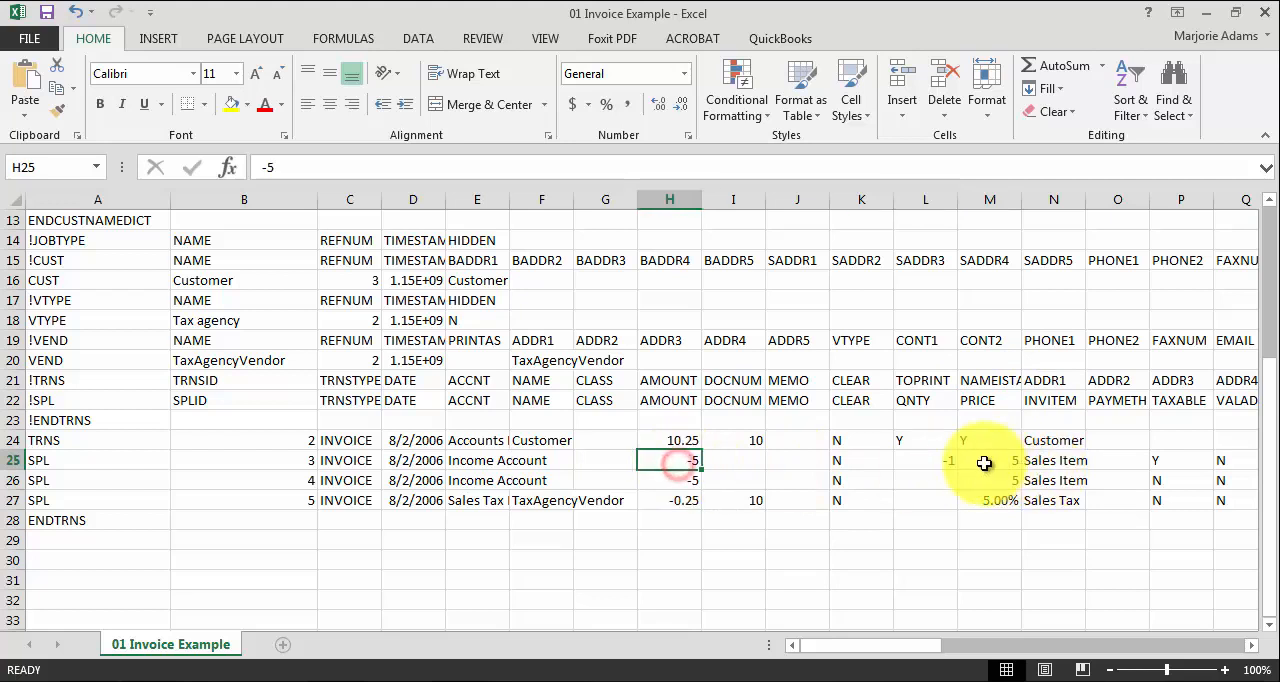
{"action": "left_click", "coordinate": [988, 460]}
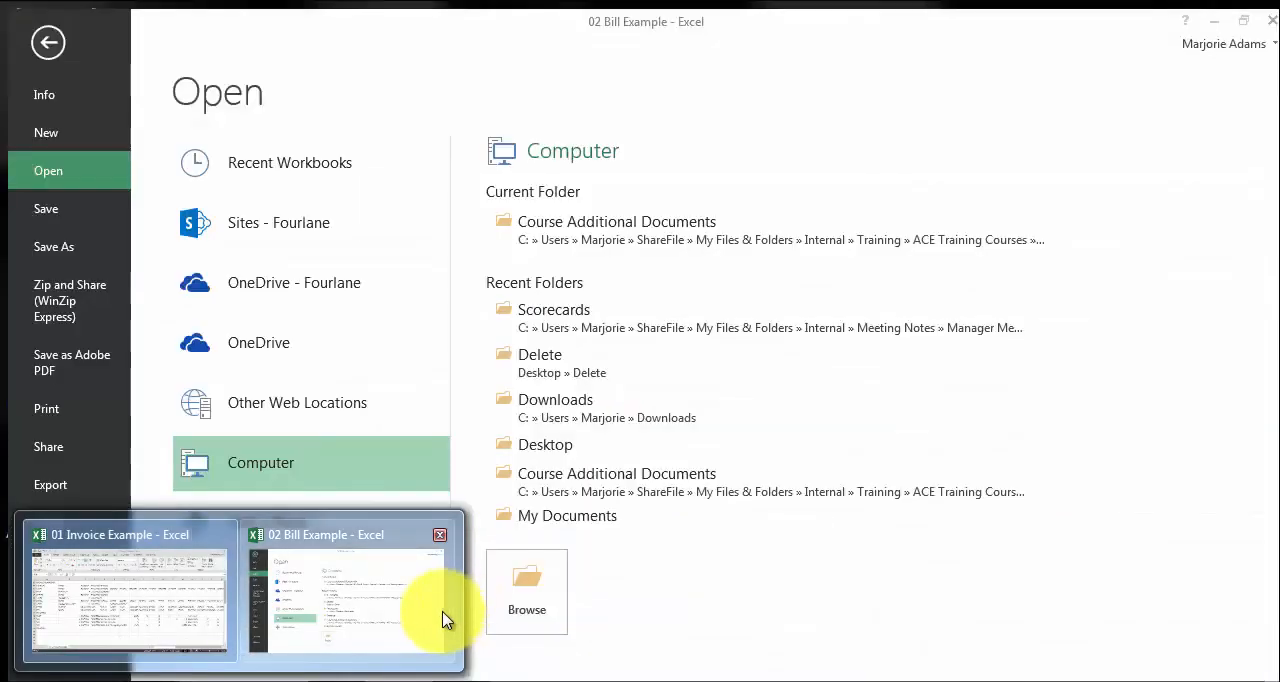
Step: In 02 Bill Example, review the bill TRNS row with Accounts Payable and amount -500
{"action": "left_click", "coordinate": [350, 600]}
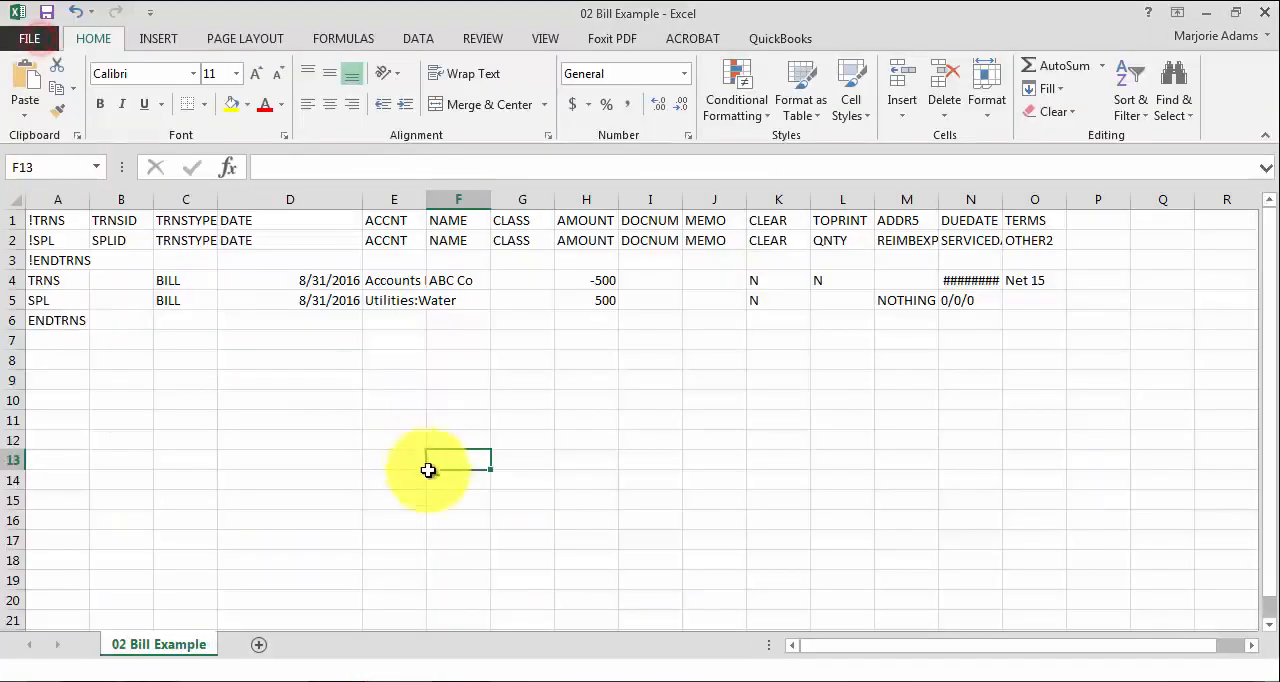
{"action": "left_click", "coordinate": [394, 378]}
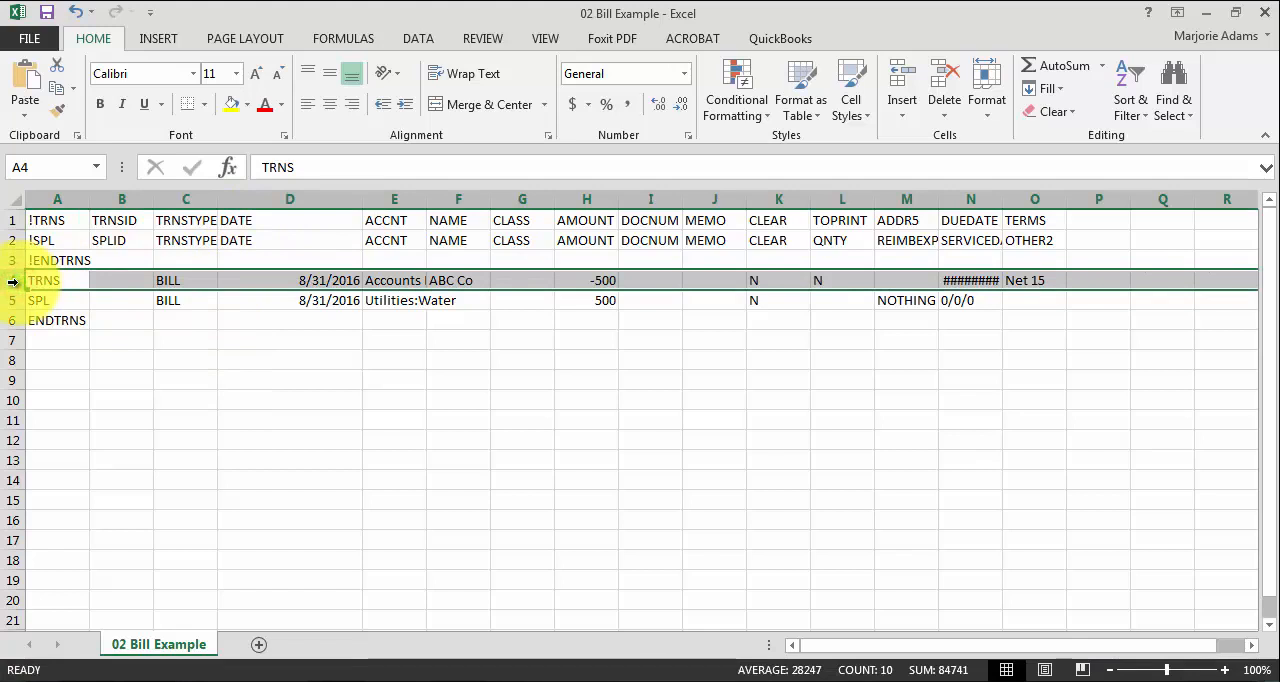
{"action": "left_click", "coordinate": [394, 280]}
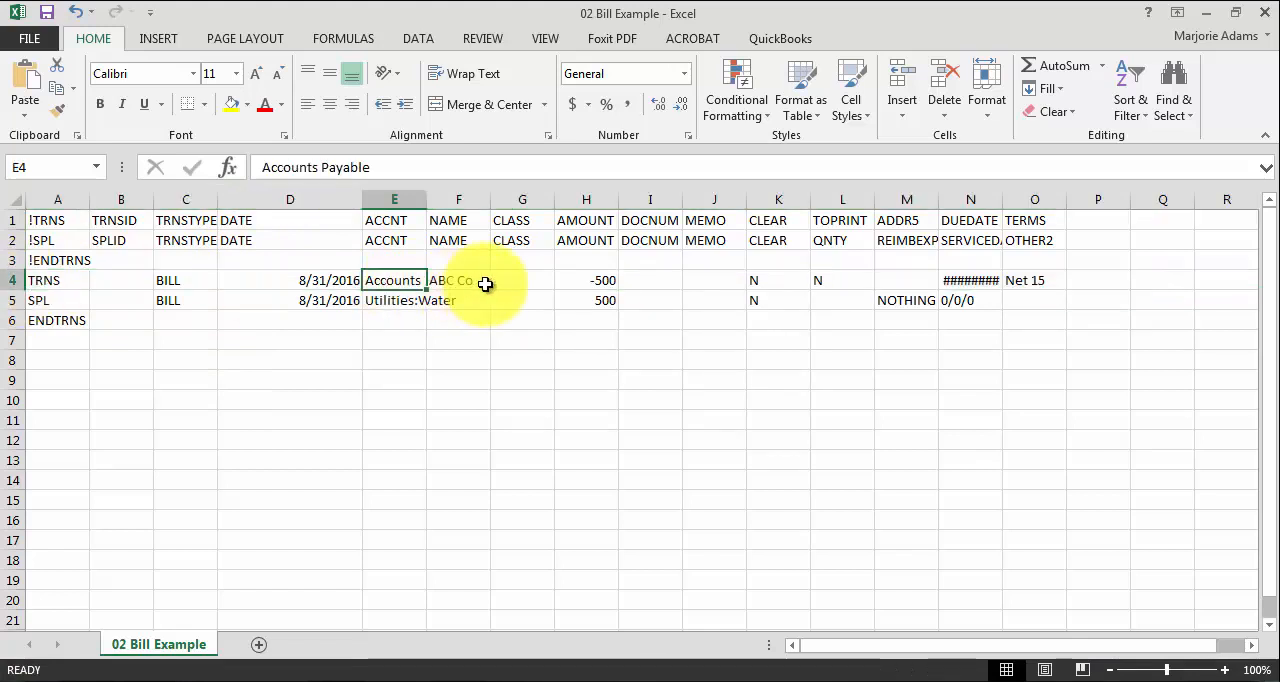
{"action": "left_click", "coordinate": [586, 280]}
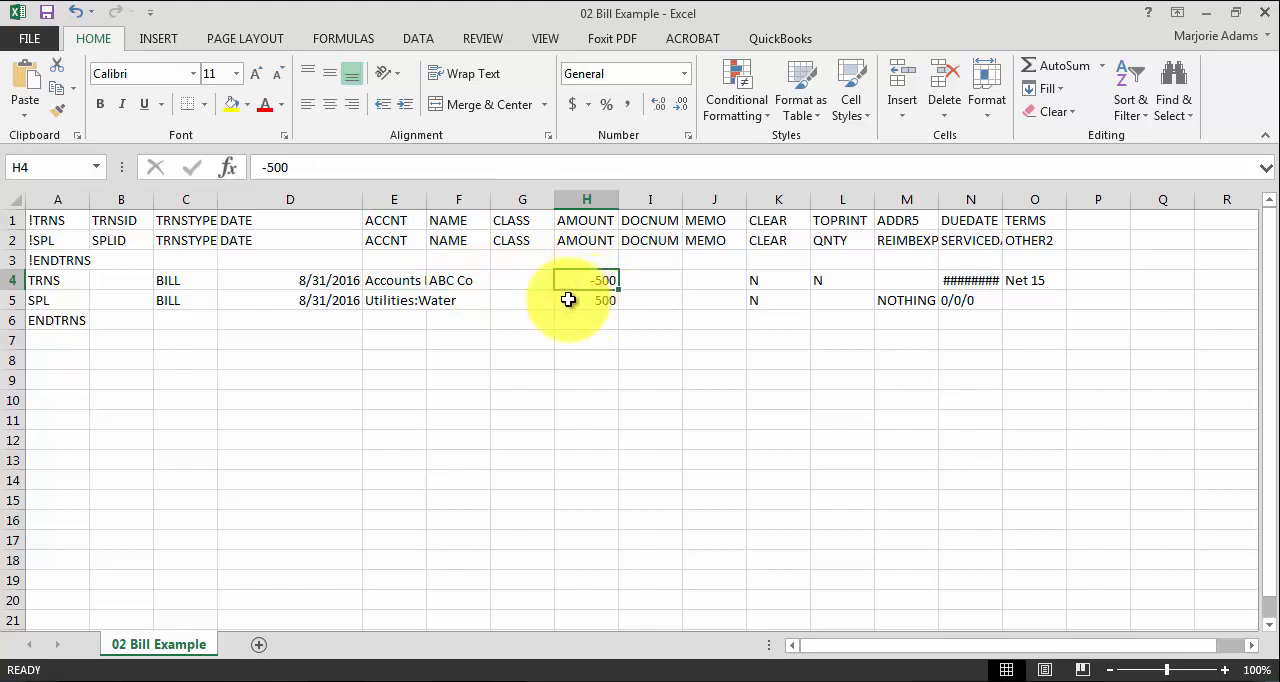
{"action": "mouse_move", "coordinate": [394, 278]}
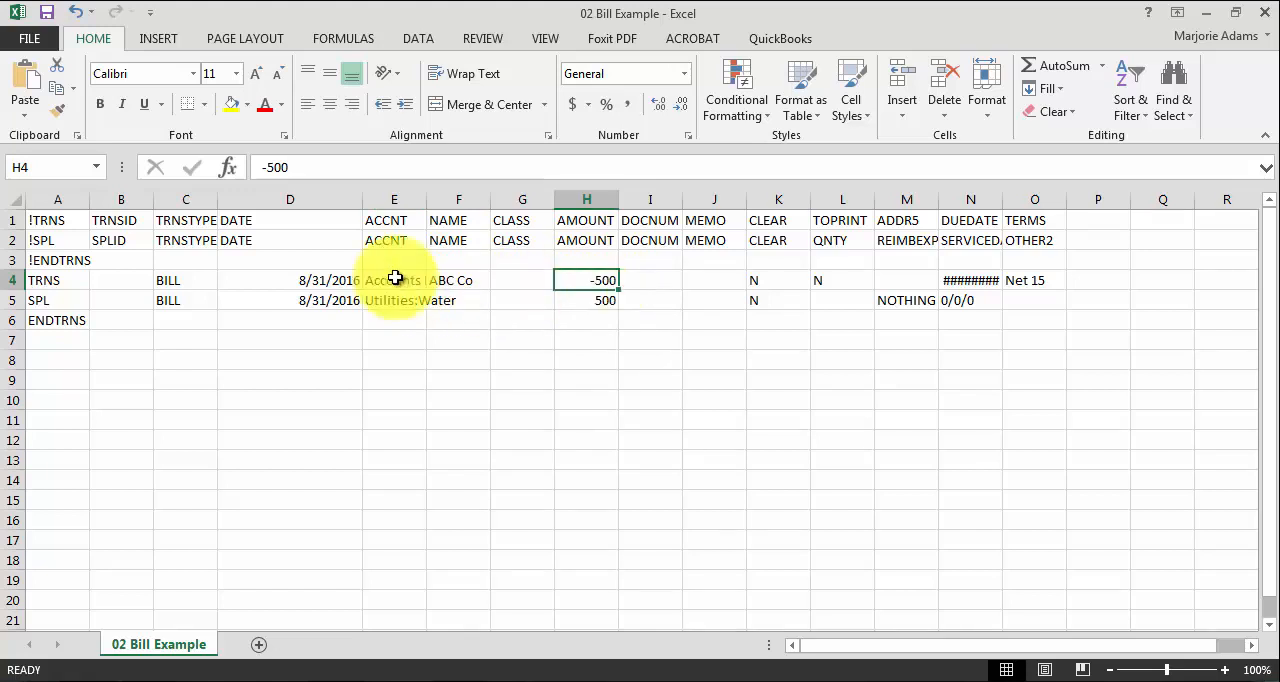
Step: Review the SPL line's date, Utilities:Water expense account and amount 500
{"action": "left_click", "coordinate": [650, 280]}
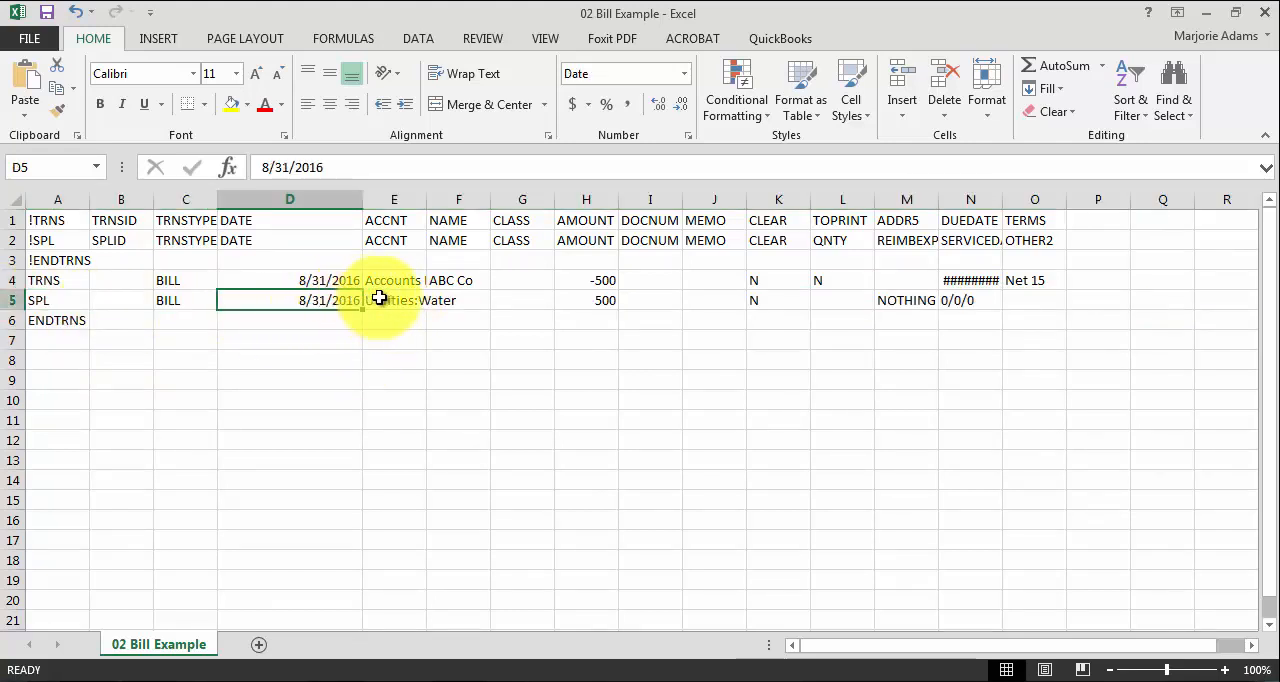
{"action": "left_click", "coordinate": [392, 300]}
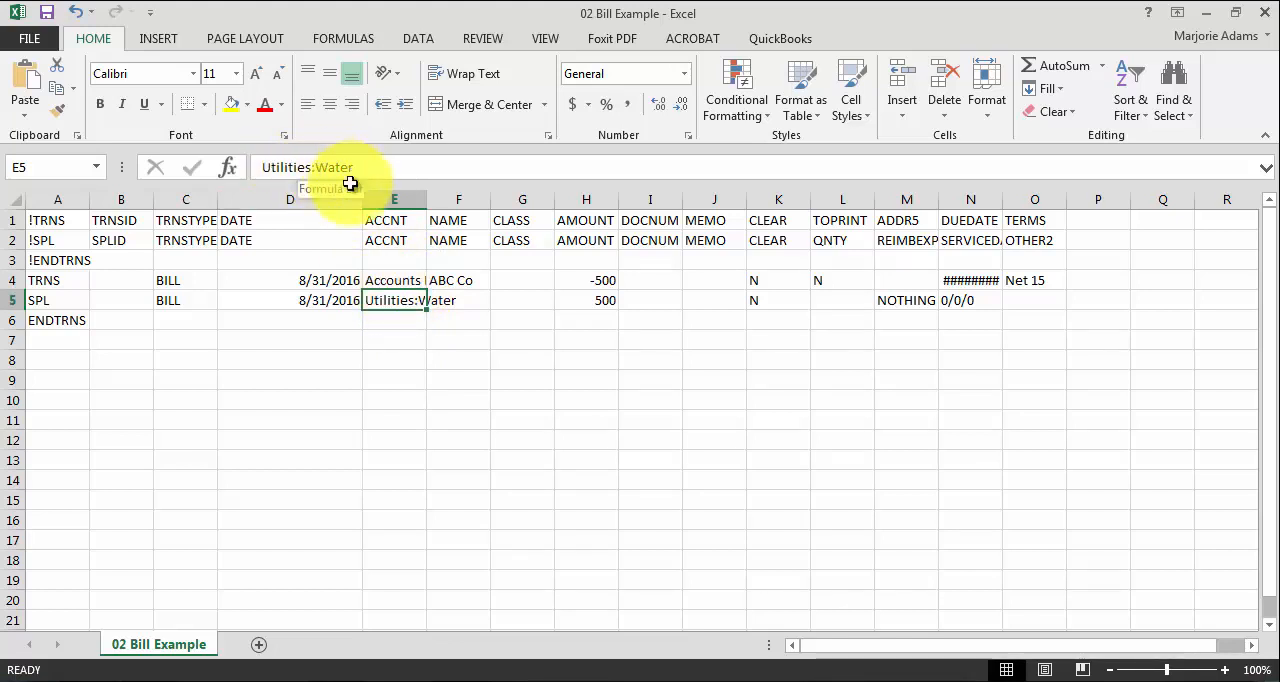
{"action": "left_click", "coordinate": [586, 300]}
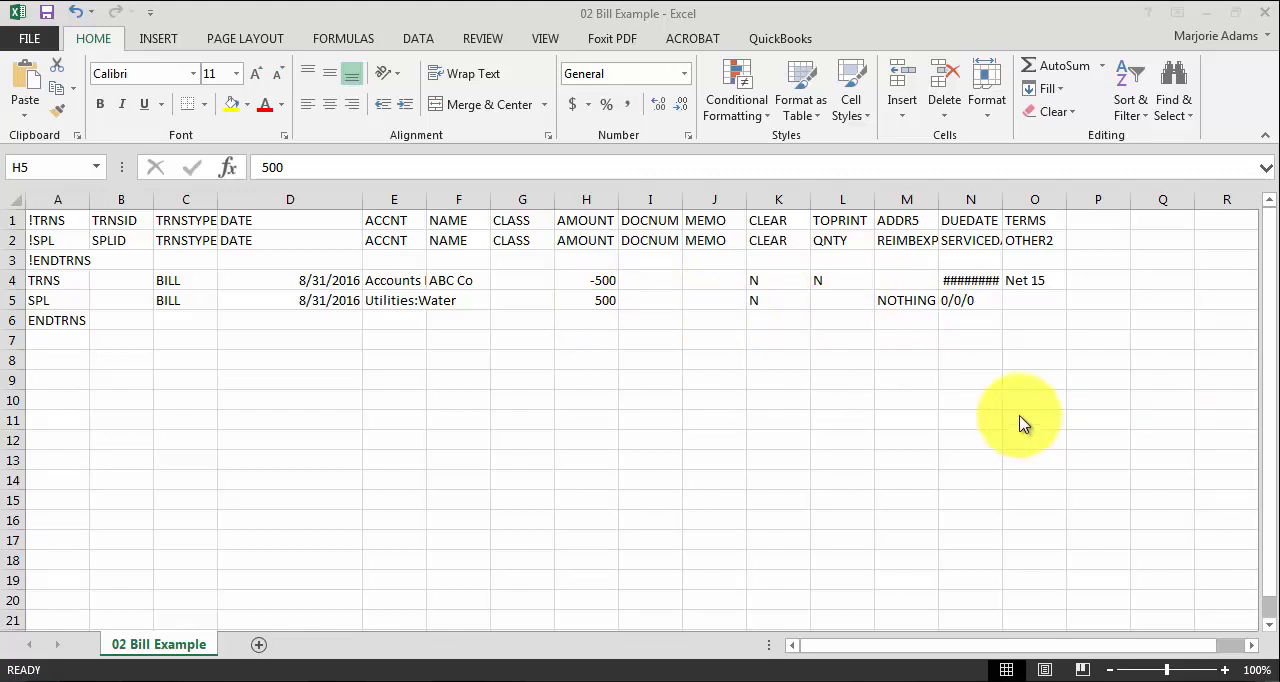
{"action": "mouse_move", "coordinate": [996, 416]}
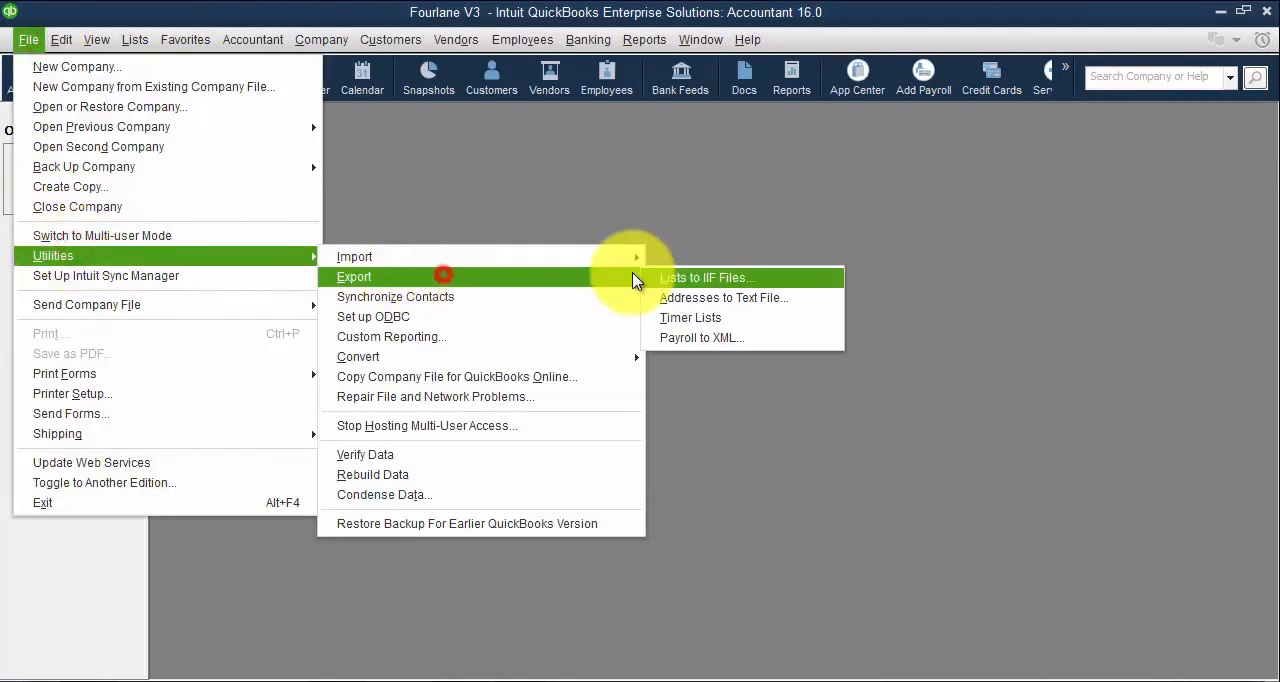
Step: Export the customer list from QuickBooks as Customer.IIF on the Desktop
{"action": "left_click", "coordinate": [704, 276]}
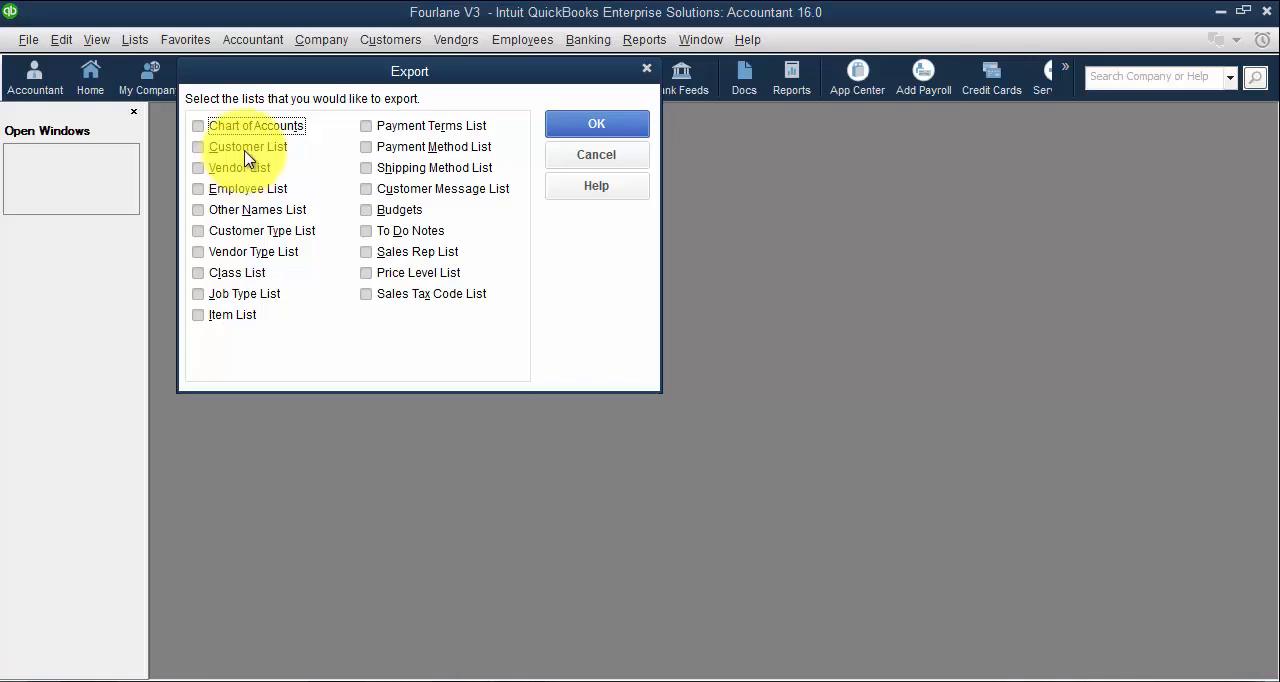
{"action": "left_click", "coordinate": [596, 124]}
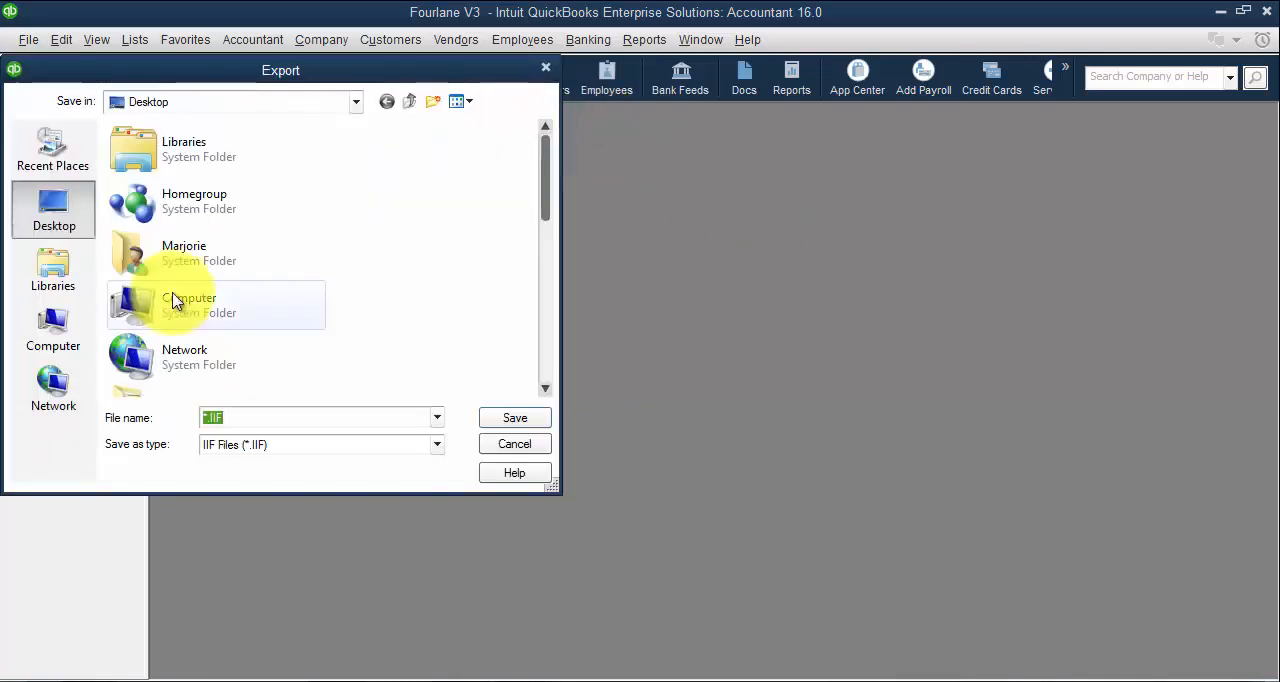
{"action": "mouse_move", "coordinate": [130, 244]}
{"action": "type", "text": "Customer"}
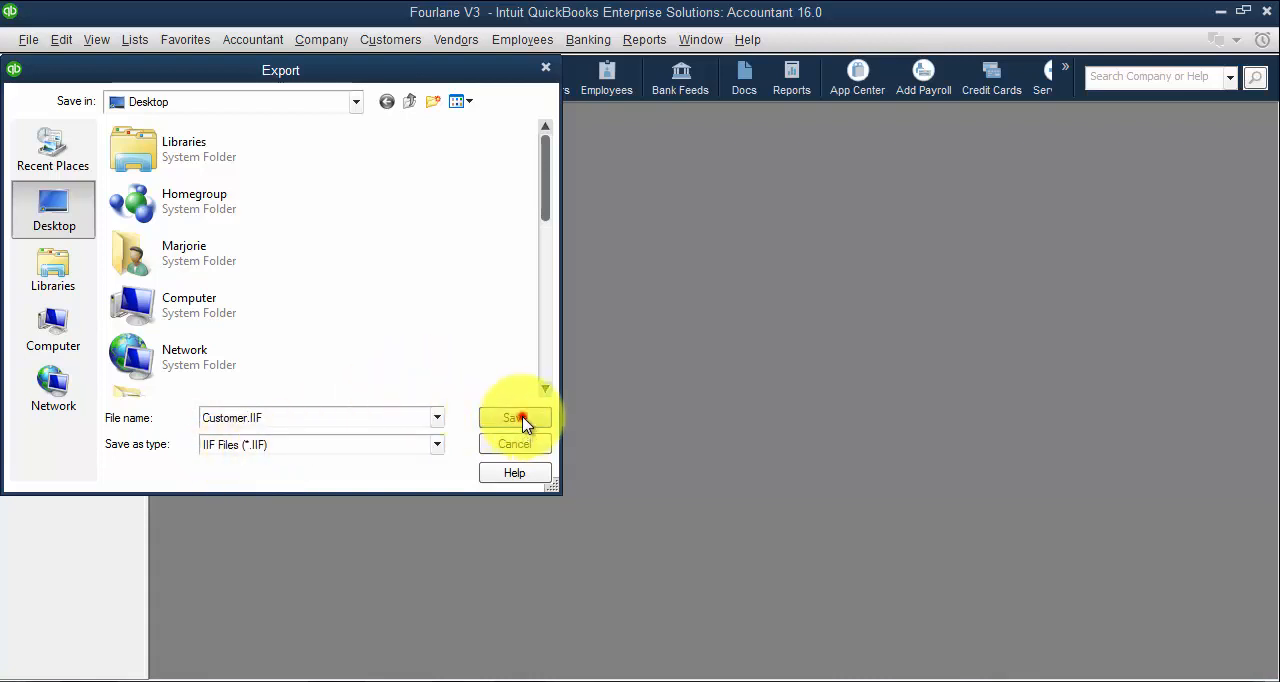
{"action": "left_click", "coordinate": [514, 416]}
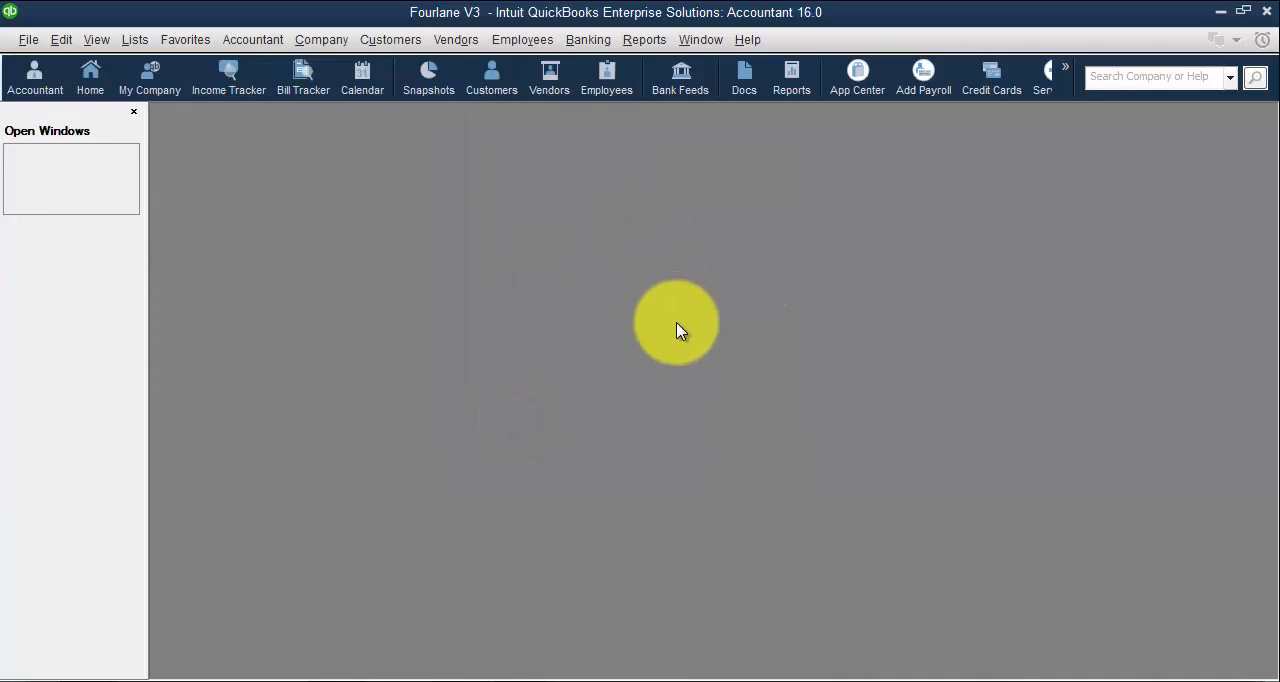
Step: Export the vendor list via File > Utilities > Export > Lists to IIF Files with the .IIF extension
{"action": "left_click", "coordinate": [28, 40]}
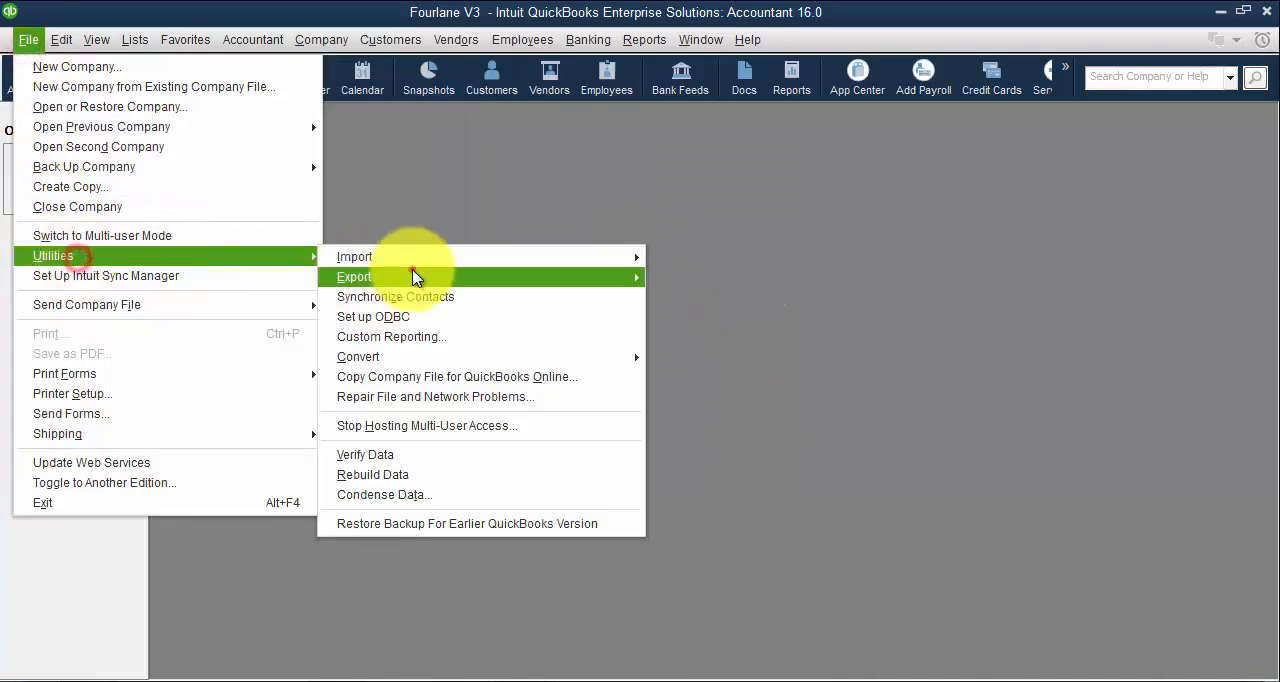
{"action": "left_click", "coordinate": [354, 276]}
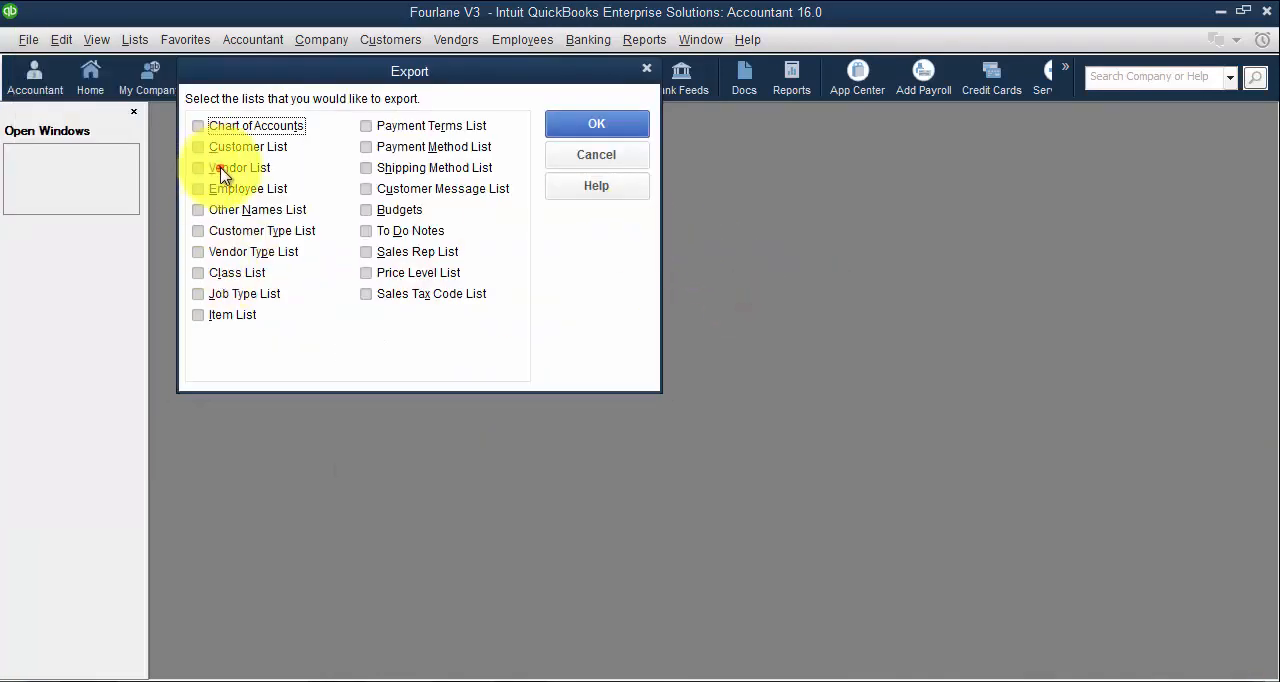
{"action": "left_click", "coordinate": [596, 124]}
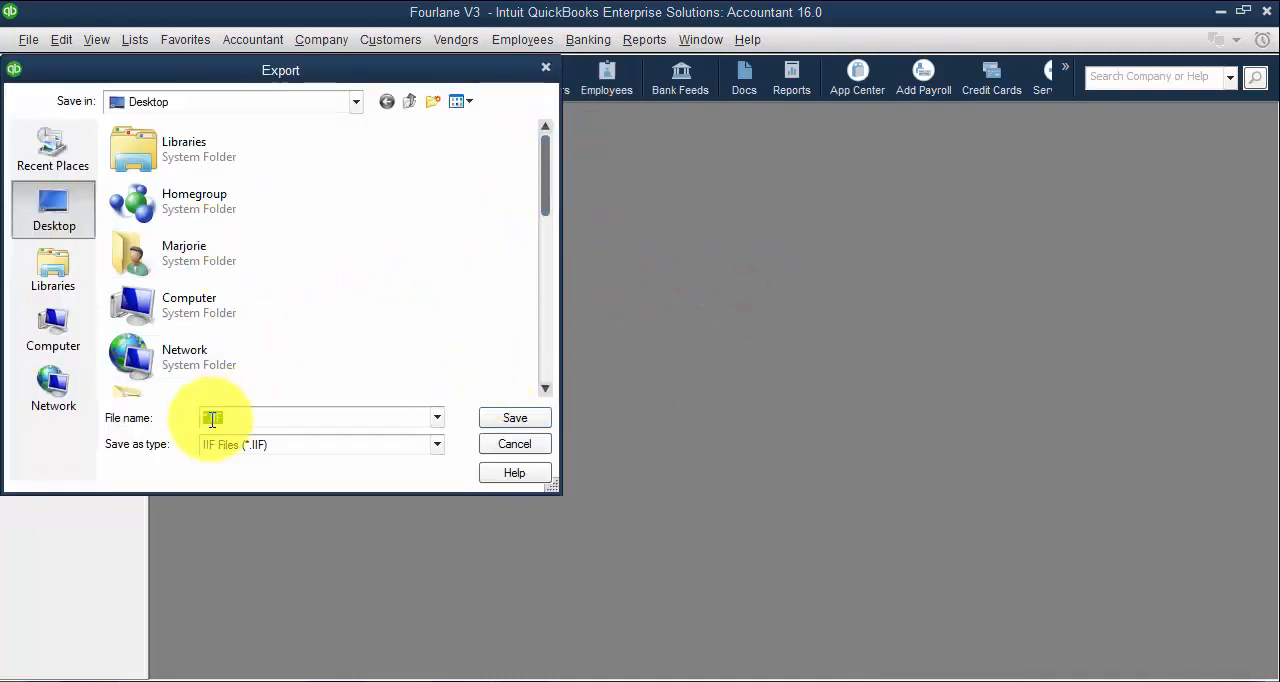
{"action": "type", "text": ".IIF"}
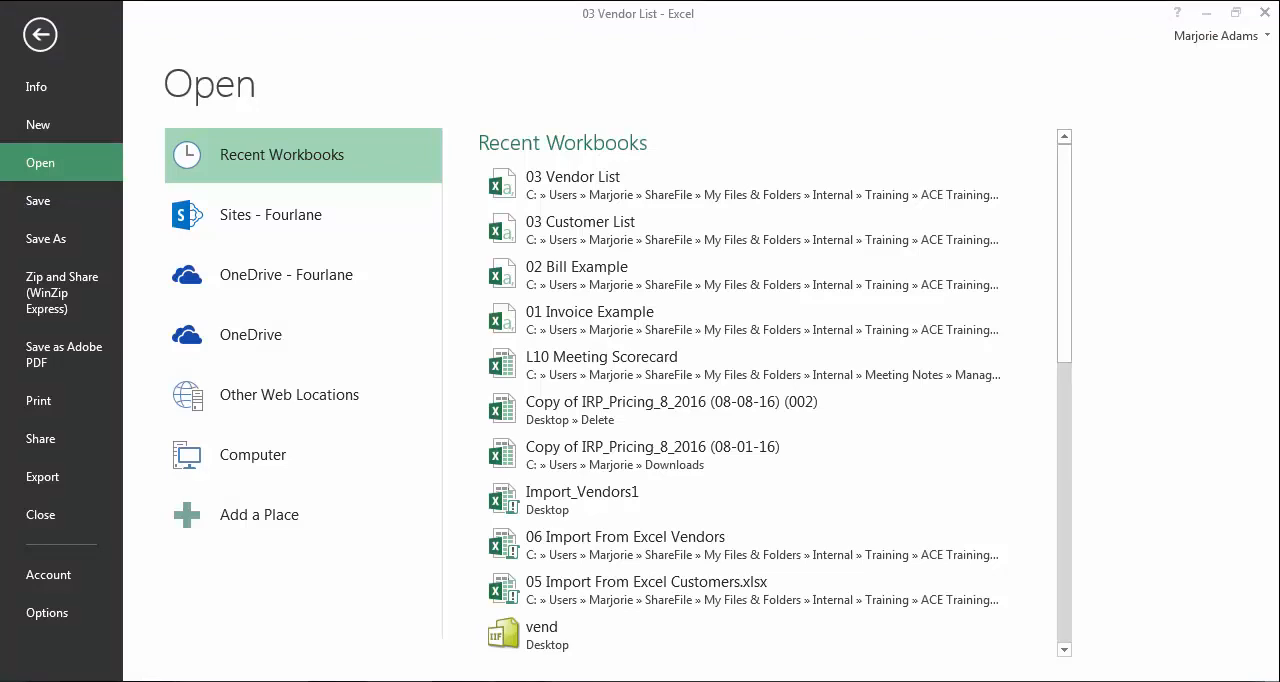
{"action": "mouse_move", "coordinate": [260, 196]}
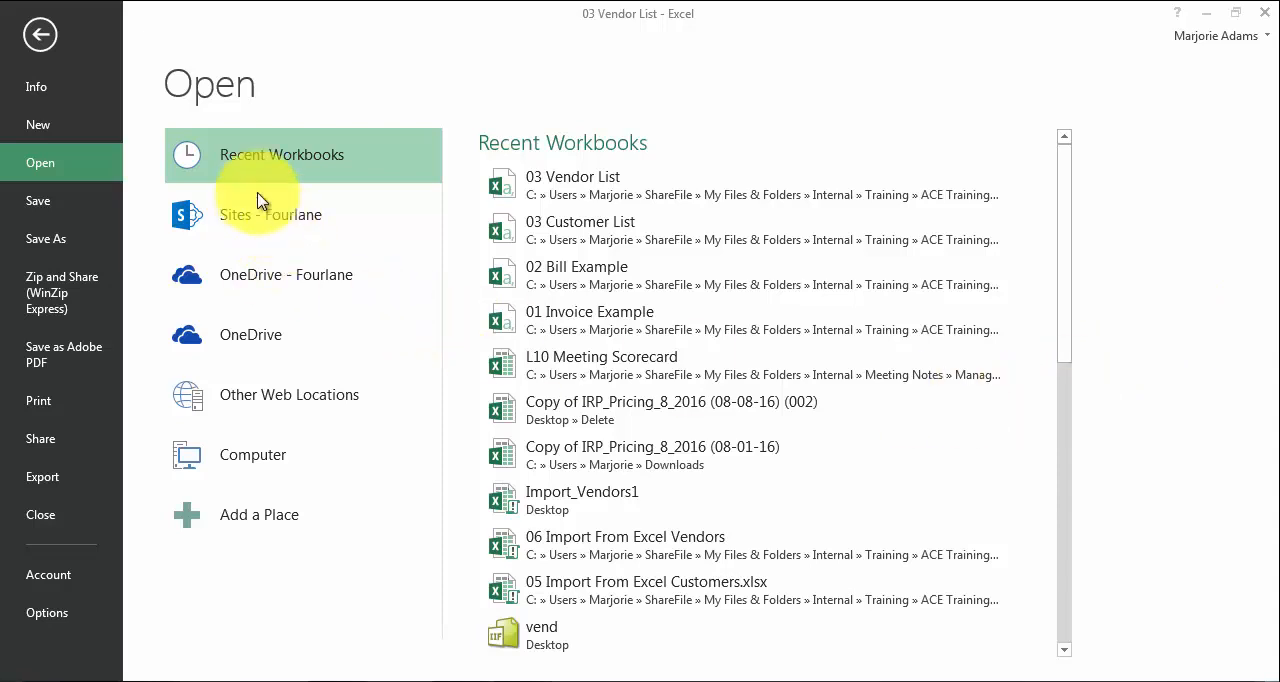
{"action": "mouse_move", "coordinate": [240, 460]}
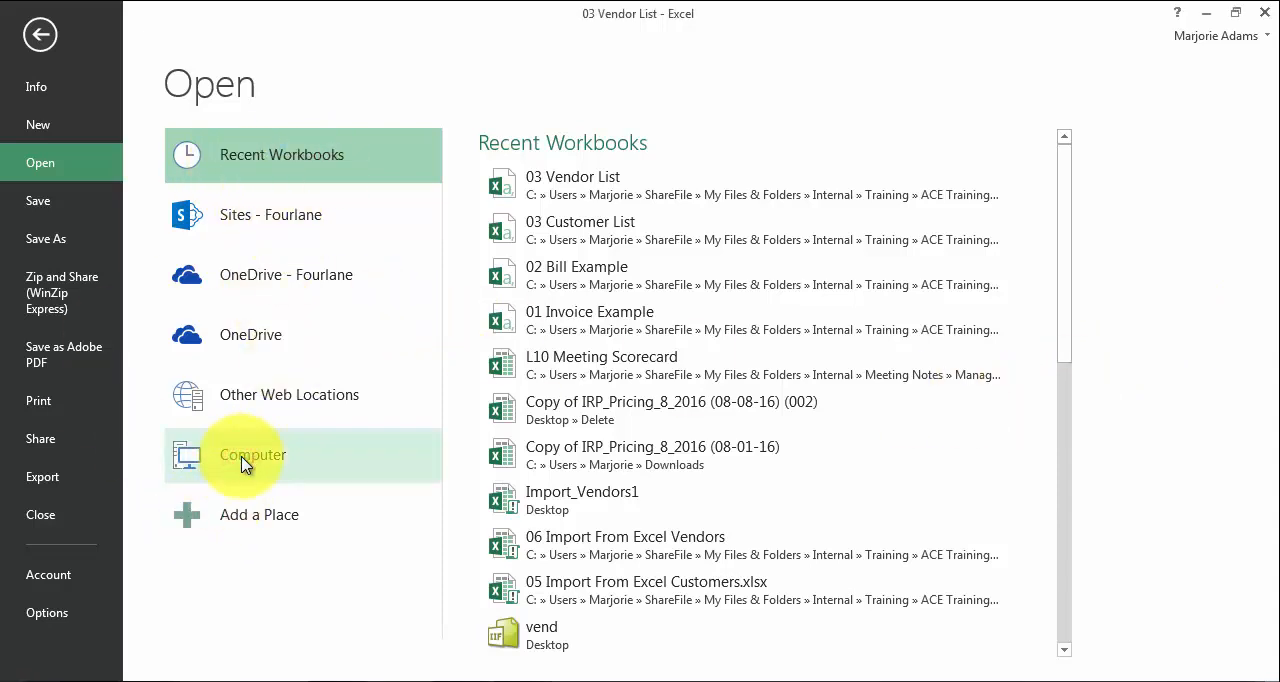
Step: Browse the course documents folder in Excel's Open dialog showing All Files
{"action": "left_click", "coordinate": [252, 454]}
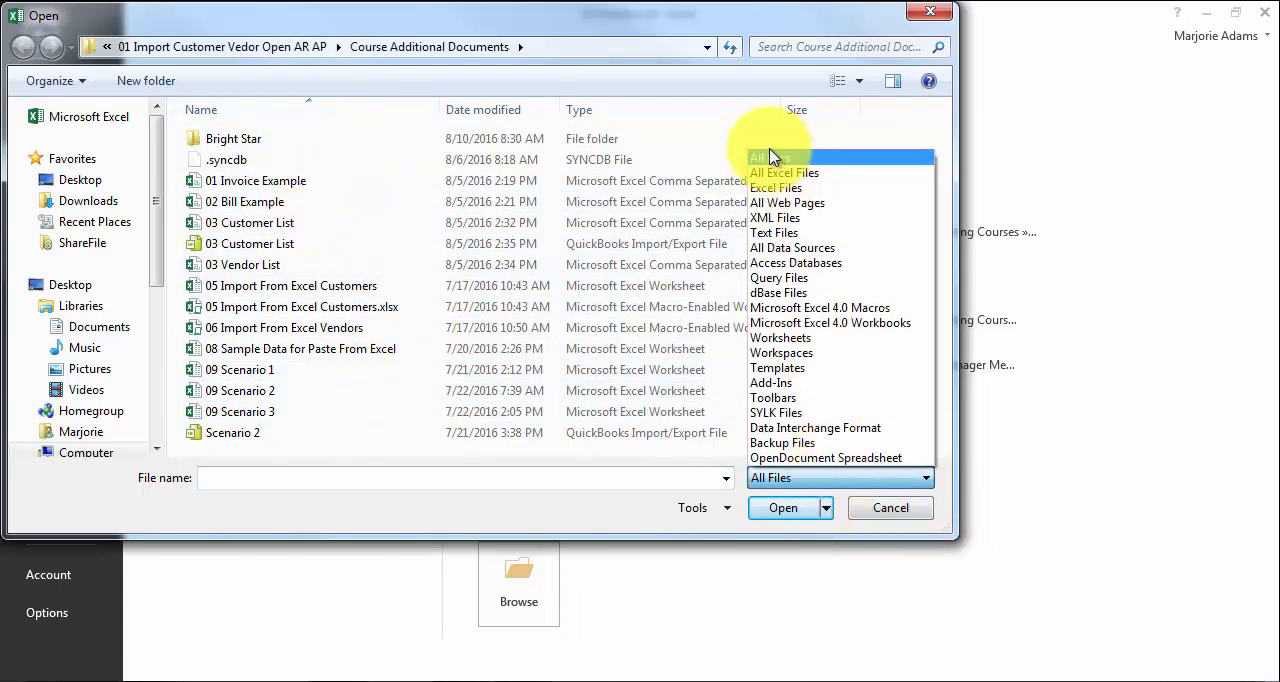
{"action": "mouse_move", "coordinate": [770, 158]}
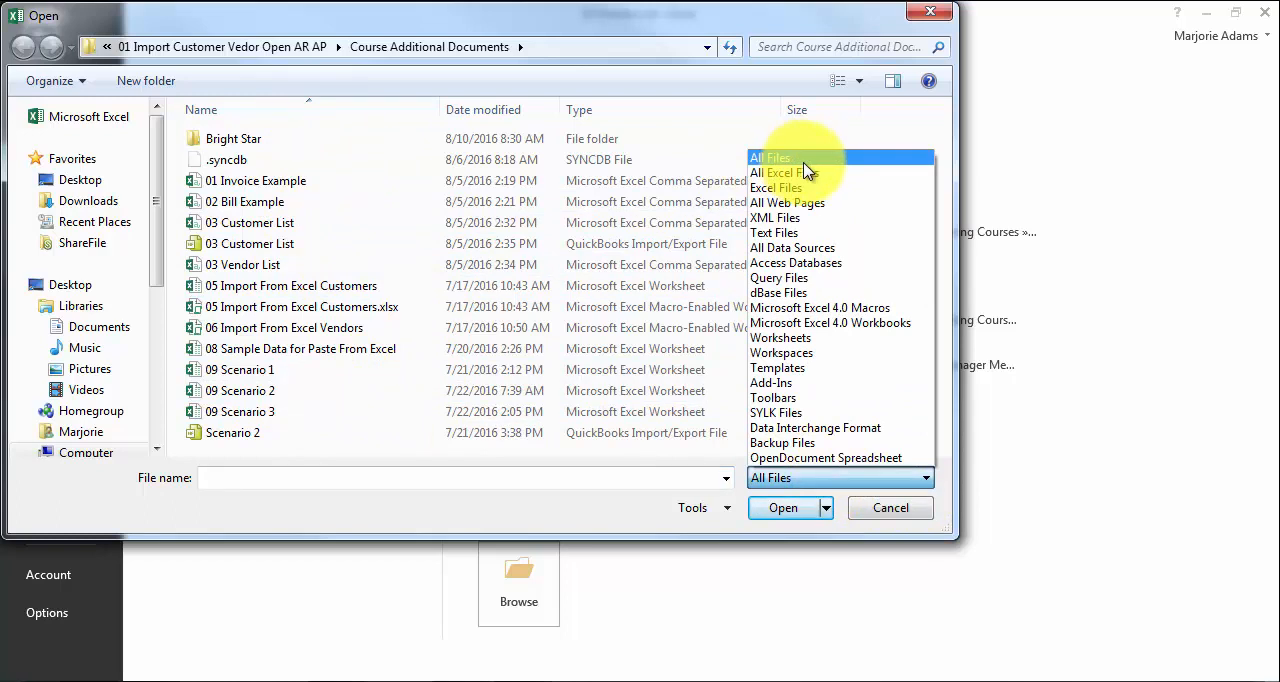
{"action": "mouse_move", "coordinate": [790, 172]}
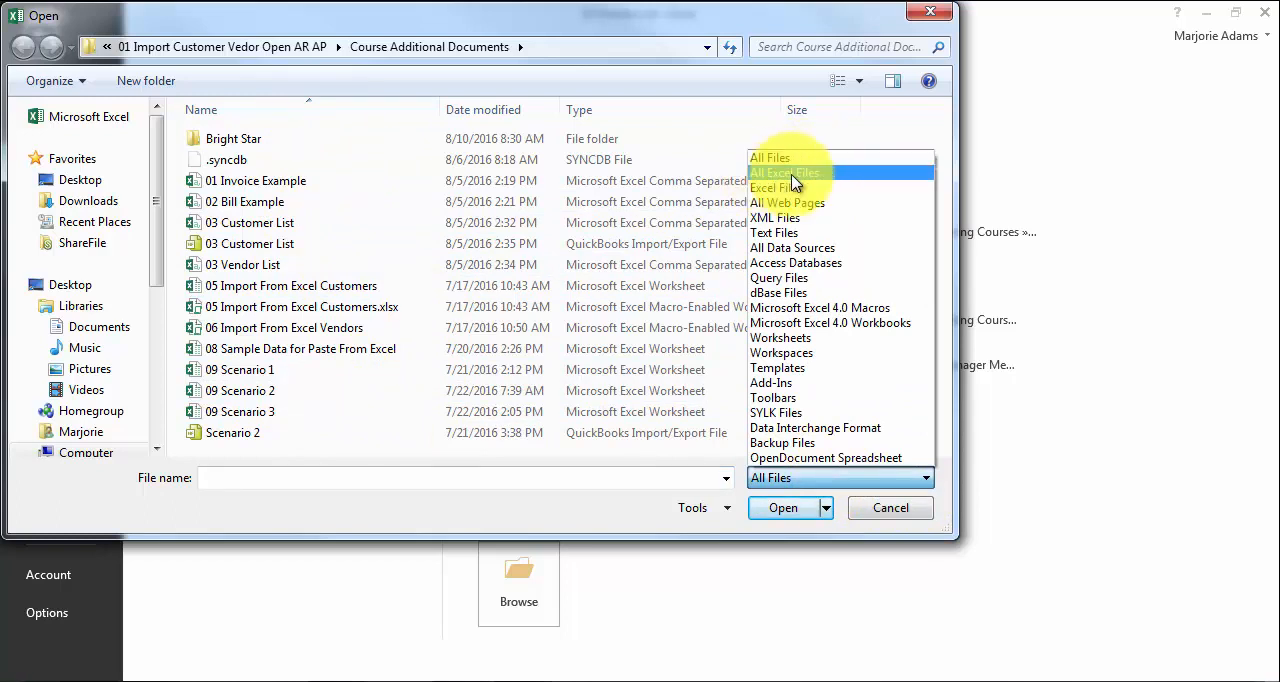
{"action": "left_click", "coordinate": [768, 156]}
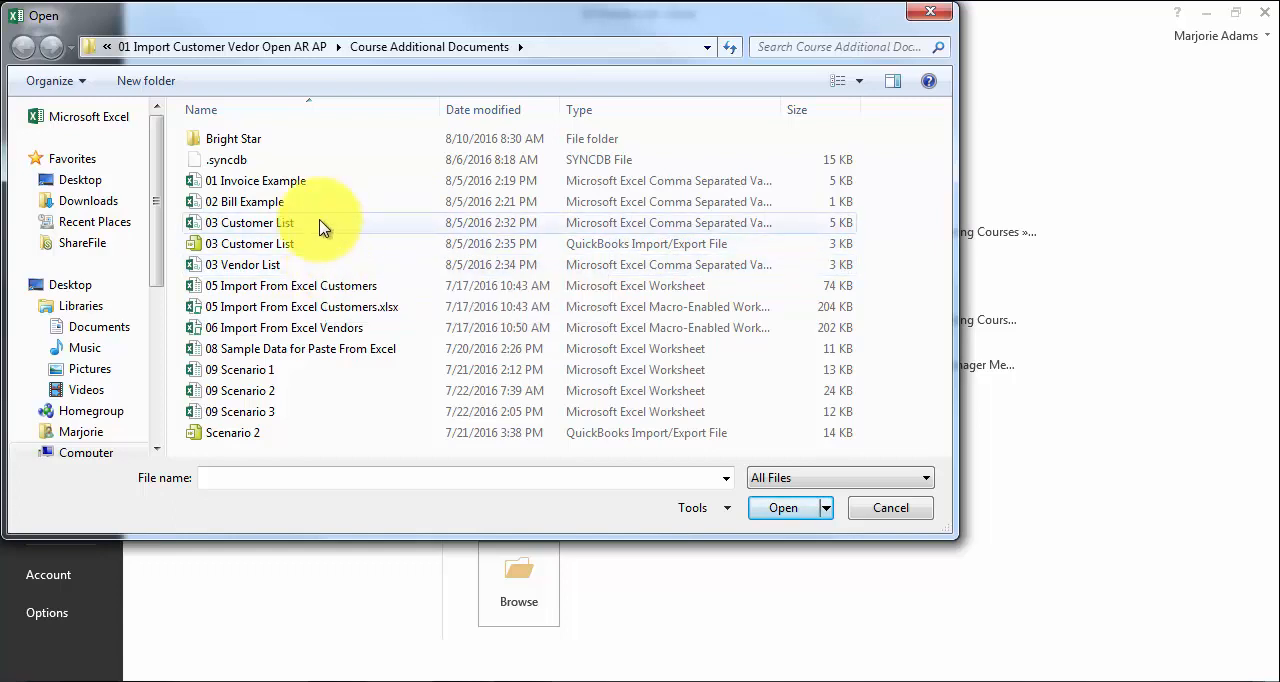
{"action": "mouse_move", "coordinate": [380, 228]}
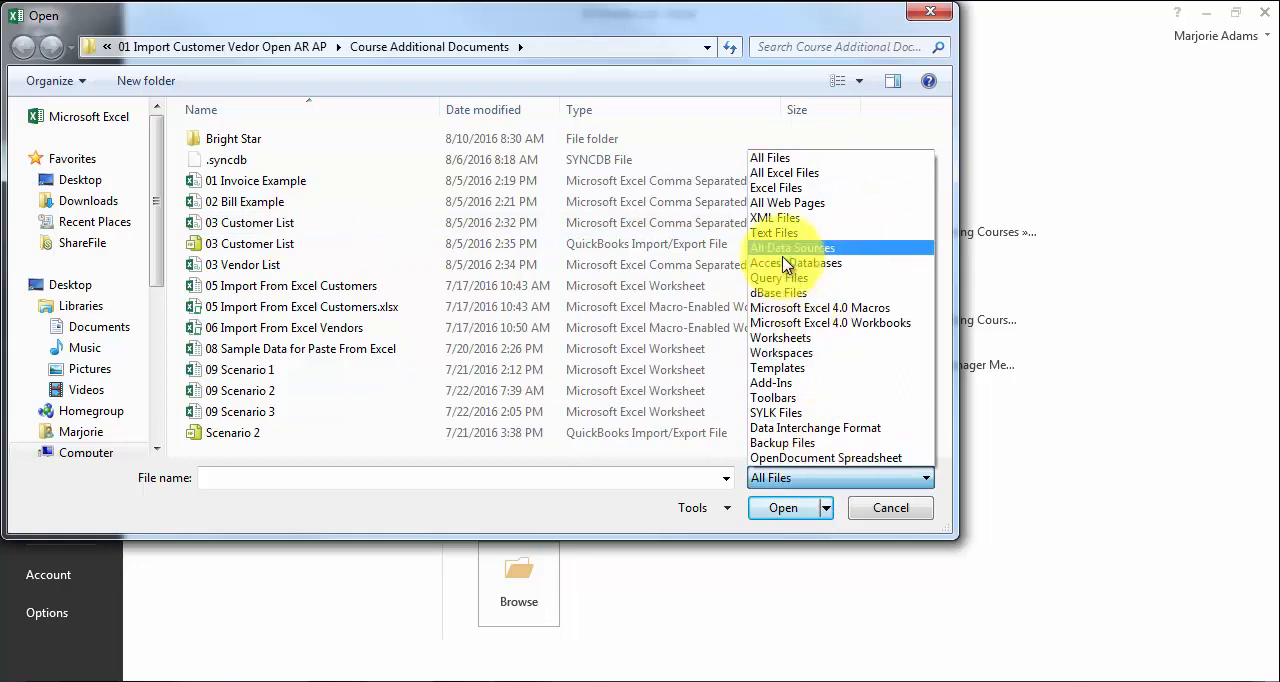
{"action": "mouse_move", "coordinate": [776, 232]}
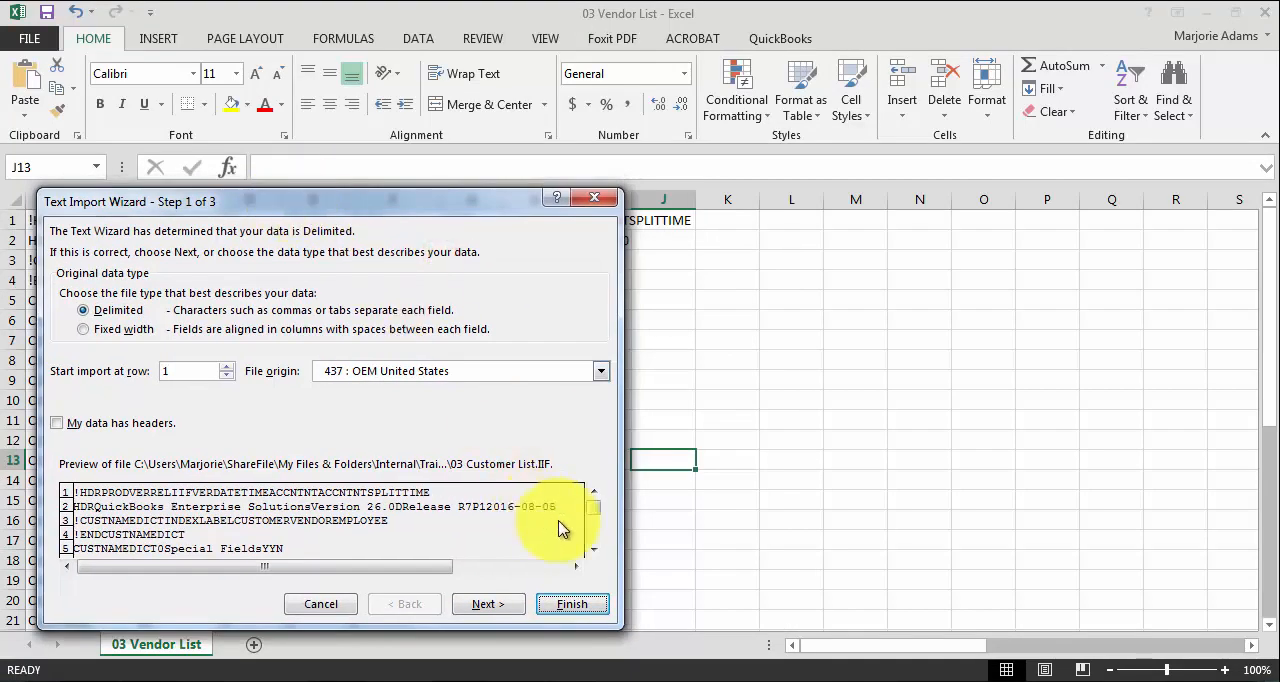
Step: Import 03 Customer List with default wizard settings and hide the header rows above the records
{"action": "left_click", "coordinate": [572, 604]}
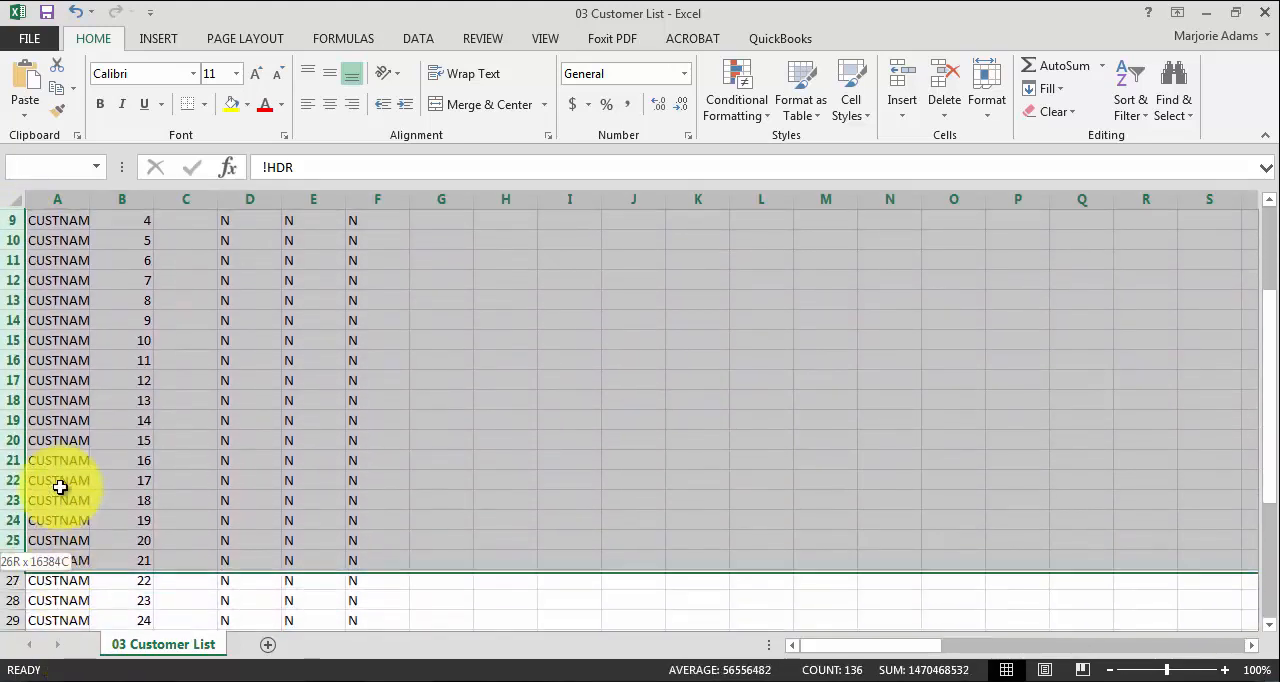
{"action": "scroll", "scroll_direction": "down", "scroll_amount": 3}
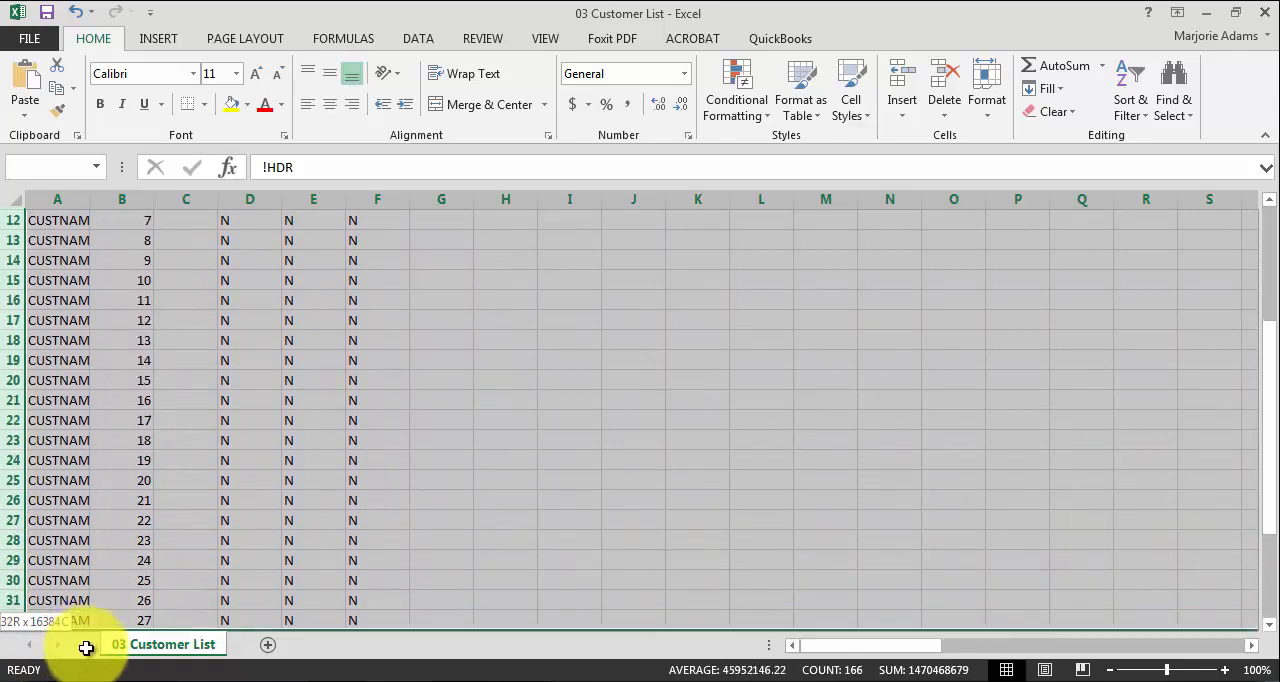
{"action": "scroll", "scroll_direction": "down", "scroll_amount": 3}
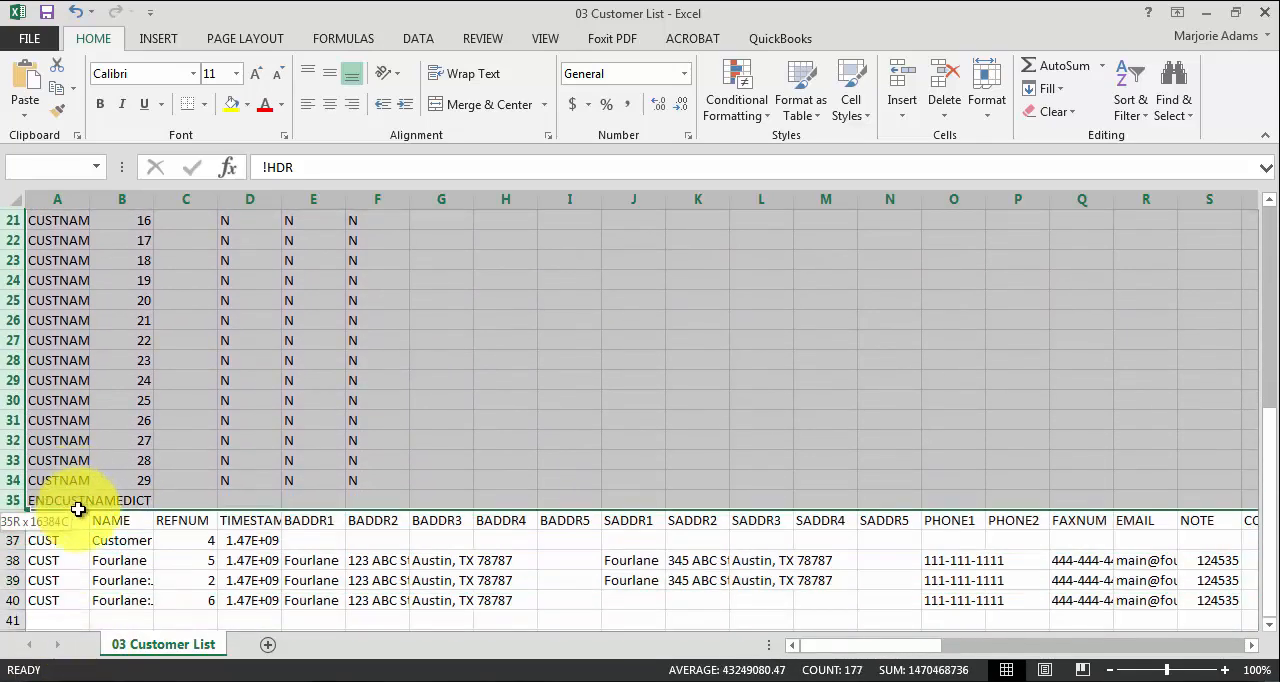
{"action": "right_click", "coordinate": [80, 500]}
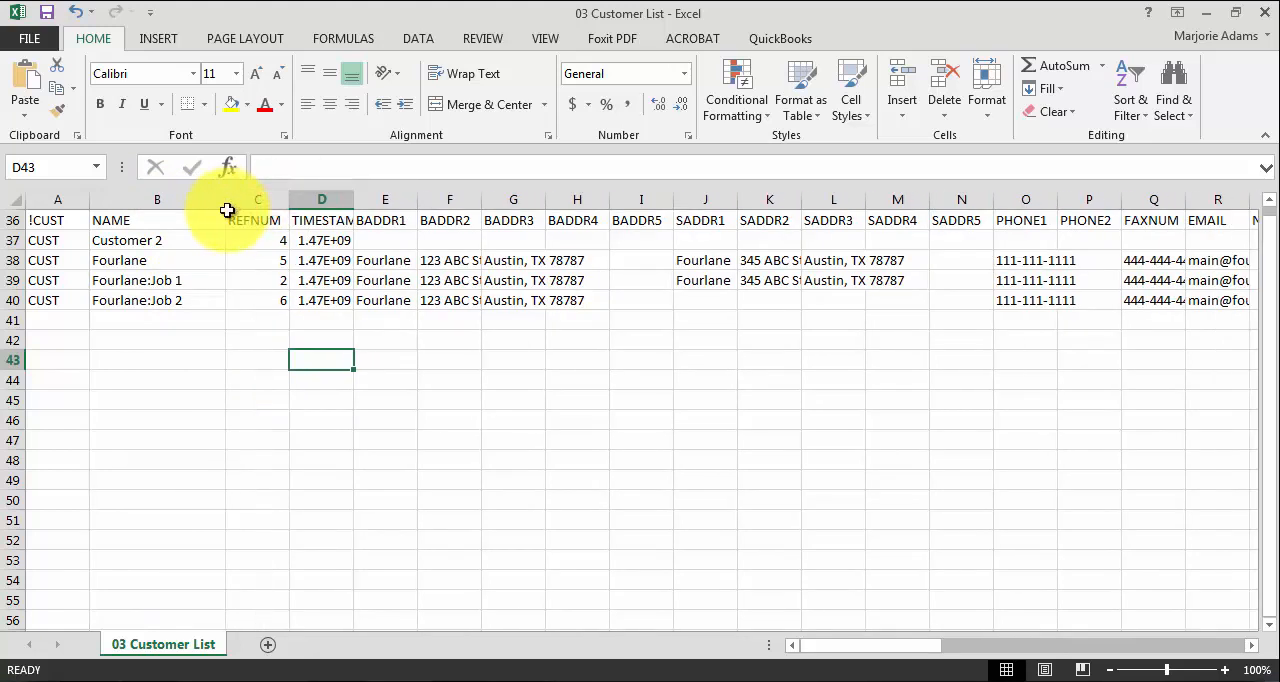
{"action": "left_click", "coordinate": [126, 240]}
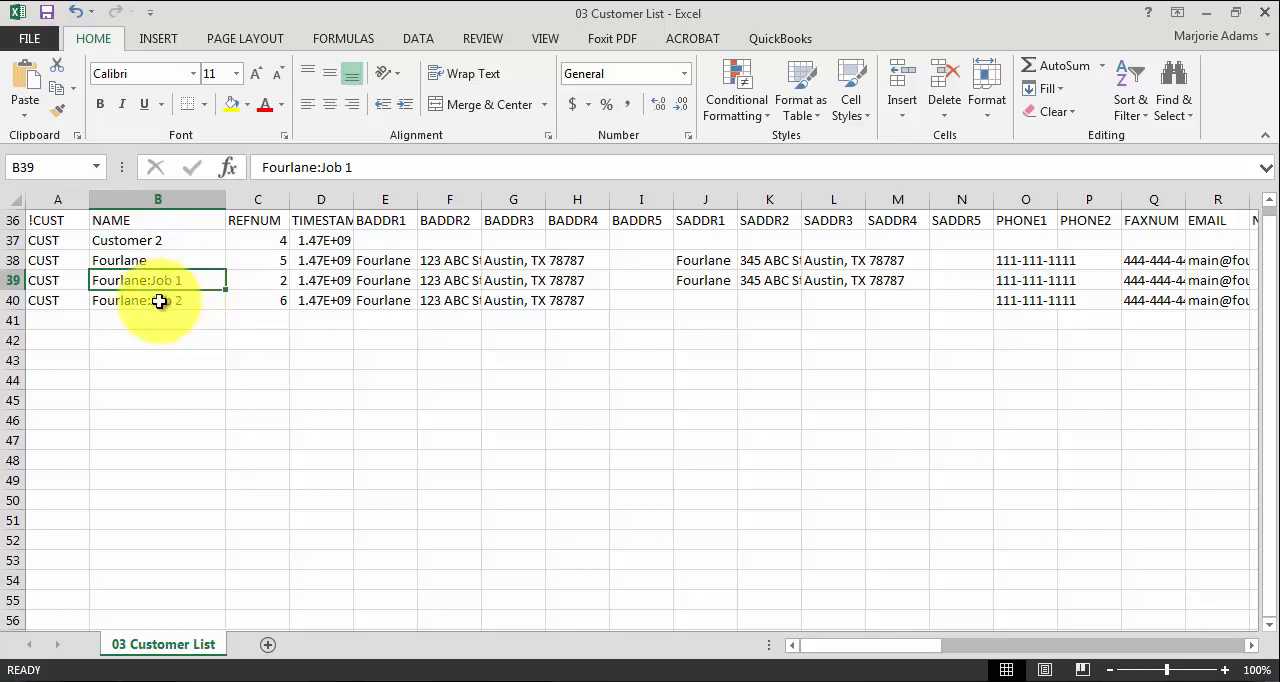
{"action": "double_click", "coordinate": [156, 280]}
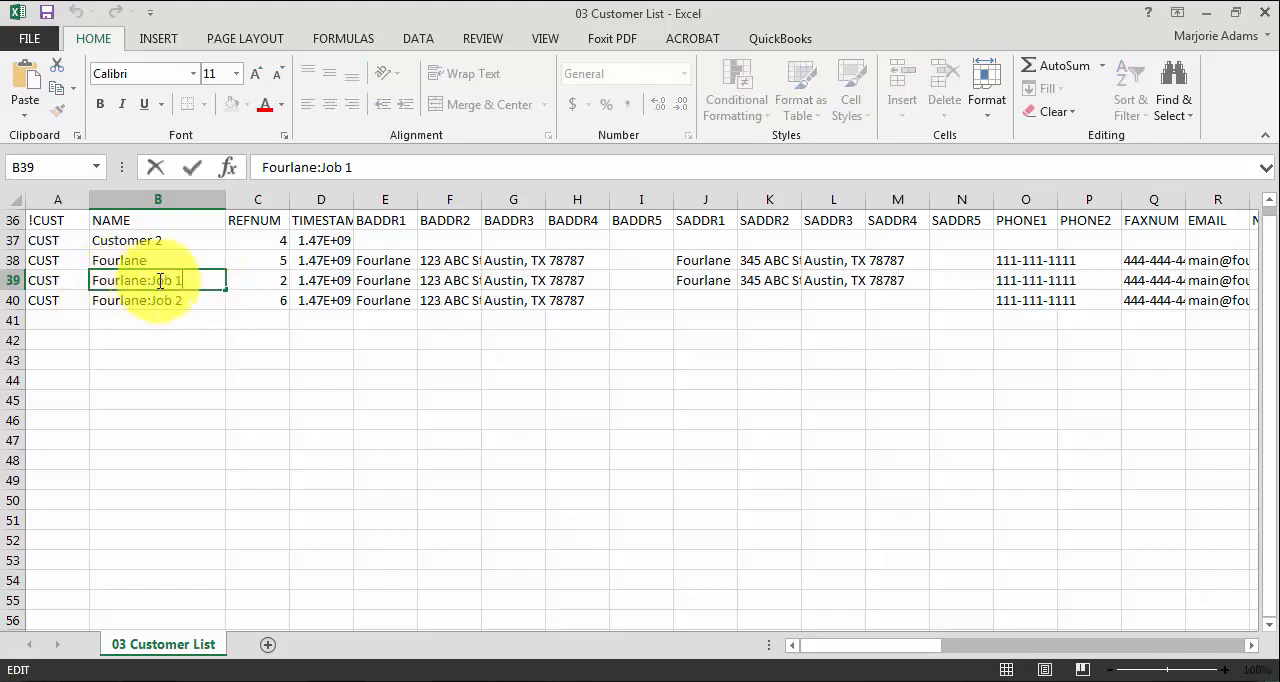
{"action": "mouse_move", "coordinate": [230, 266]}
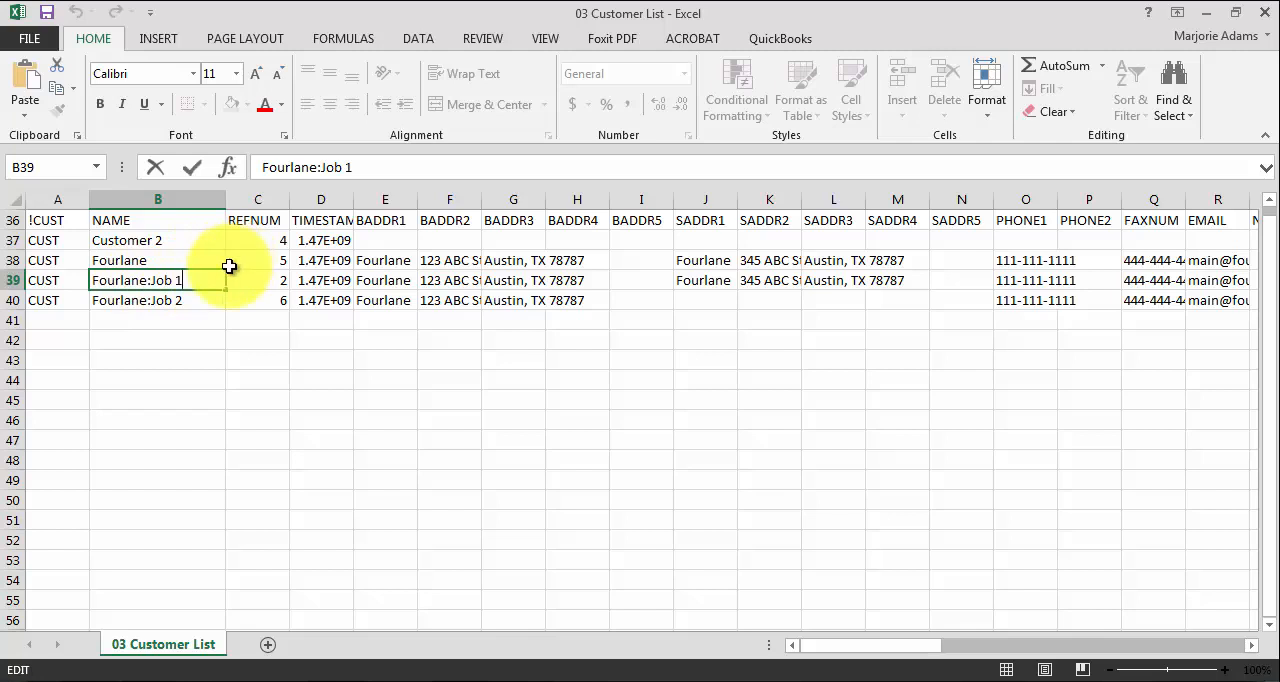
{"action": "type", "text": ":"}
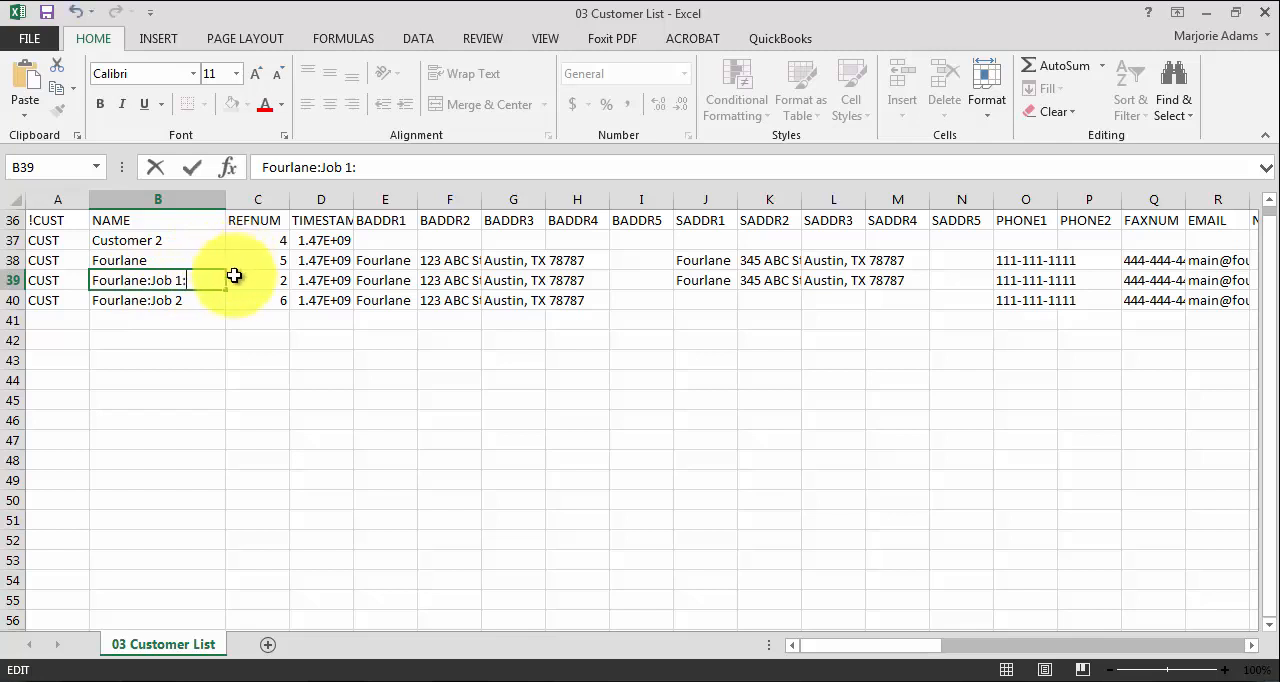
{"action": "mouse_move", "coordinate": [210, 316]}
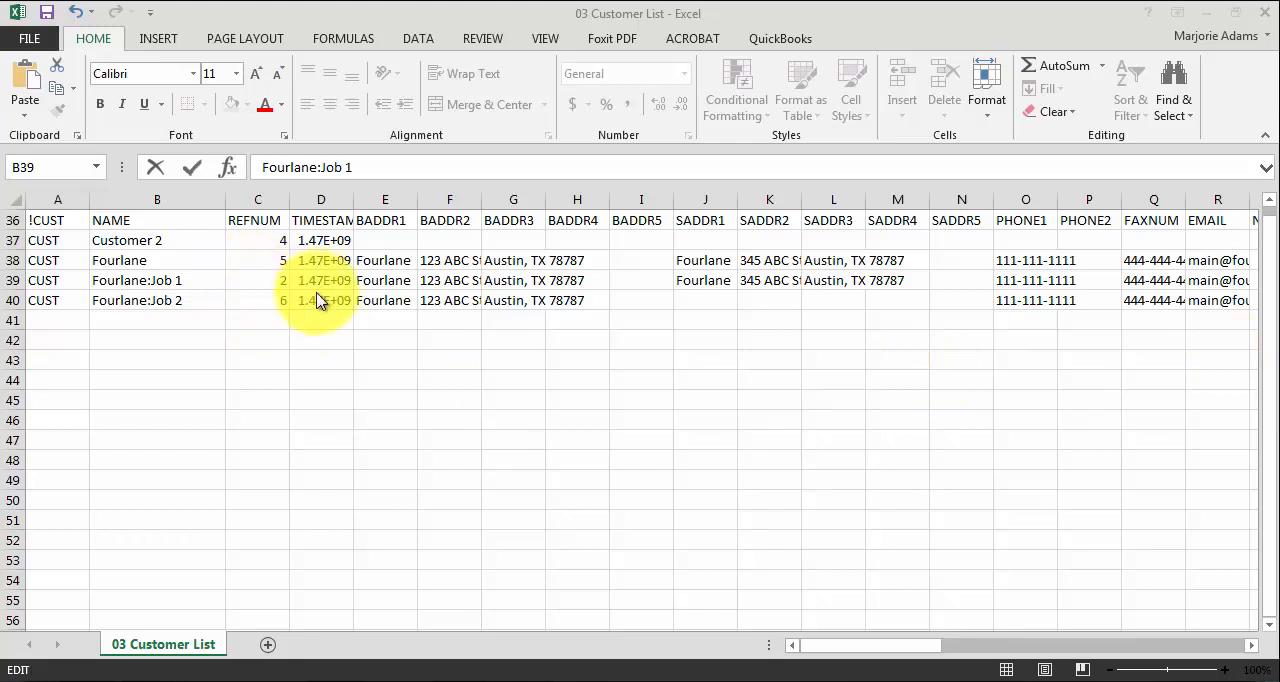
{"action": "mouse_move", "coordinate": [336, 300]}
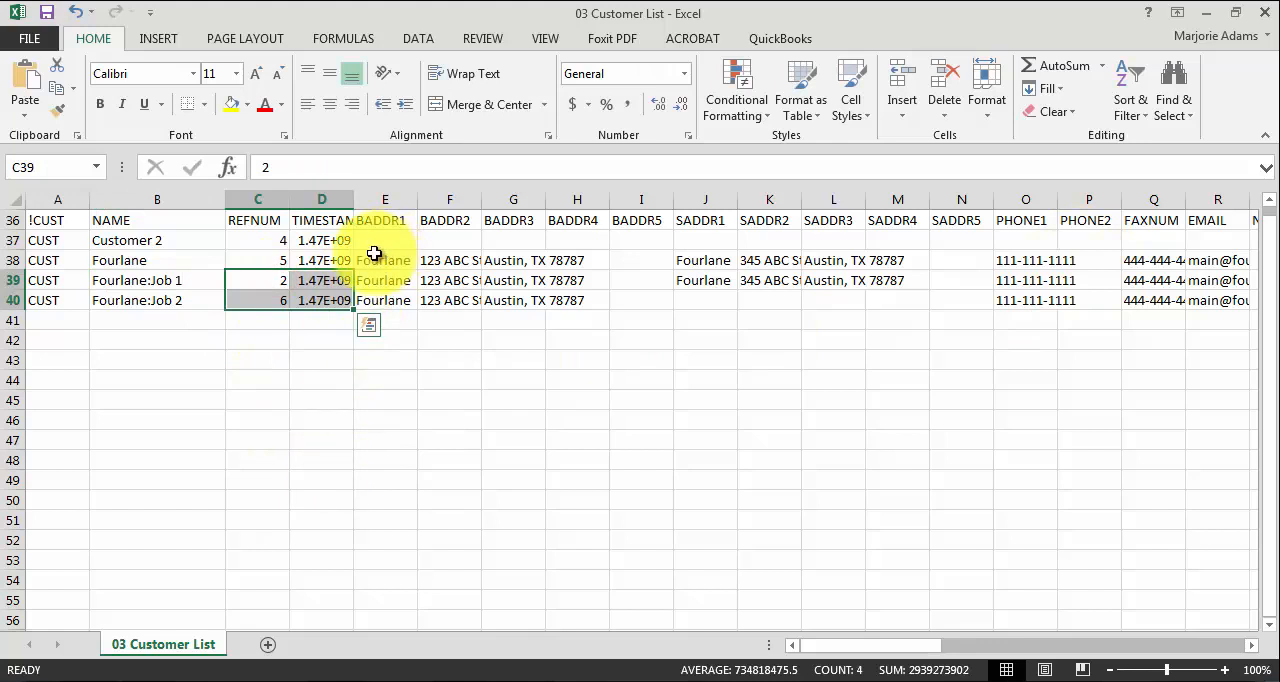
{"action": "mouse_move", "coordinate": [370, 250]}
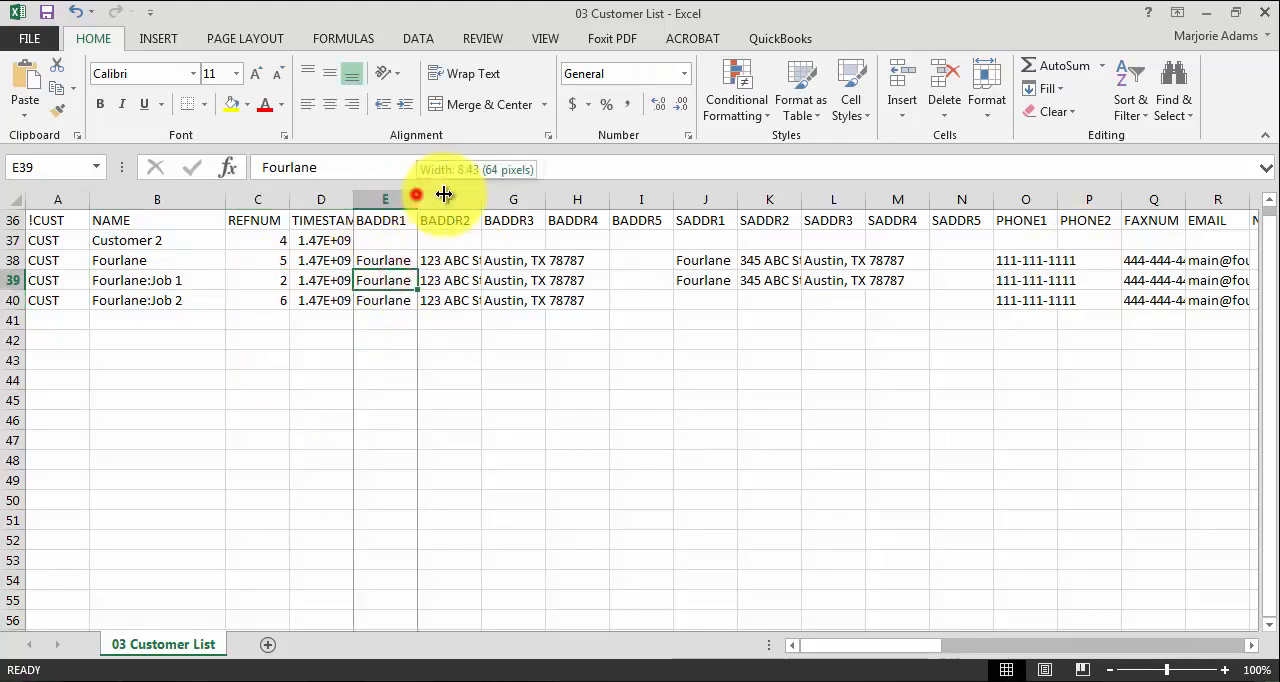
Step: Widen the BADDR1–BADDR3 columns to show 123 ABC St. and Austin, TX 78787 in full
{"action": "left_click_drag", "start_coordinate": [416, 200], "coordinate": [406, 200]}
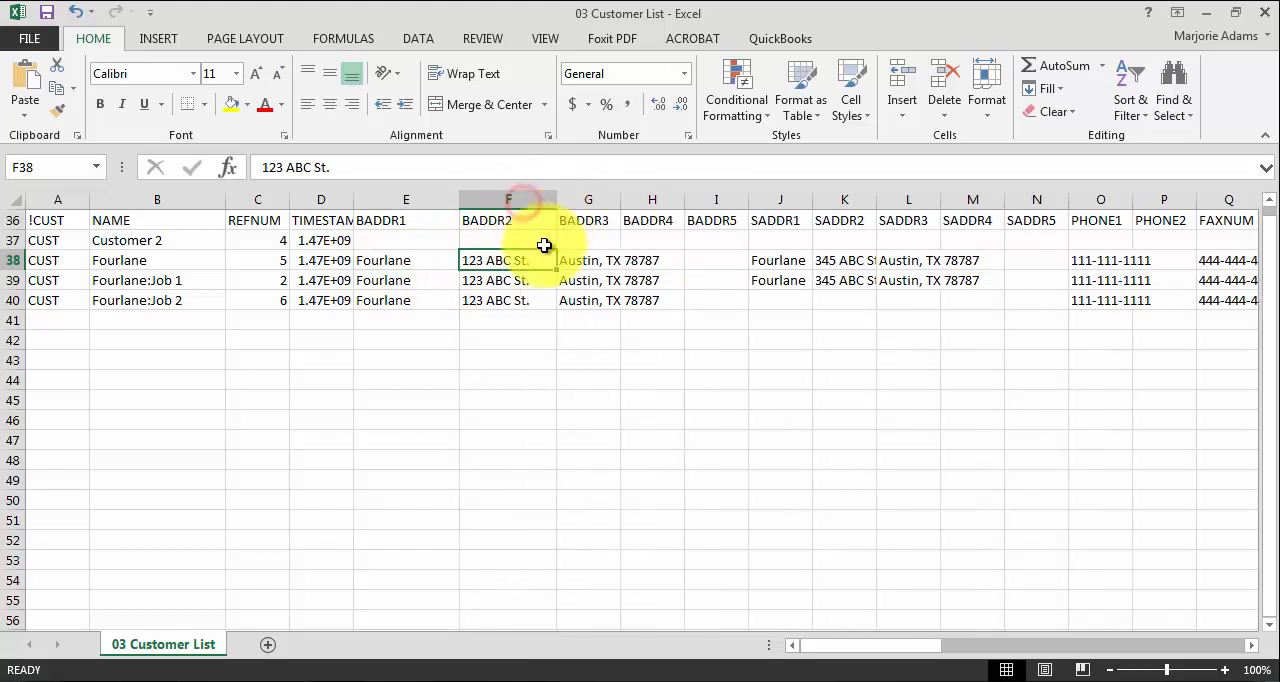
{"action": "left_click", "coordinate": [588, 260]}
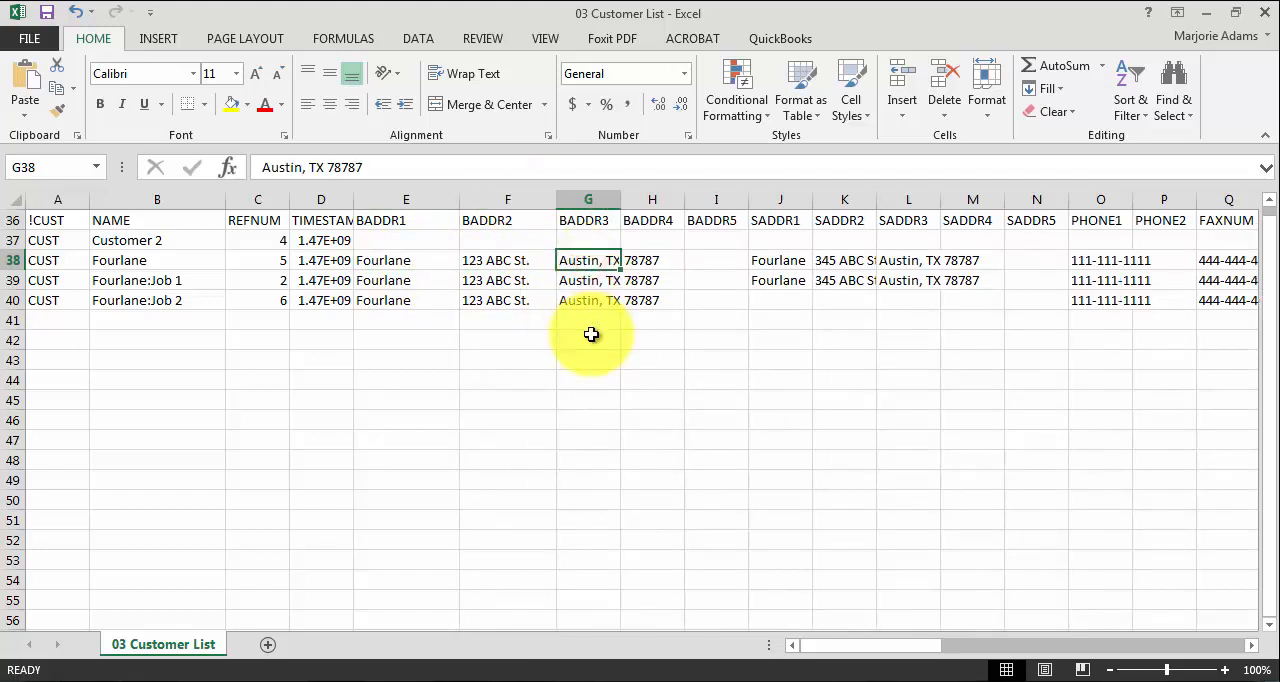
{"action": "left_click_drag", "start_coordinate": [620, 200], "coordinate": [642, 200]}
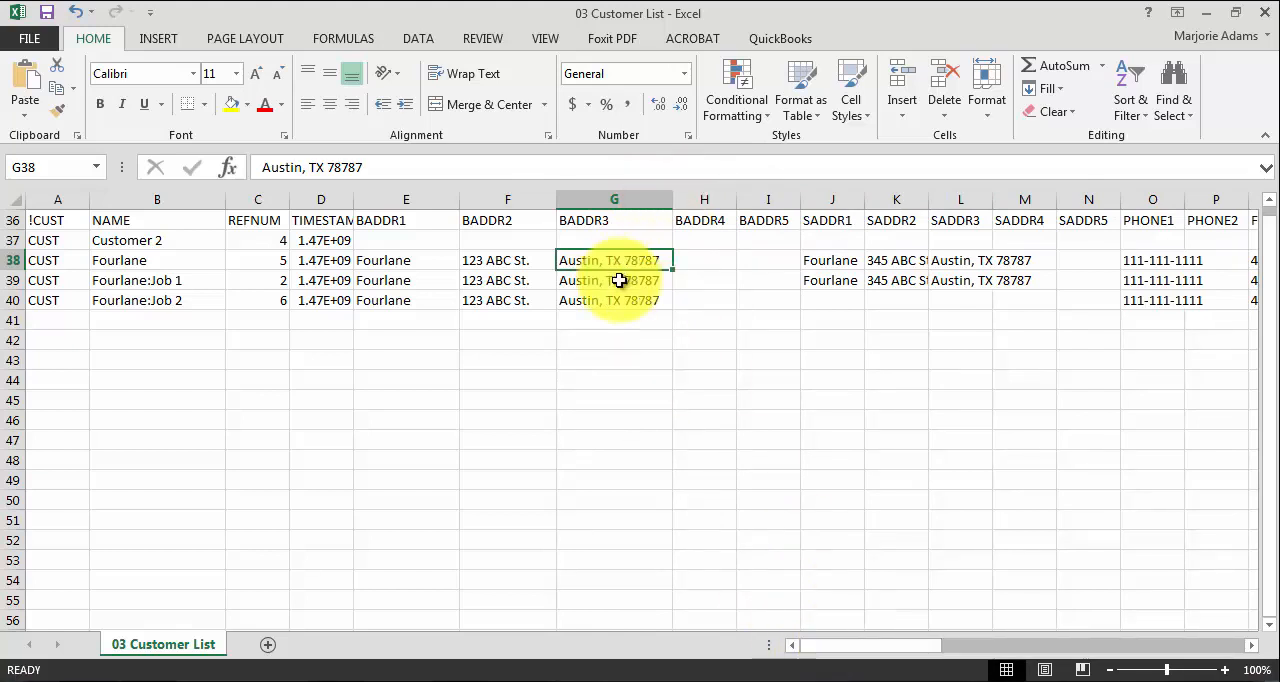
{"action": "mouse_move", "coordinate": [618, 292]}
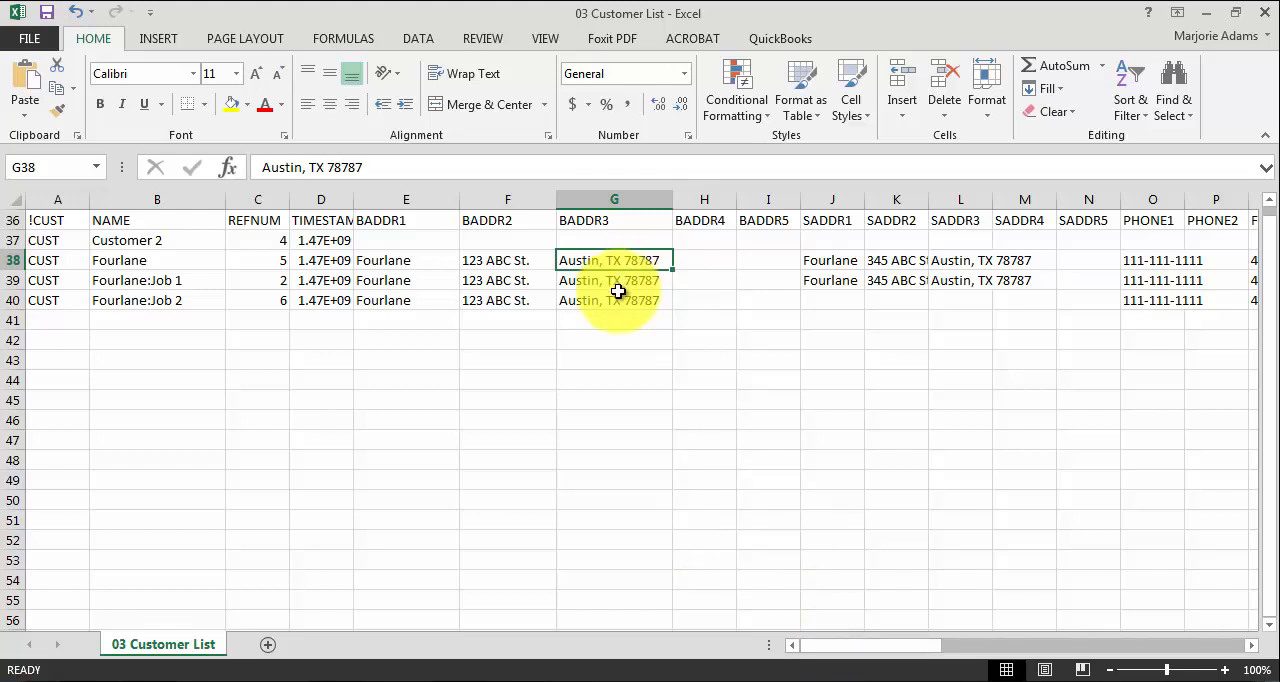
{"action": "mouse_move", "coordinate": [666, 222]}
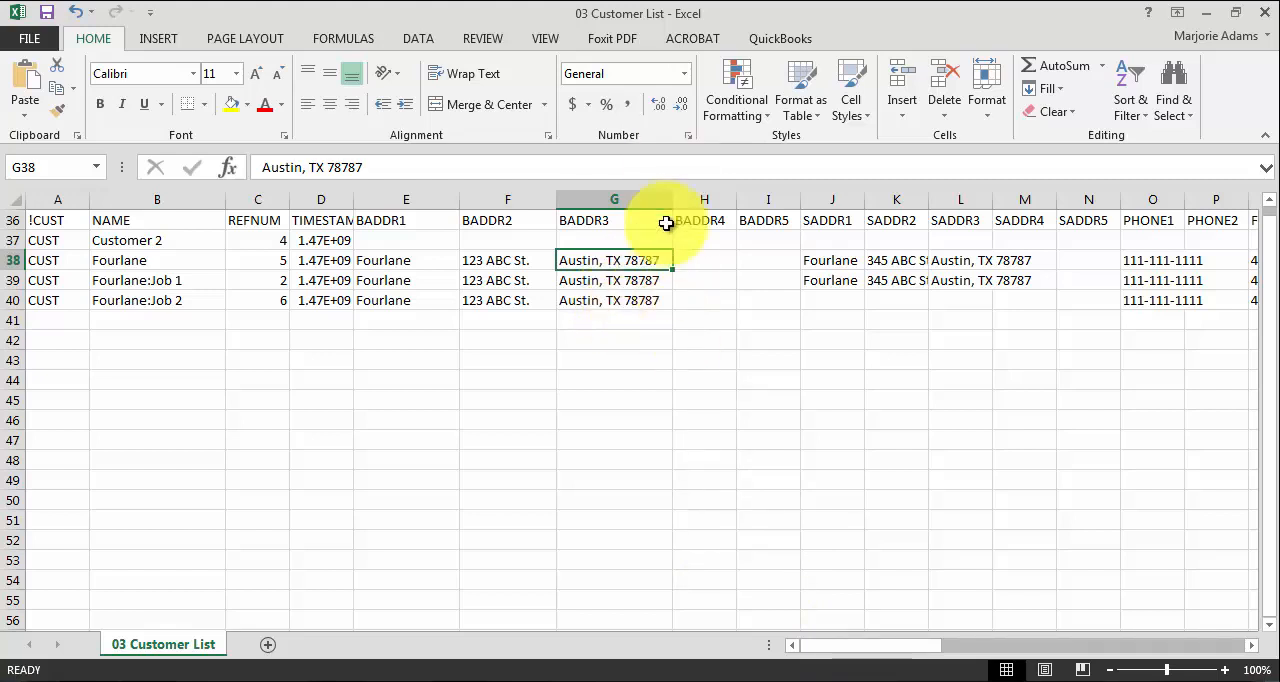
{"action": "left_click_drag", "start_coordinate": [672, 200], "coordinate": [672, 200]}
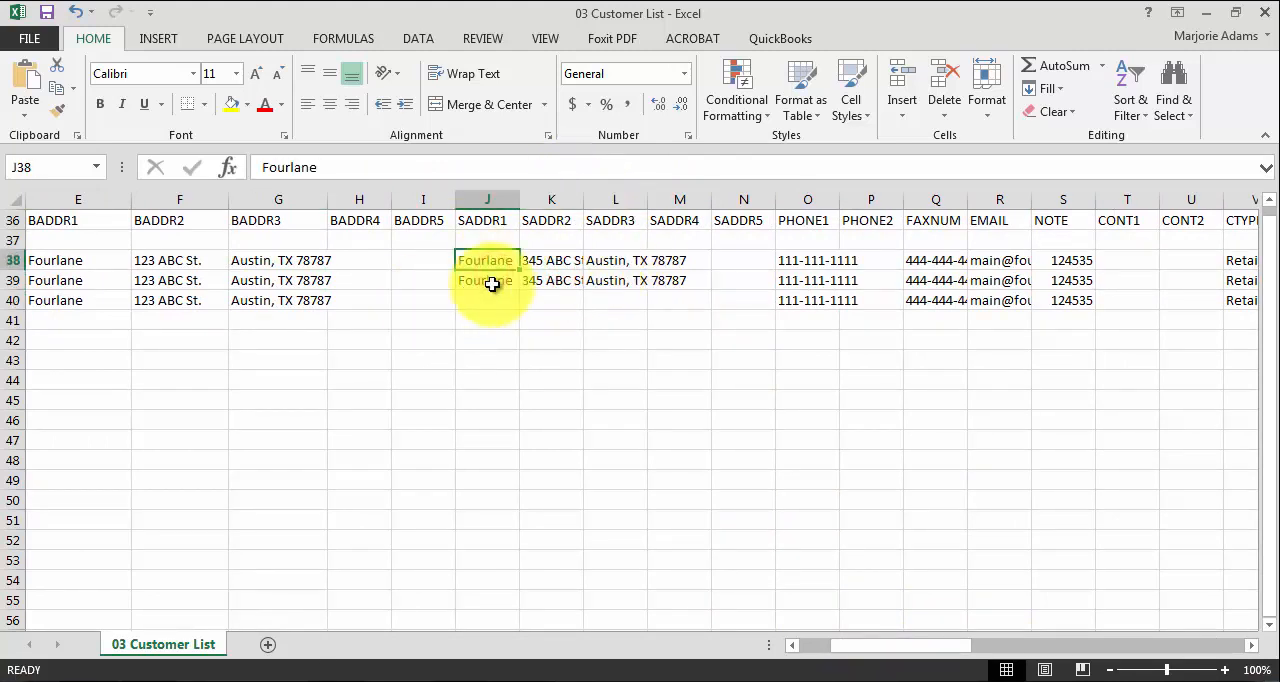
{"action": "mouse_move", "coordinate": [616, 348]}
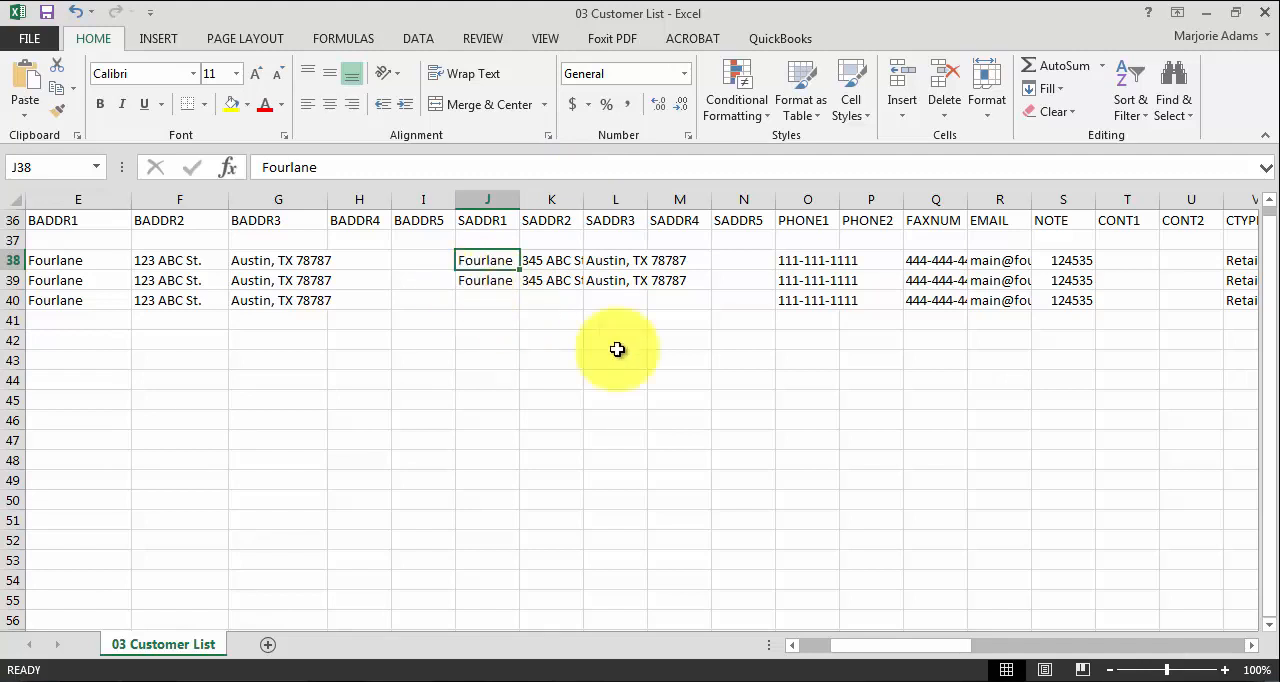
{"action": "scroll", "scroll_direction": "right", "scroll_amount": 3}
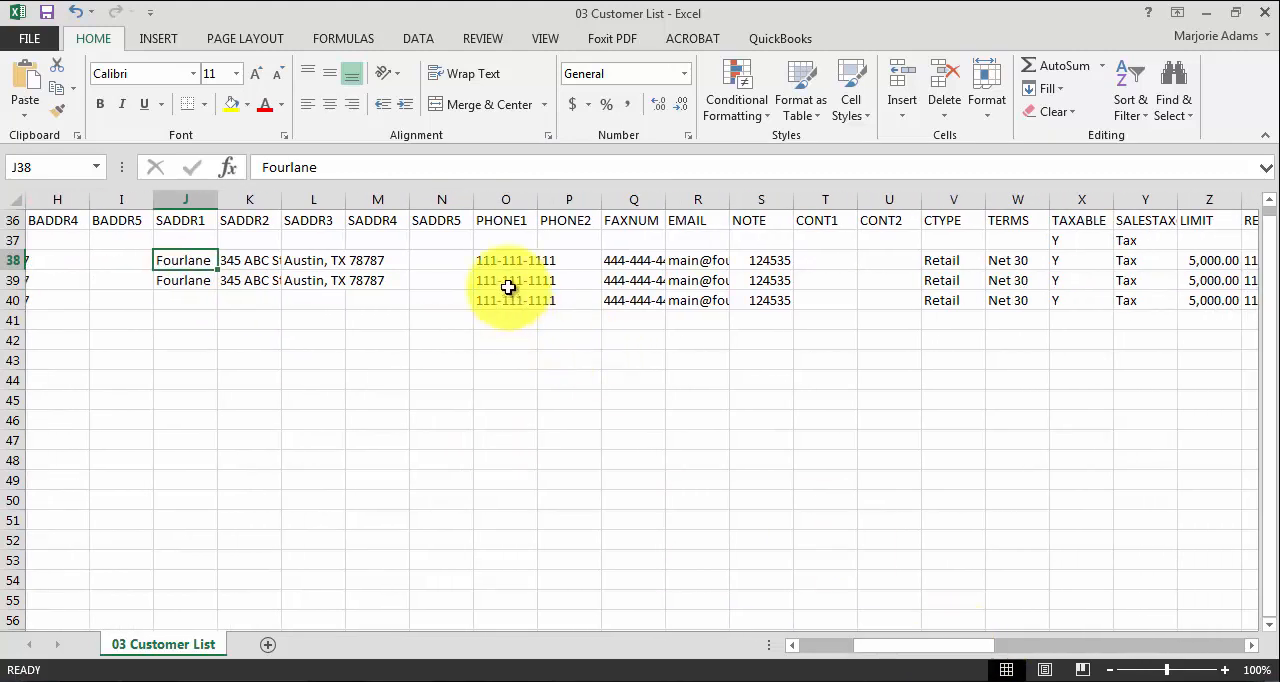
{"action": "left_click", "coordinate": [504, 260]}
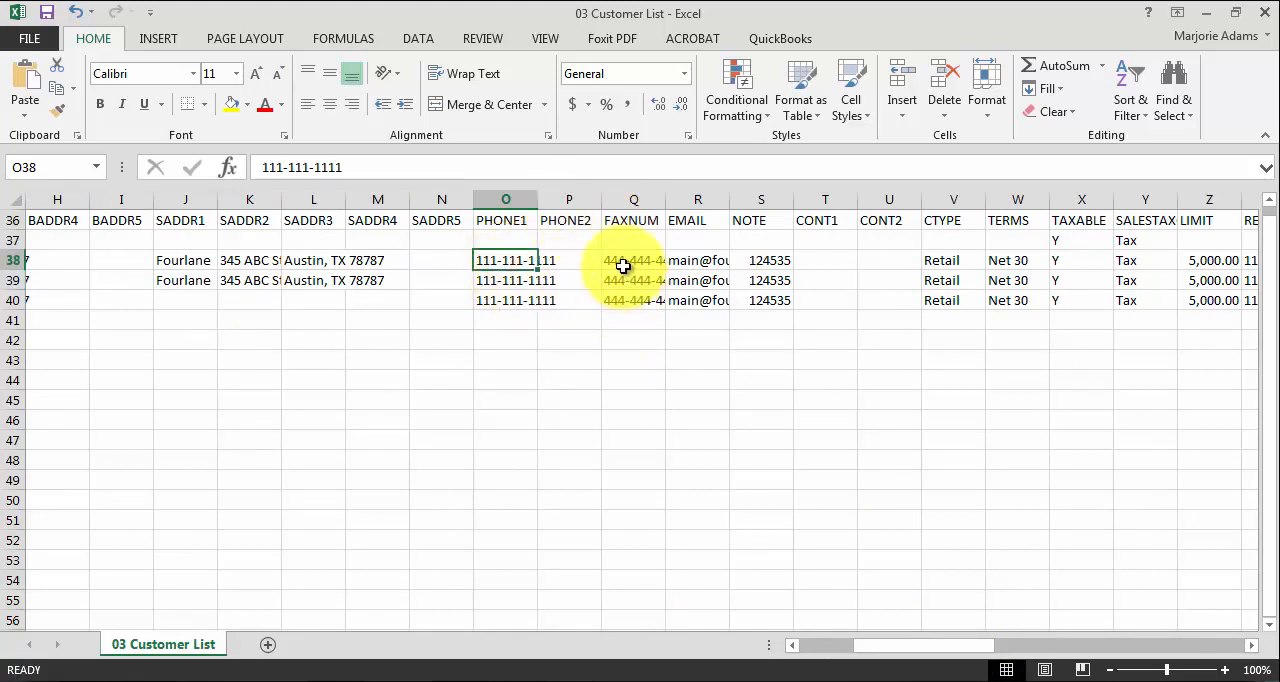
{"action": "left_click", "coordinate": [632, 260]}
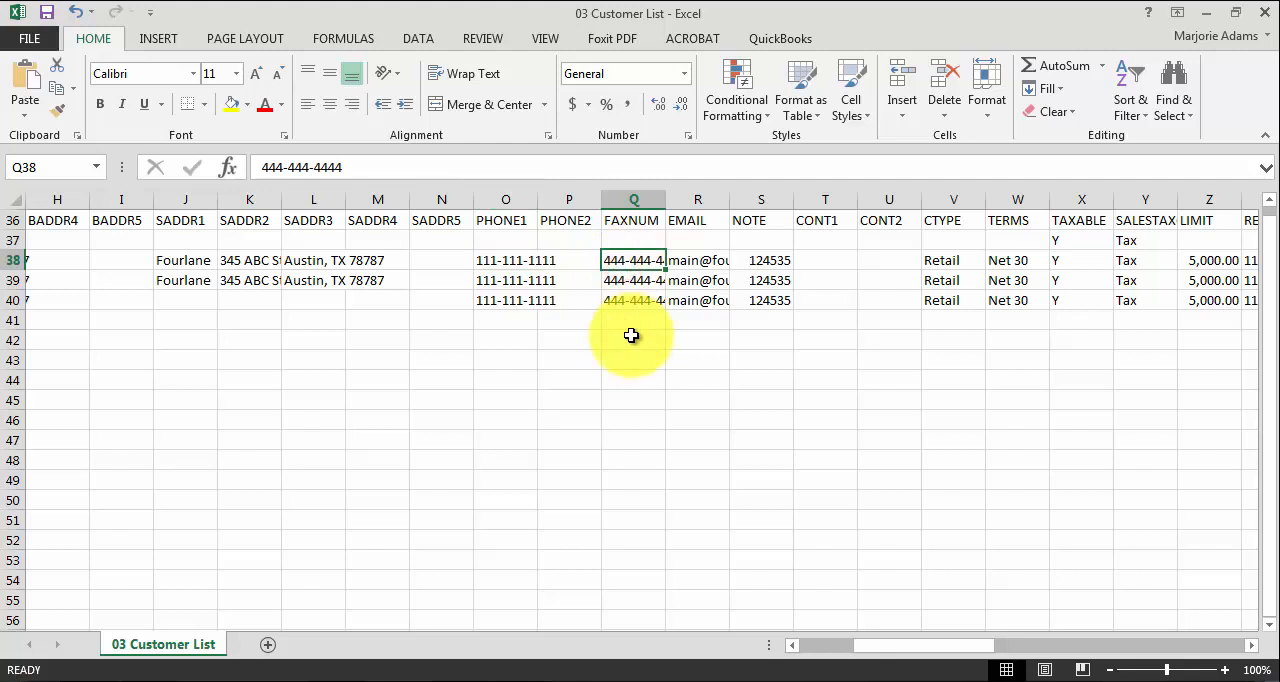
{"action": "mouse_move", "coordinate": [696, 260]}
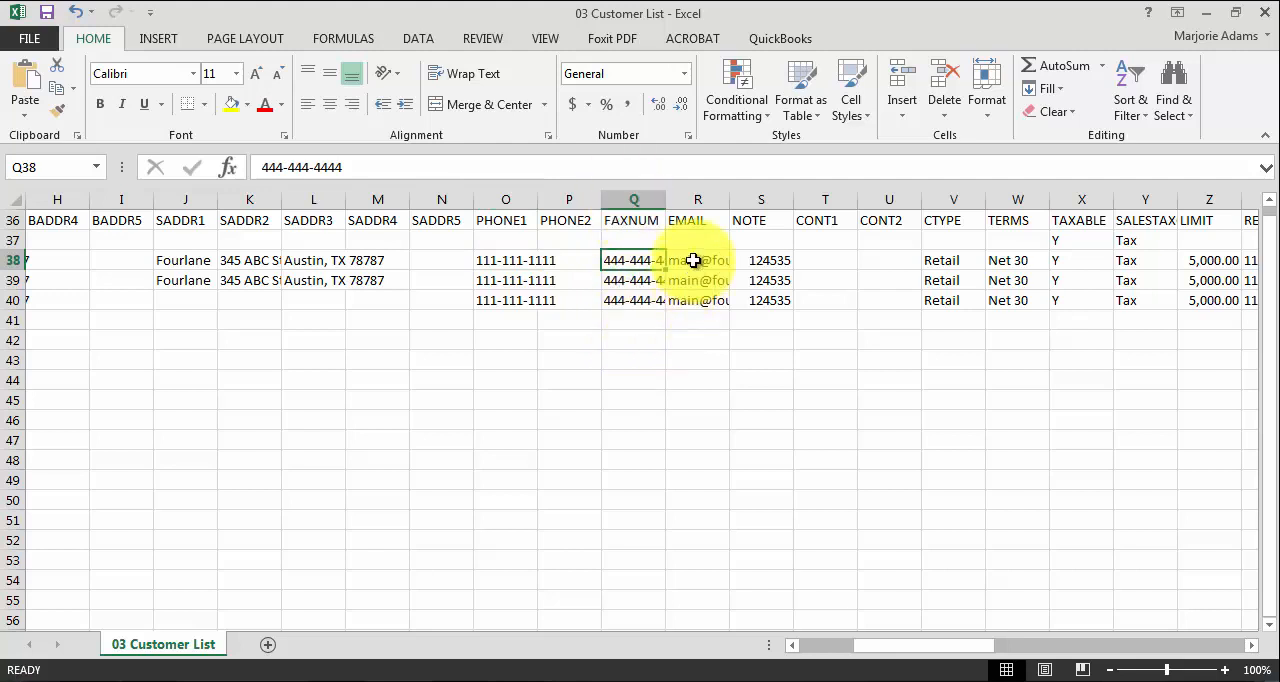
{"action": "left_click", "coordinate": [696, 260]}
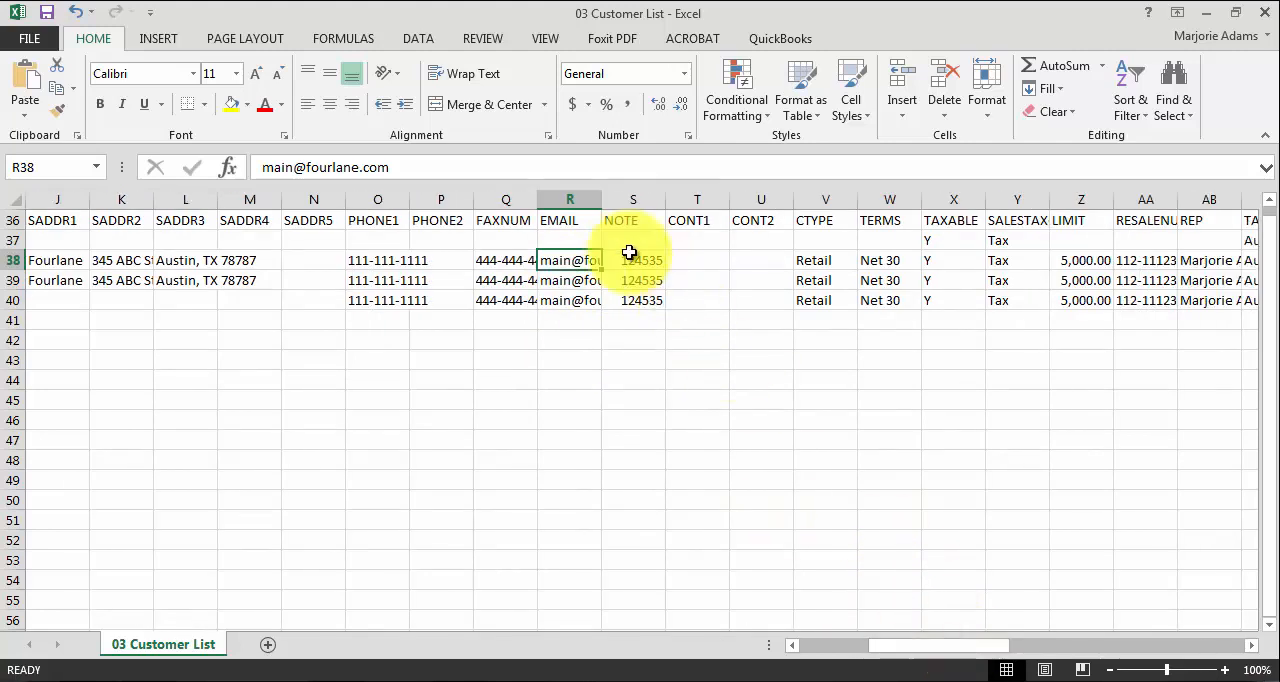
{"action": "left_click", "coordinate": [632, 260]}
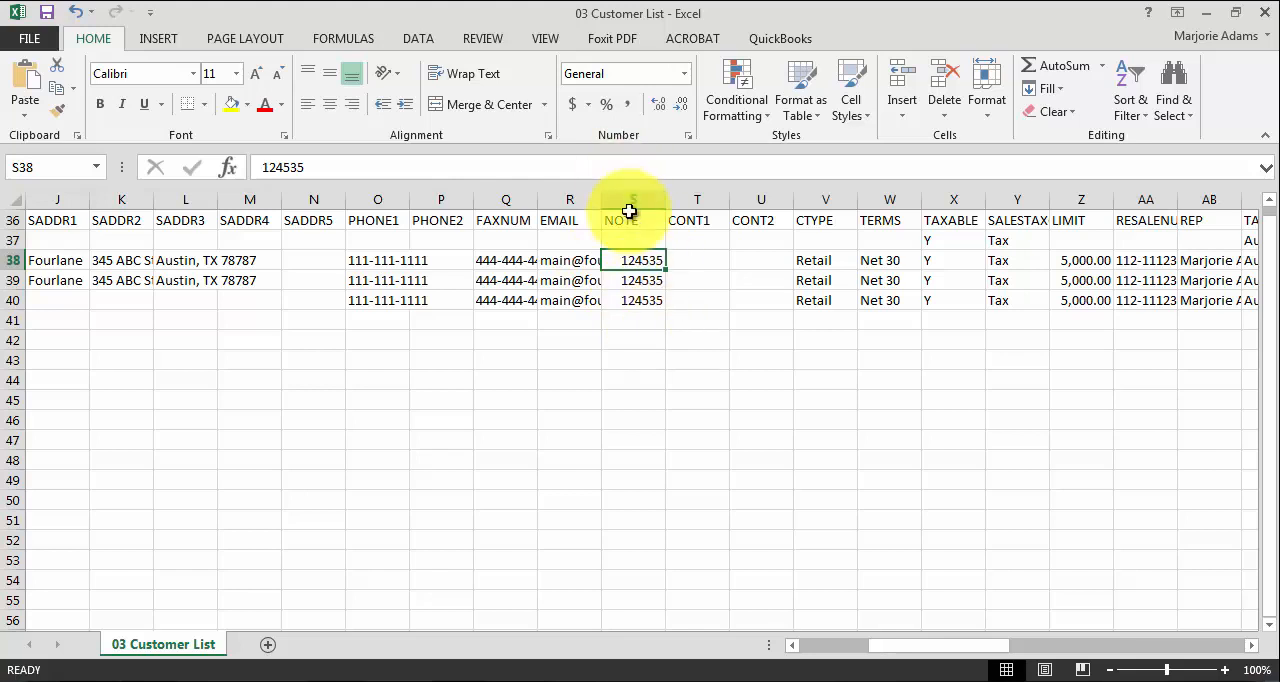
{"action": "left_click", "coordinate": [620, 220]}
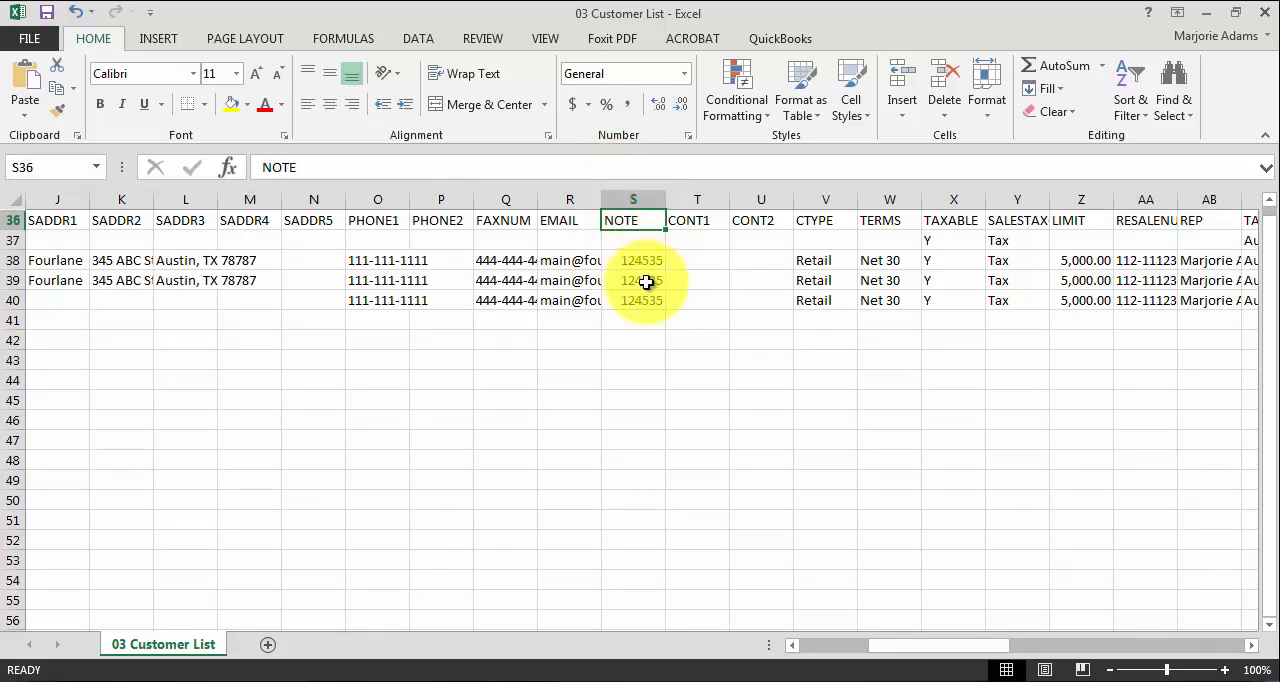
{"action": "left_click", "coordinate": [696, 220]}
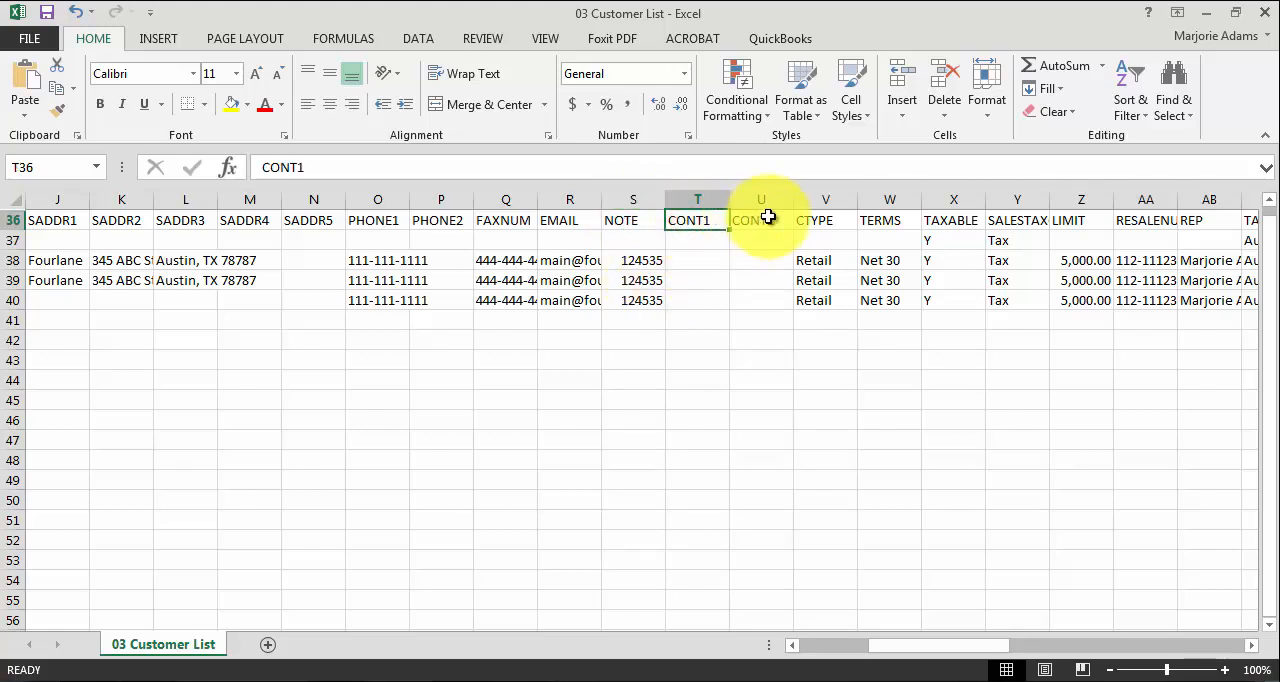
{"action": "left_click", "coordinate": [760, 220]}
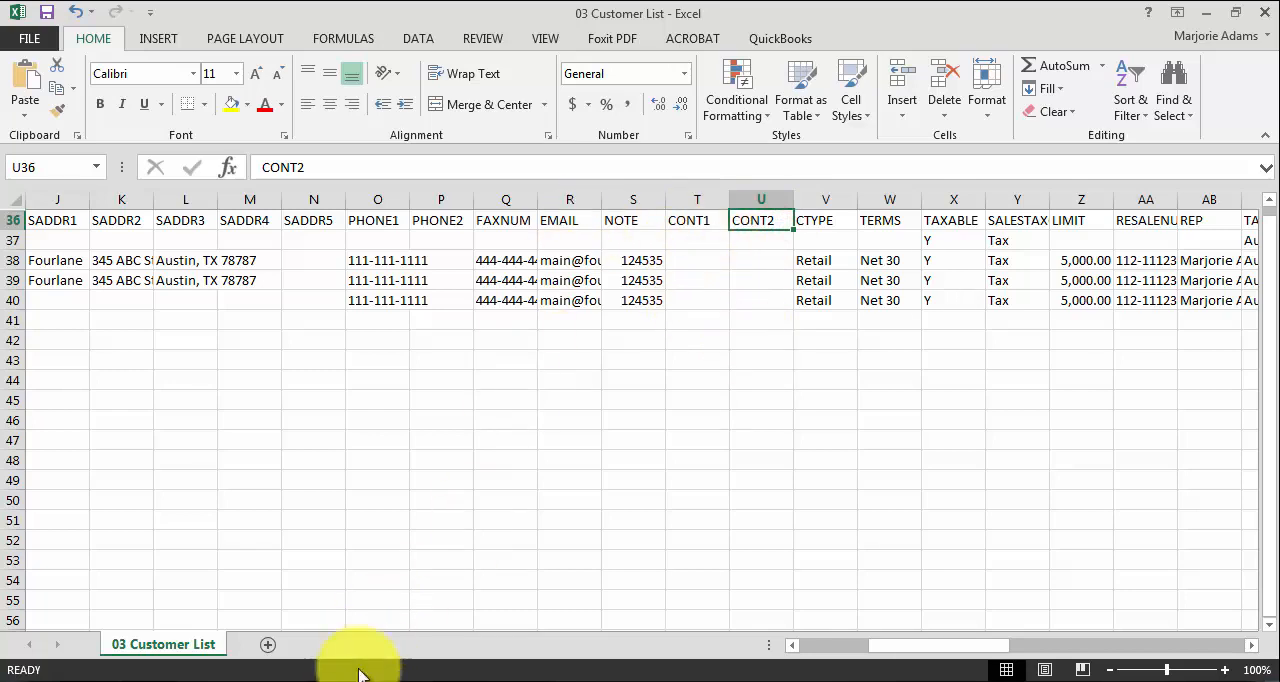
Step: Consult a customer's contact form in QuickBooks Customer Center, then return to the Excel sheet
{"action": "left_click", "coordinate": [392, 40]}
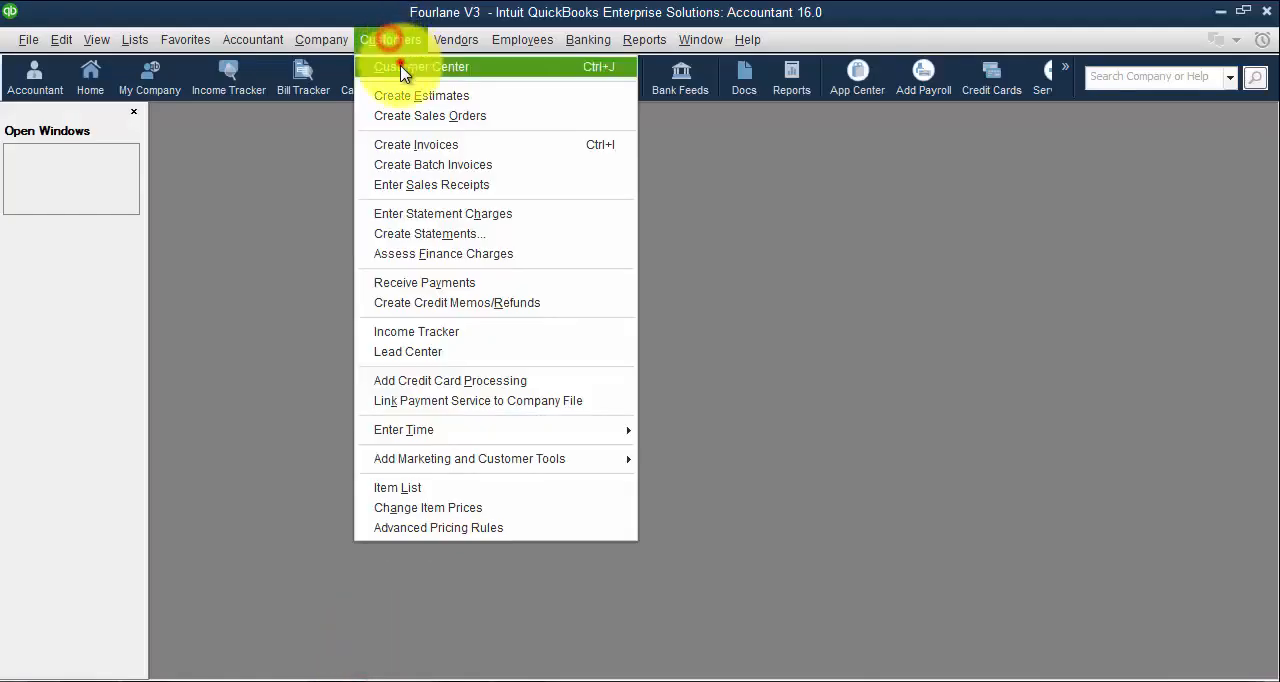
{"action": "left_click", "coordinate": [424, 66]}
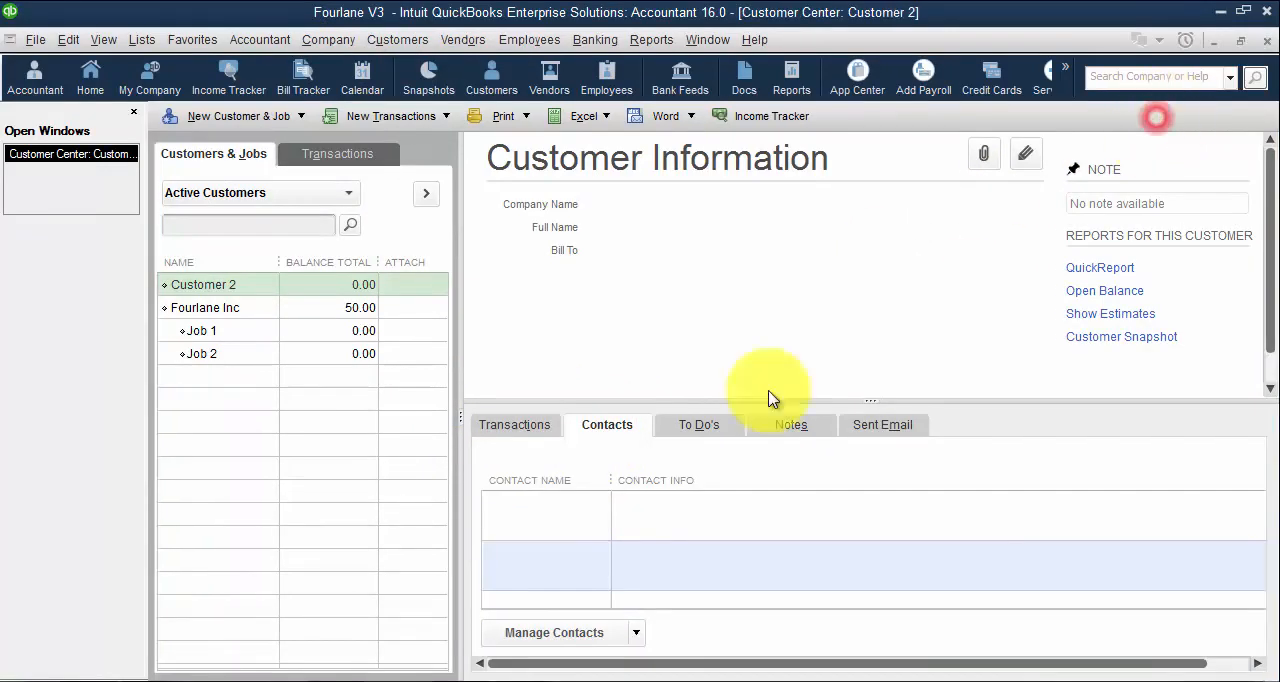
{"action": "left_click", "coordinate": [552, 632]}
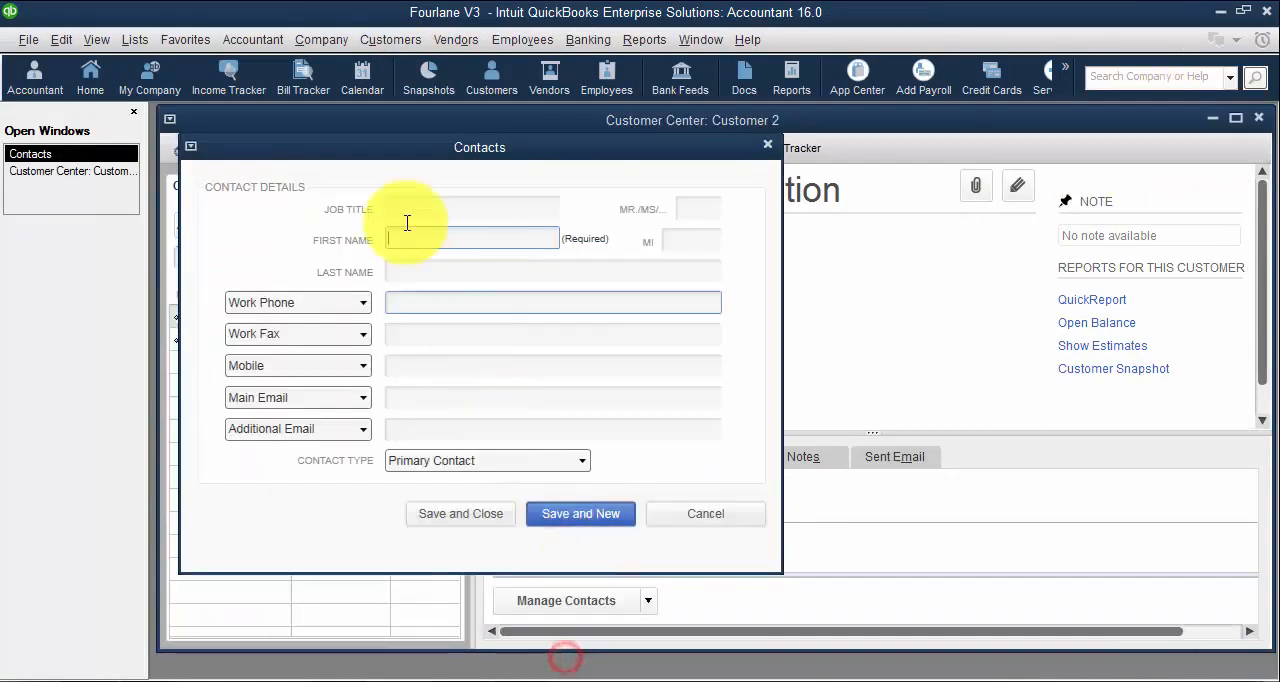
{"action": "left_click", "coordinate": [704, 512]}
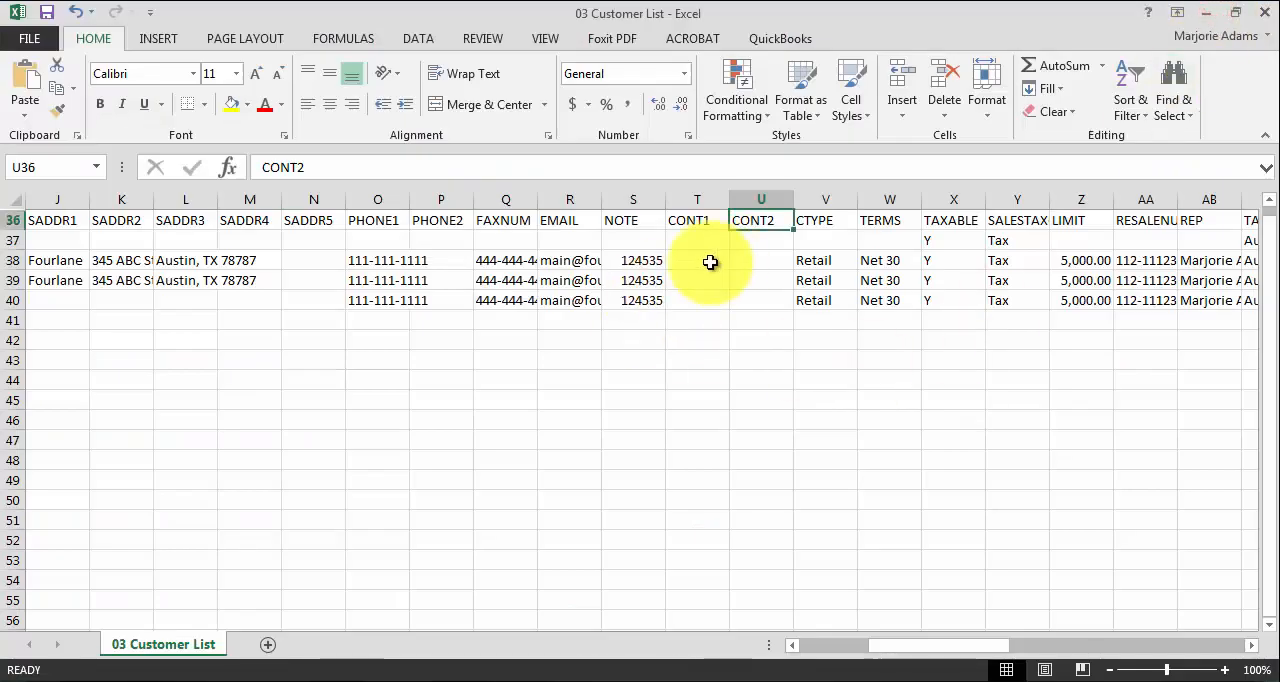
Step: Review the CONT1, notepad and custom field 'Special' columns of the customer sheet
{"action": "left_click", "coordinate": [696, 260]}
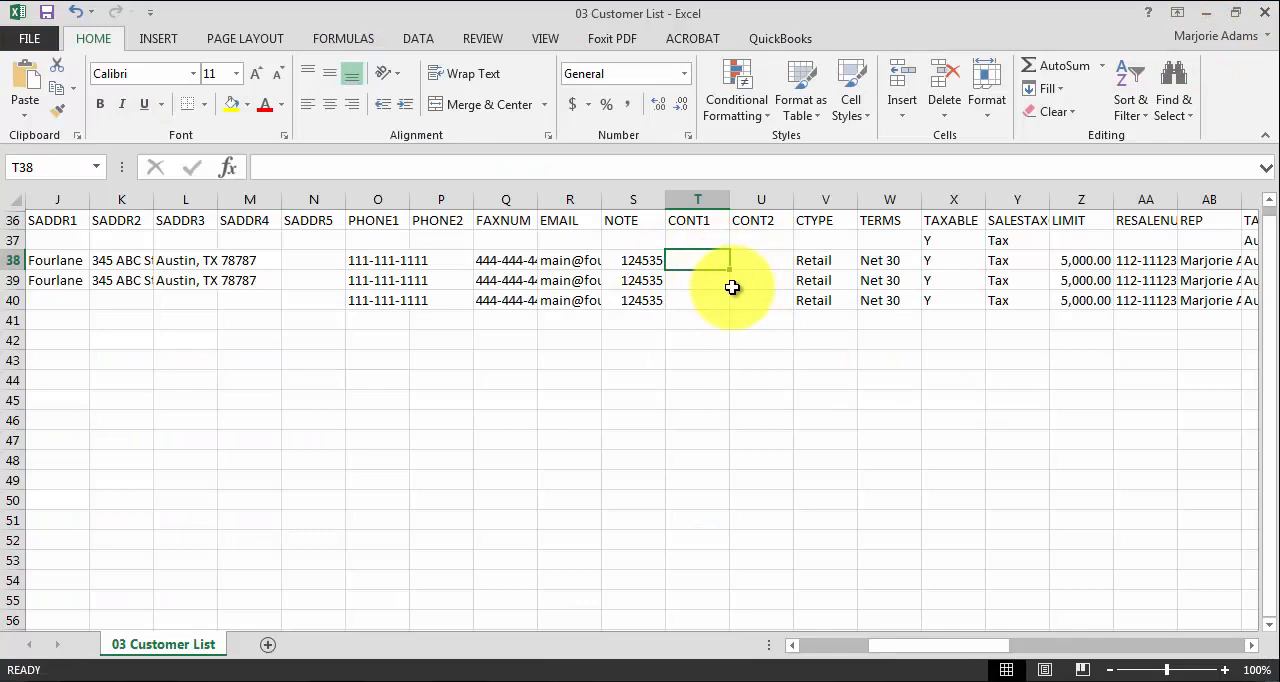
{"action": "mouse_move", "coordinate": [632, 550]}
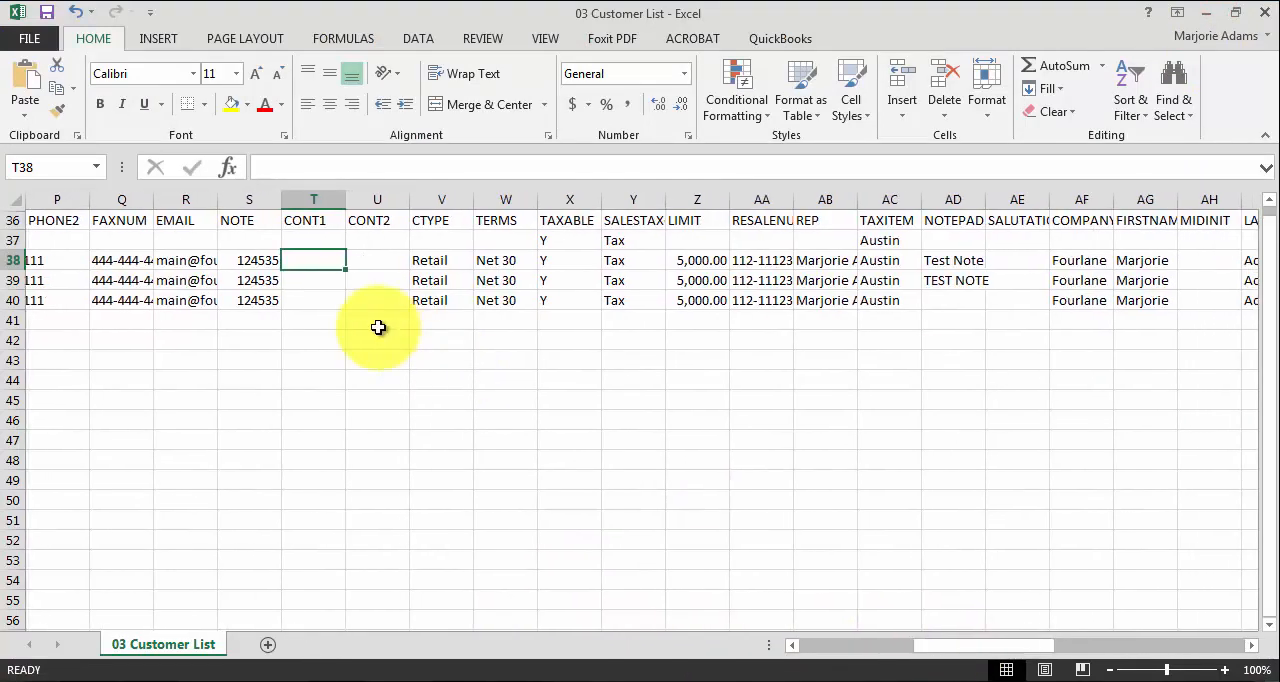
{"action": "mouse_move", "coordinate": [500, 250]}
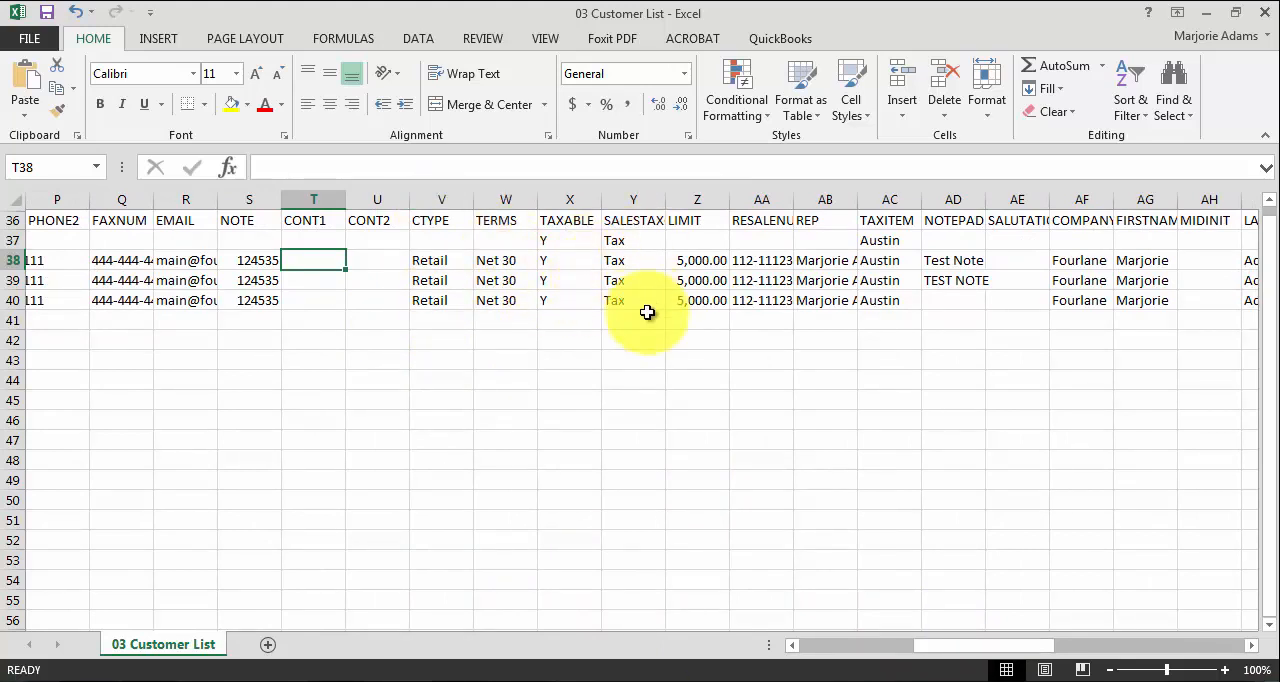
{"action": "left_click", "coordinate": [696, 260]}
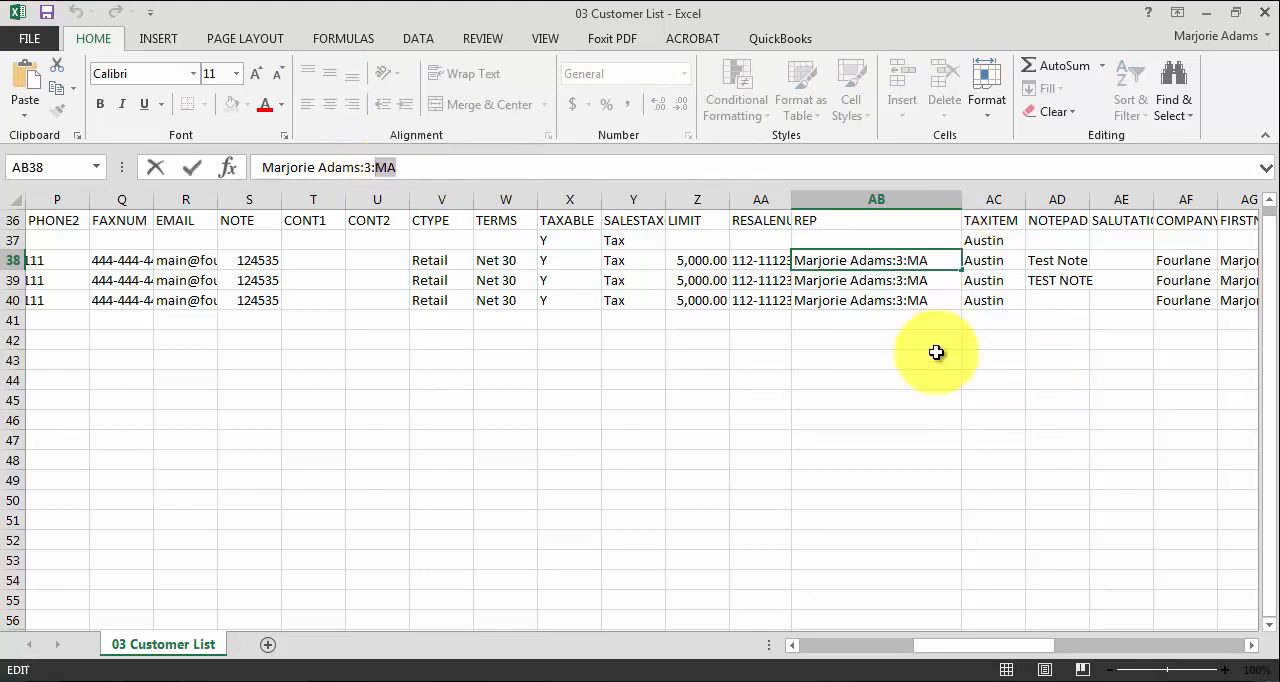
{"action": "mouse_move", "coordinate": [998, 450]}
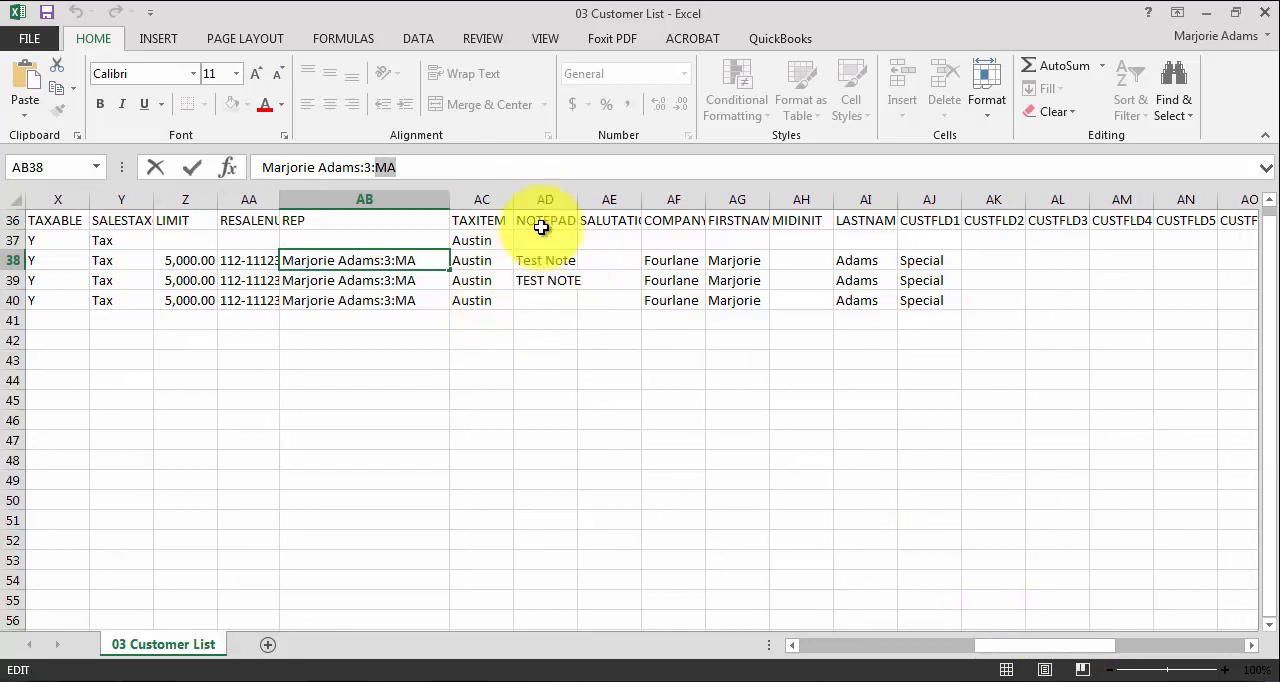
{"action": "left_click", "coordinate": [544, 260]}
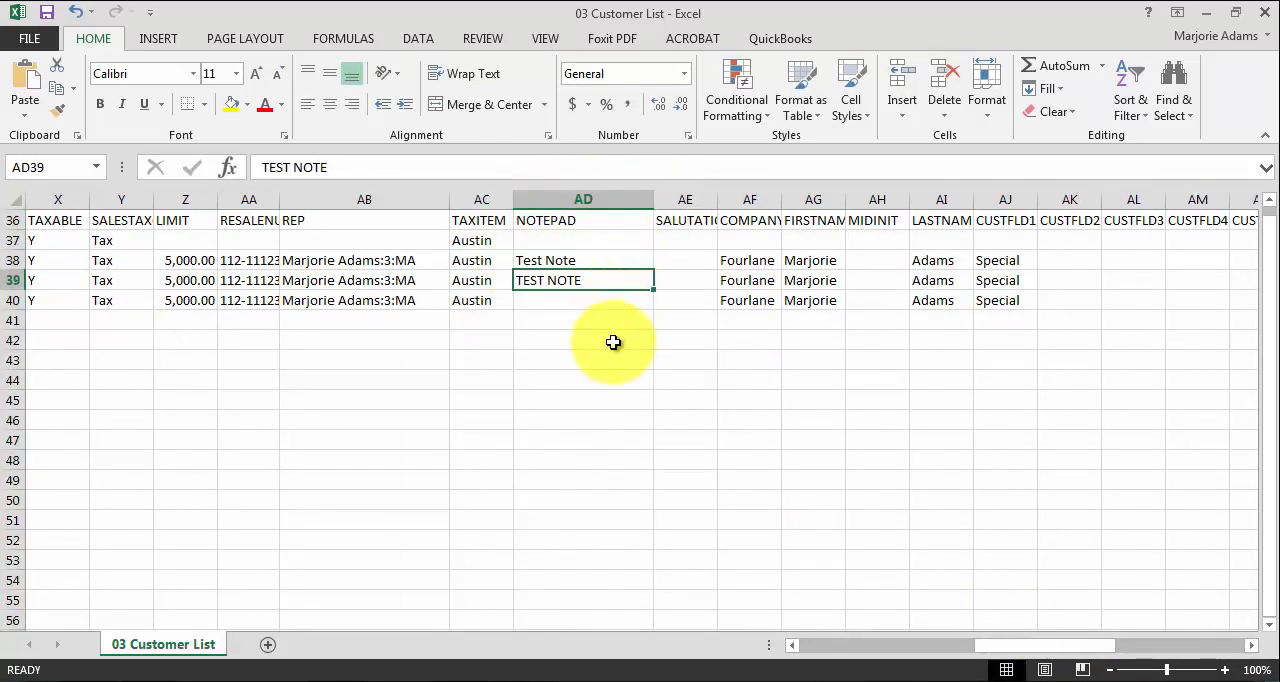
{"action": "mouse_move", "coordinate": [872, 504]}
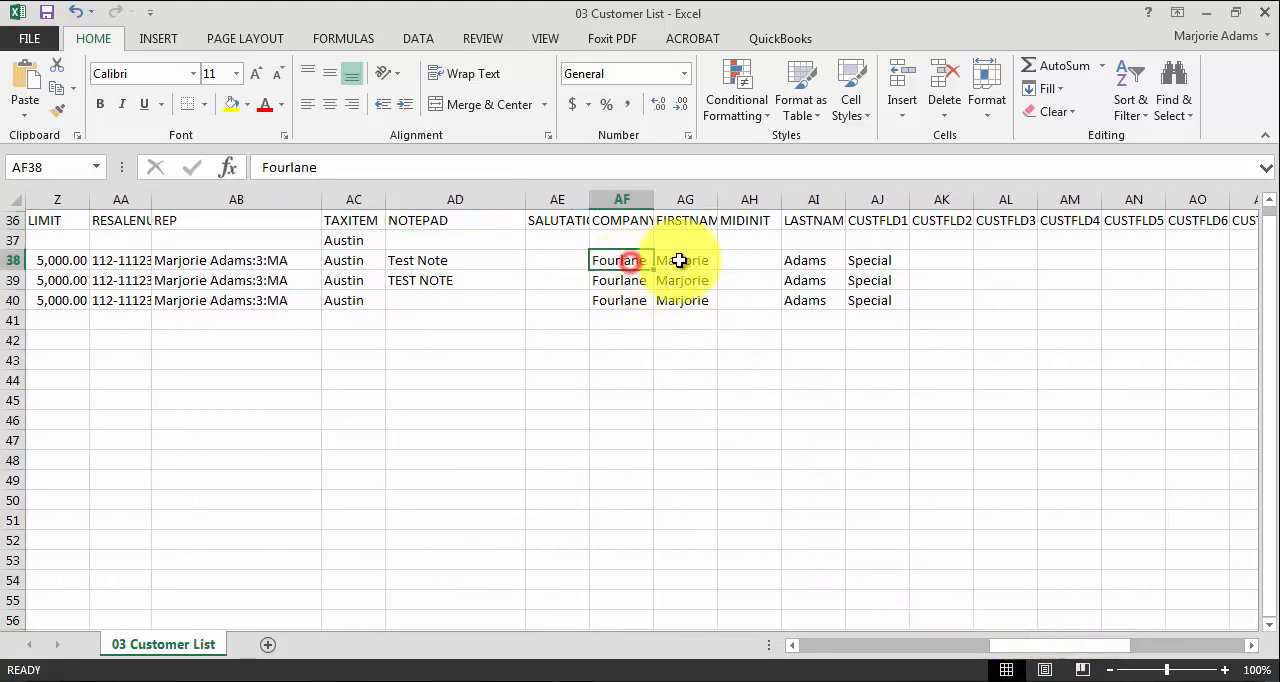
{"action": "left_click", "coordinate": [876, 260]}
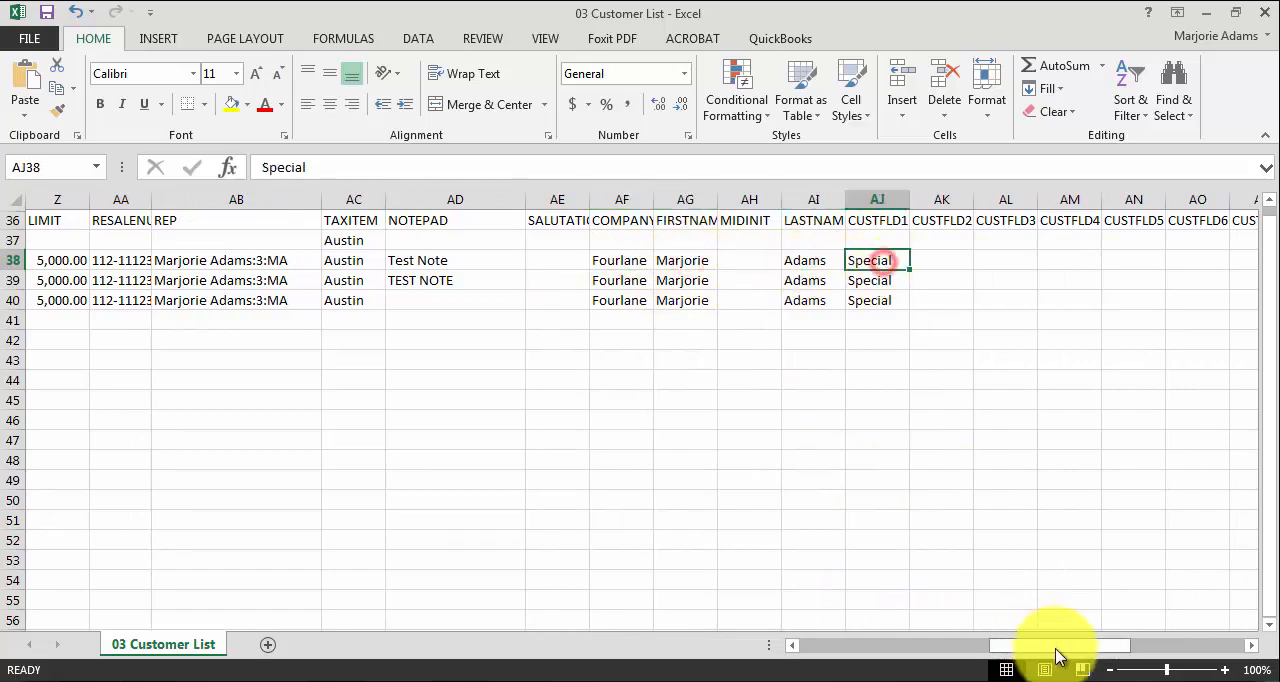
{"action": "left_click_drag", "start_coordinate": [1056, 644], "coordinate": [1150, 644]}
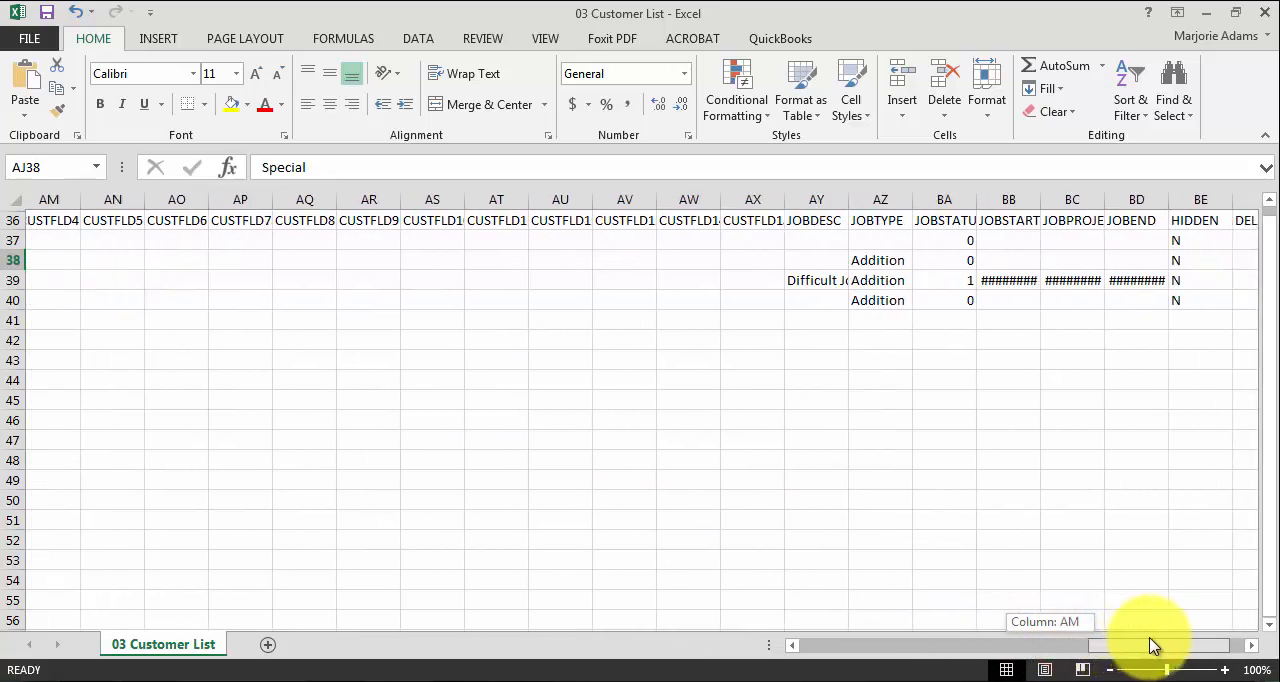
{"action": "scroll", "scroll_direction": "right", "scroll_amount": 3}
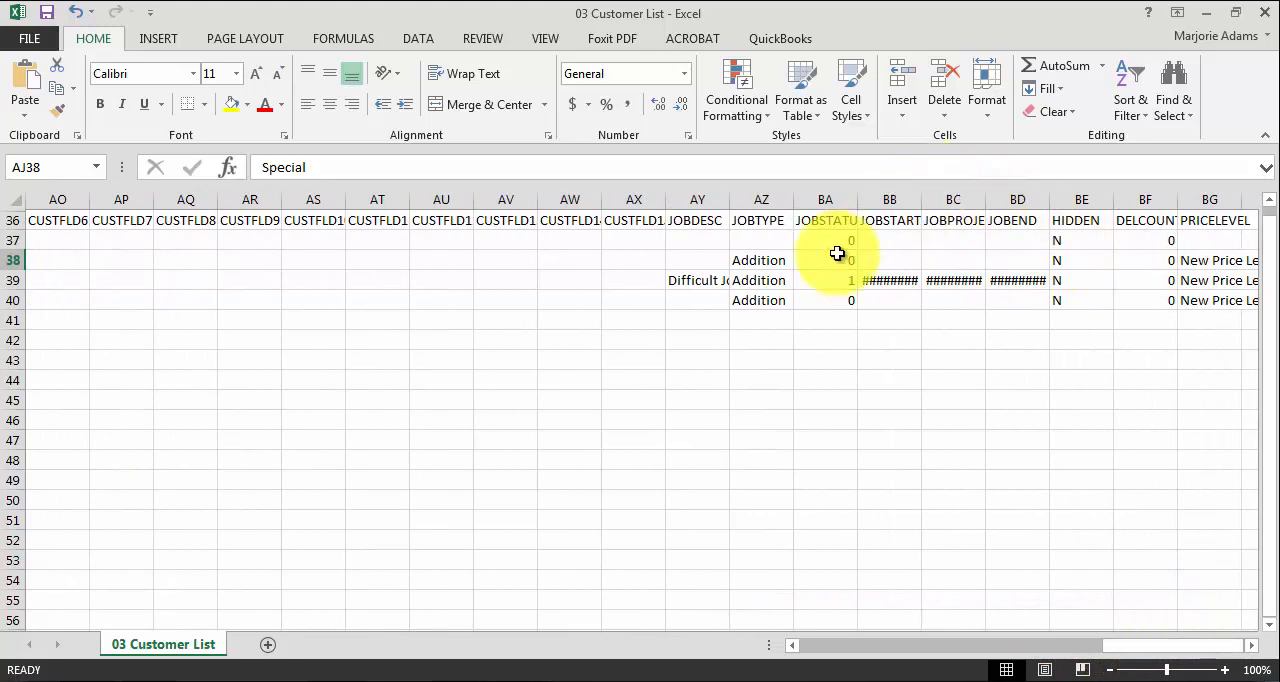
Step: Check the job description Difficult Job, re-enter 1 as job status and reveal the job date columns
{"action": "left_click", "coordinate": [696, 280]}
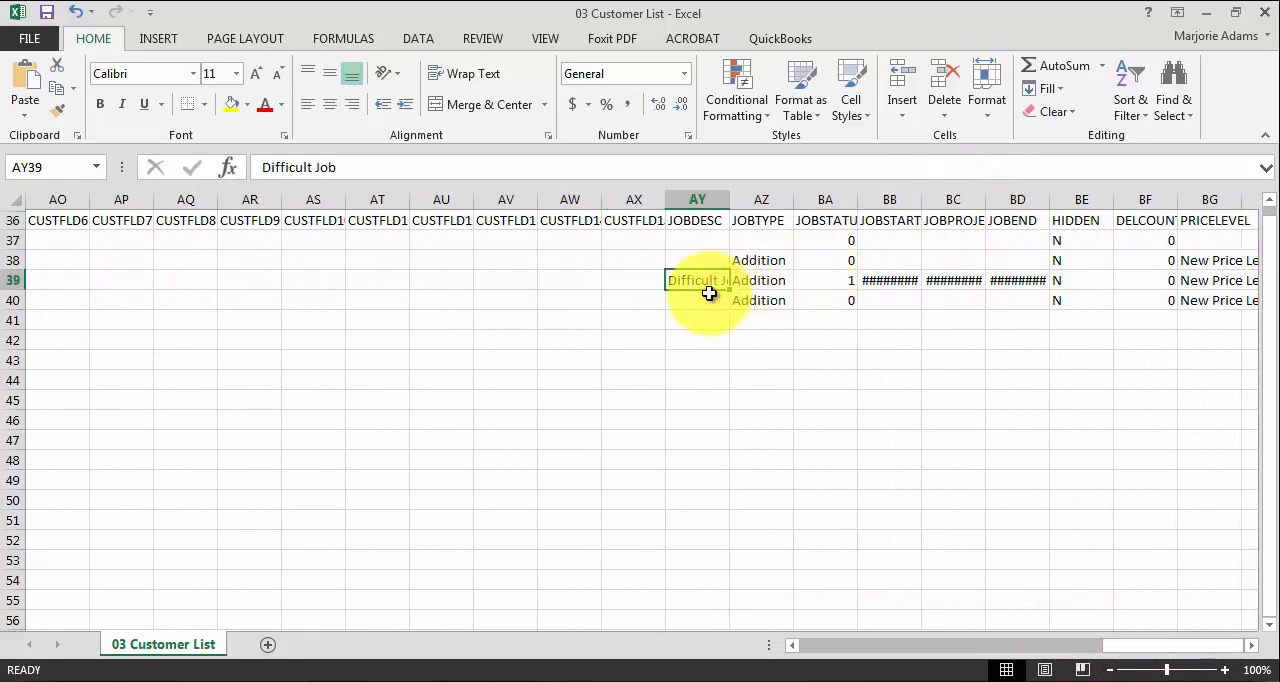
{"action": "left_click", "coordinate": [760, 280]}
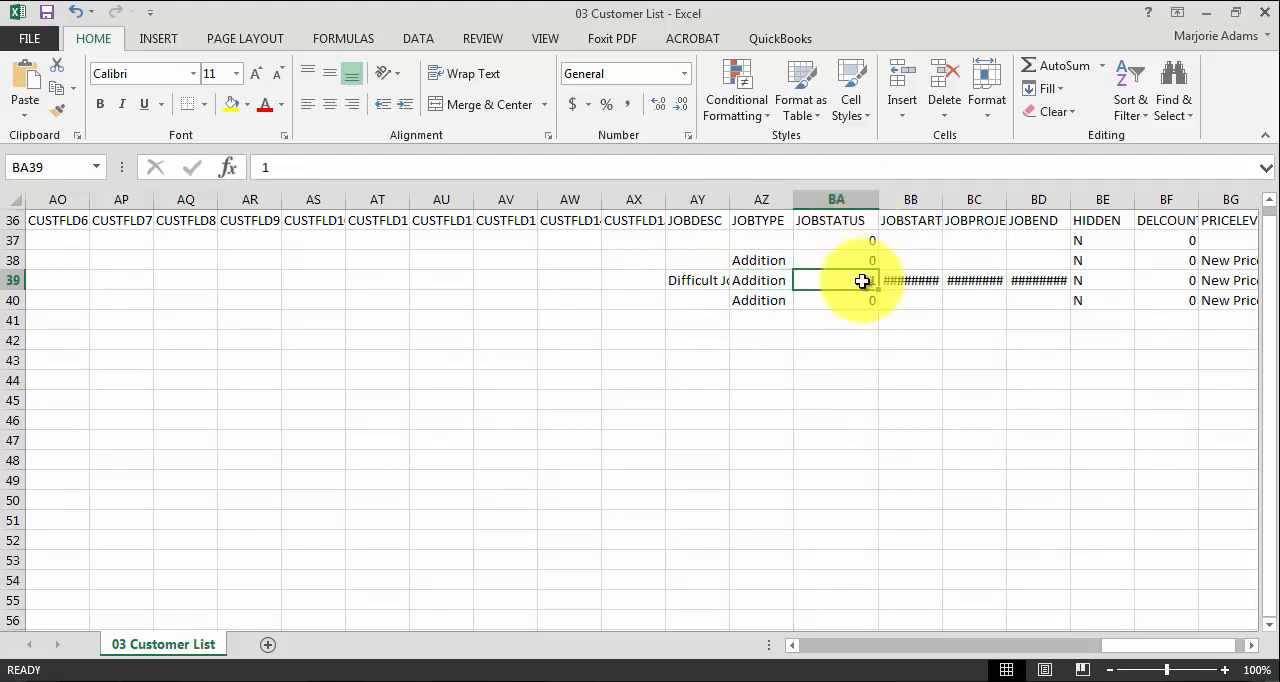
{"action": "type", "text": "1"}
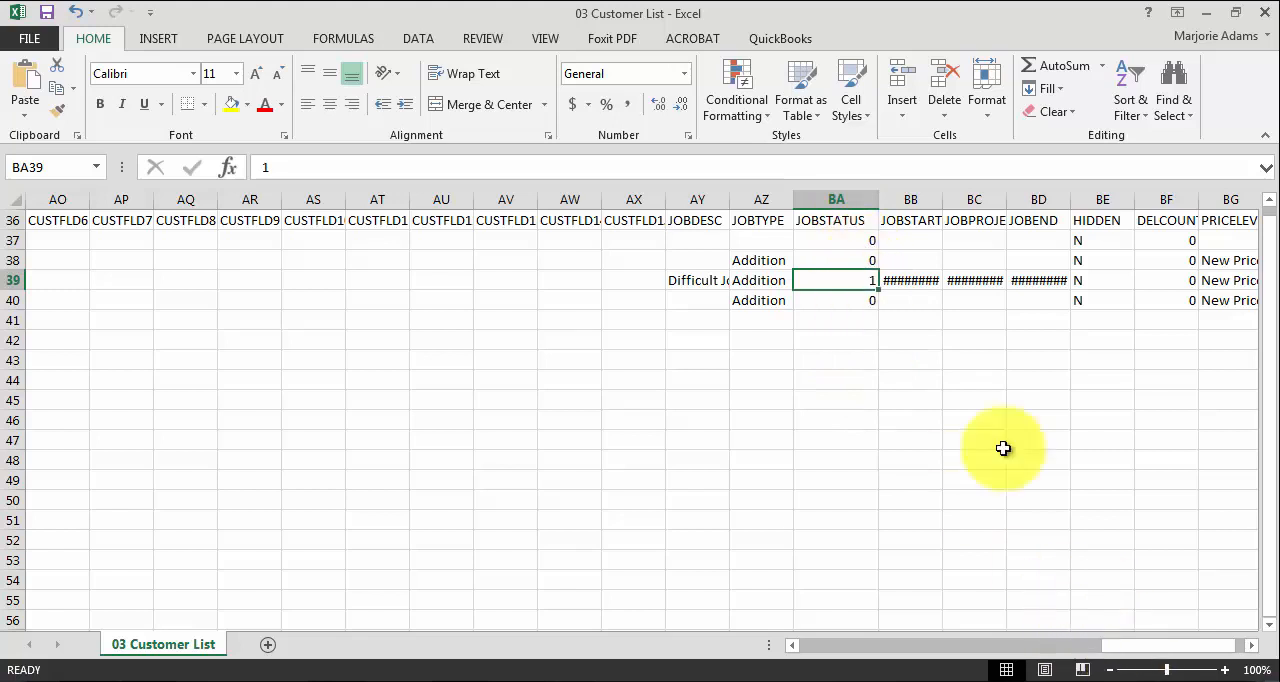
{"action": "scroll", "scroll_direction": "right", "scroll_amount": 3}
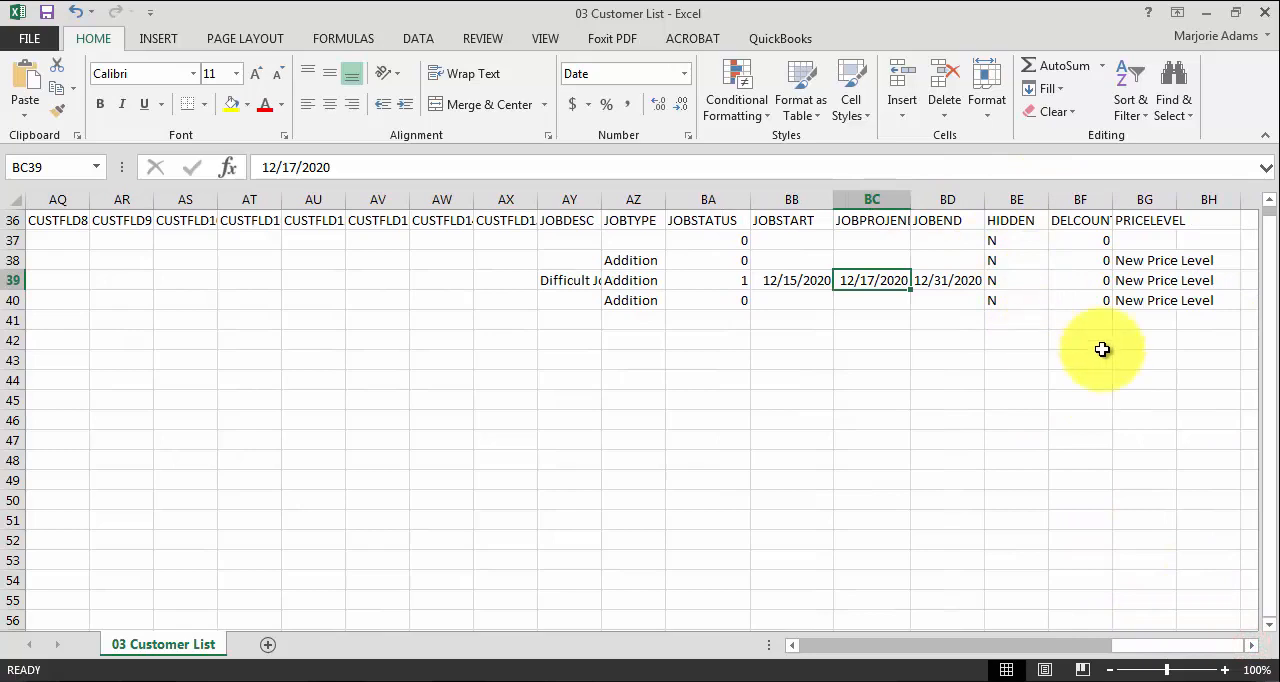
{"action": "mouse_move", "coordinate": [1176, 300]}
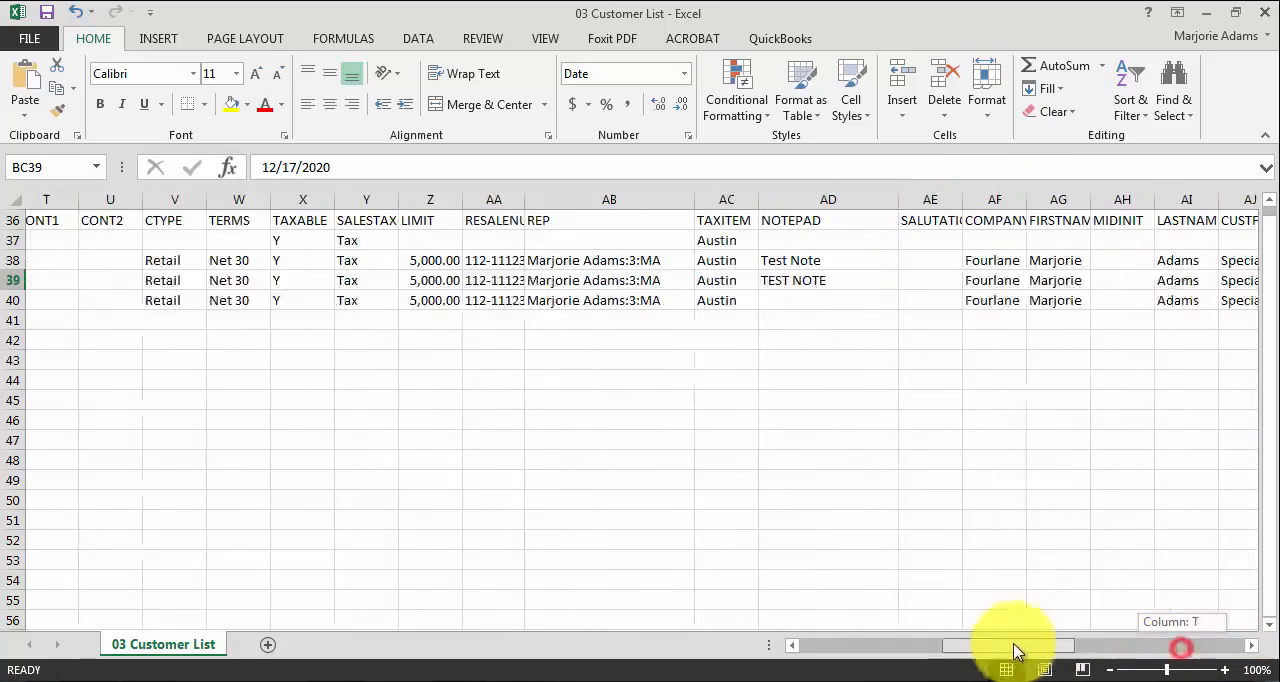
Step: Scroll the customer sheet back to the left before opening 03 Vendor List
{"action": "left_click_drag", "start_coordinate": [1010, 644], "coordinate": [830, 644]}
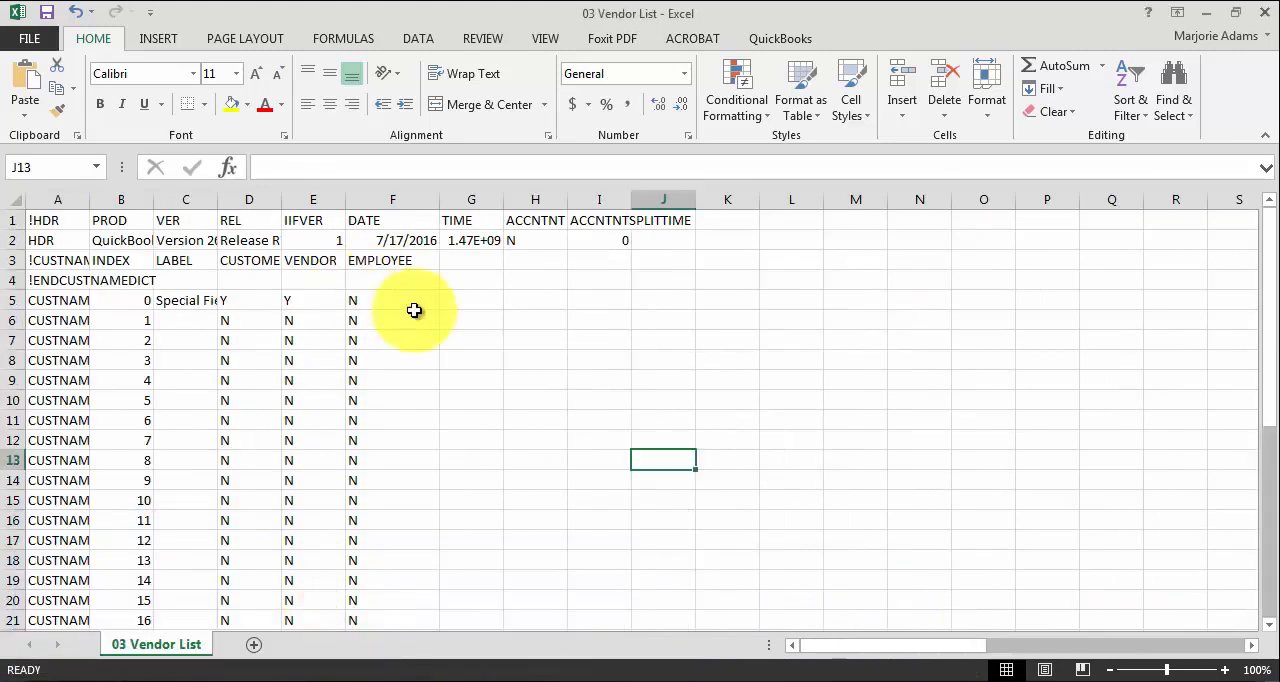
Step: Hide rows 1-35 so the vendor list starts at ABC Co, Intuit and TX Comptroller
{"action": "left_click", "coordinate": [12, 220]}
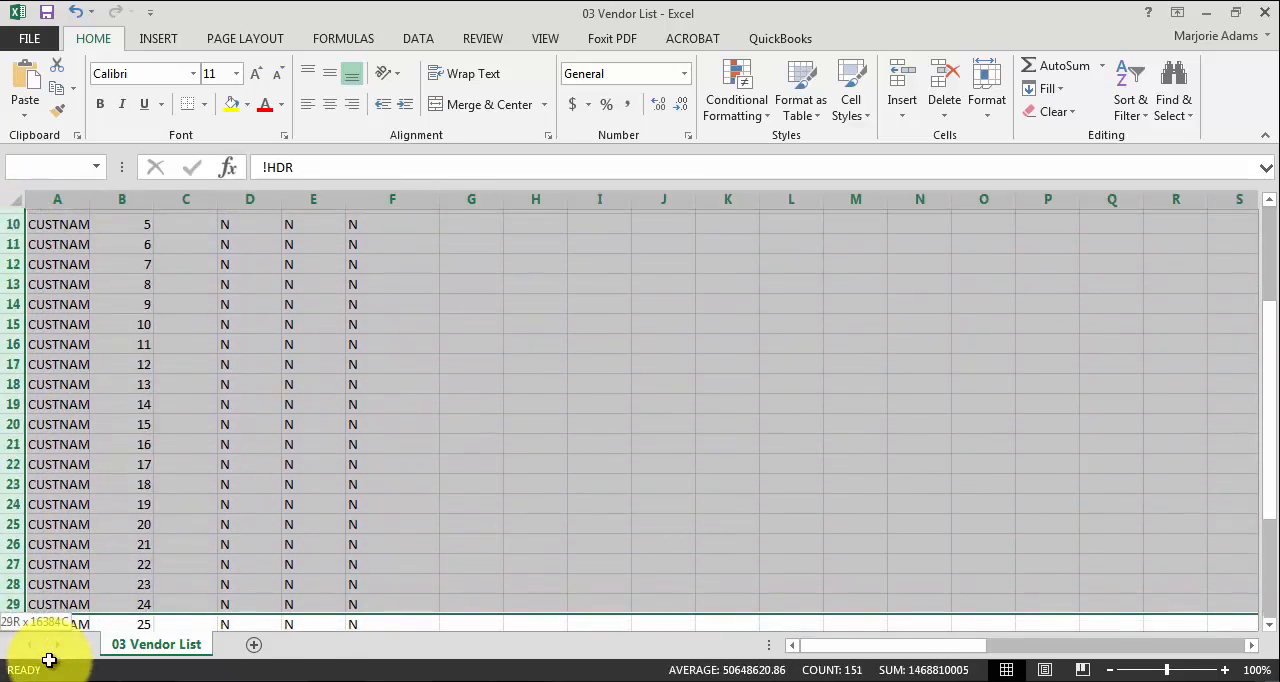
{"action": "scroll", "scroll_direction": "down", "scroll_amount": 3}
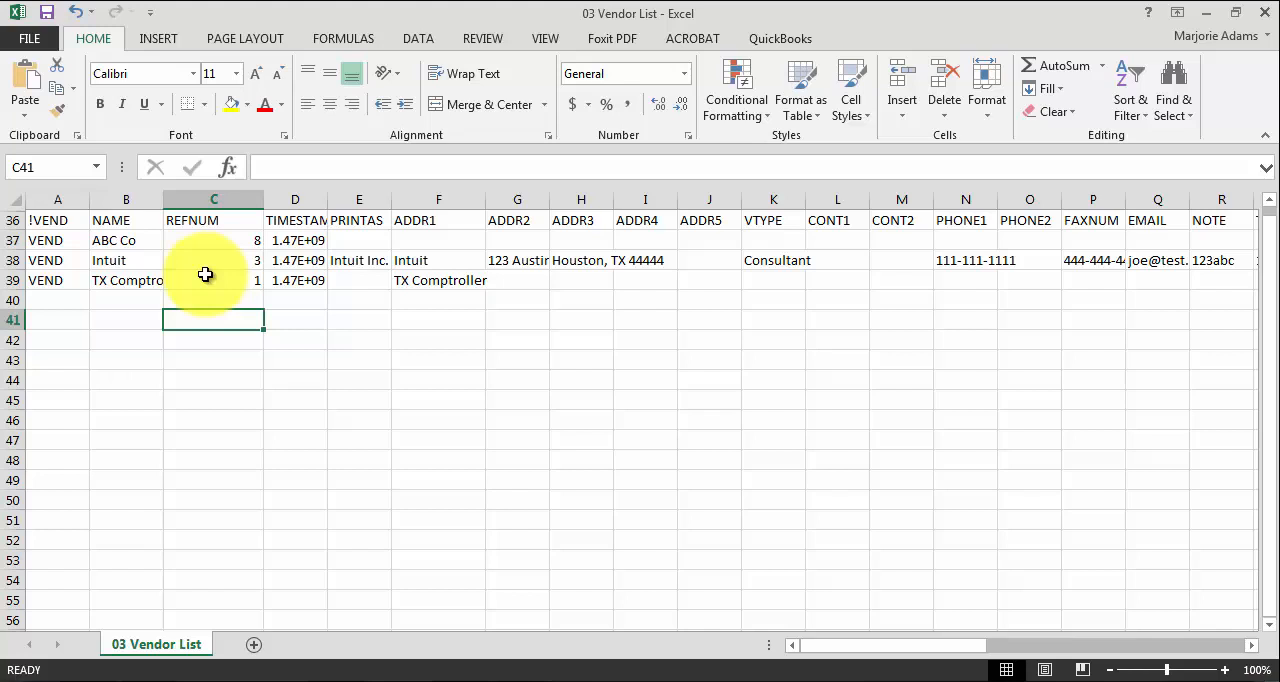
{"action": "mouse_move", "coordinate": [214, 260]}
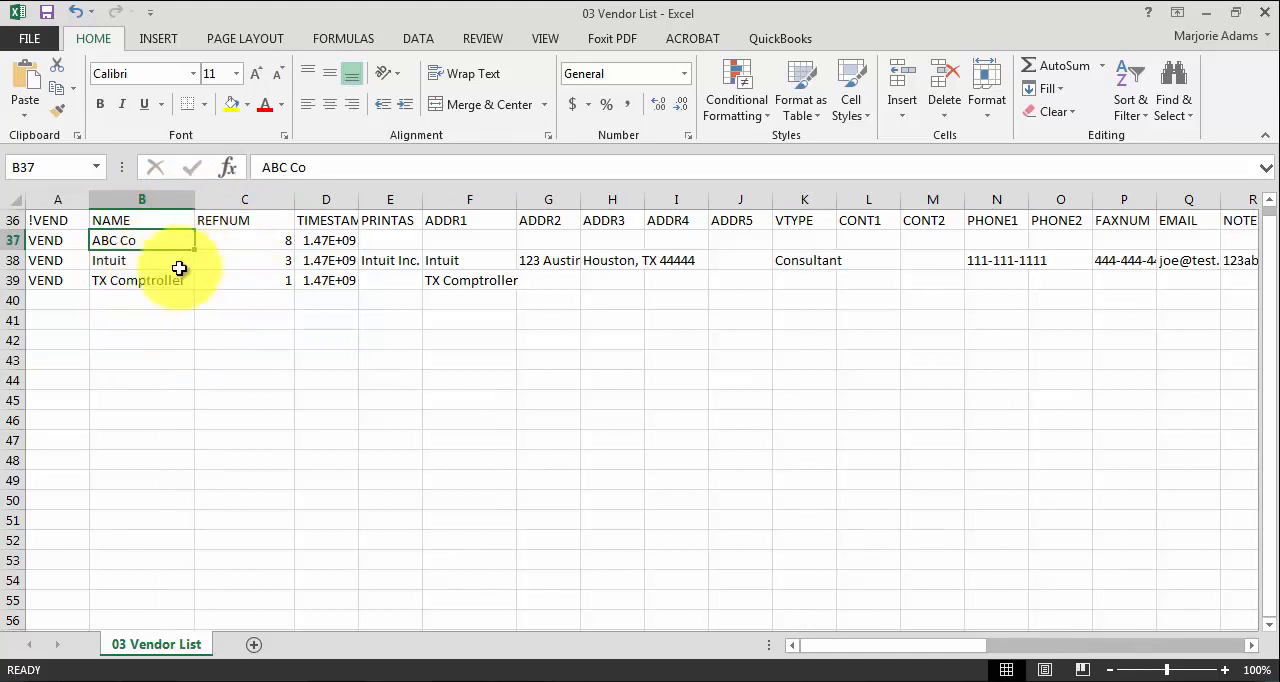
{"action": "mouse_move", "coordinate": [316, 272]}
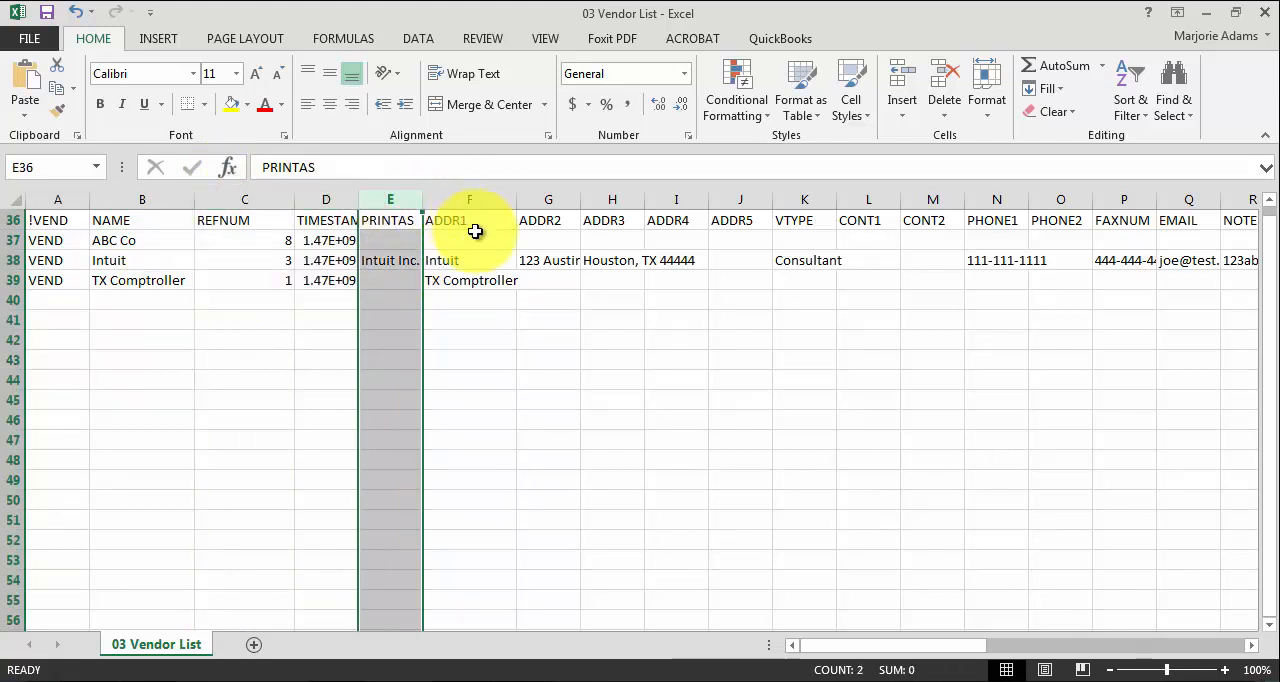
{"action": "left_click", "coordinate": [468, 260]}
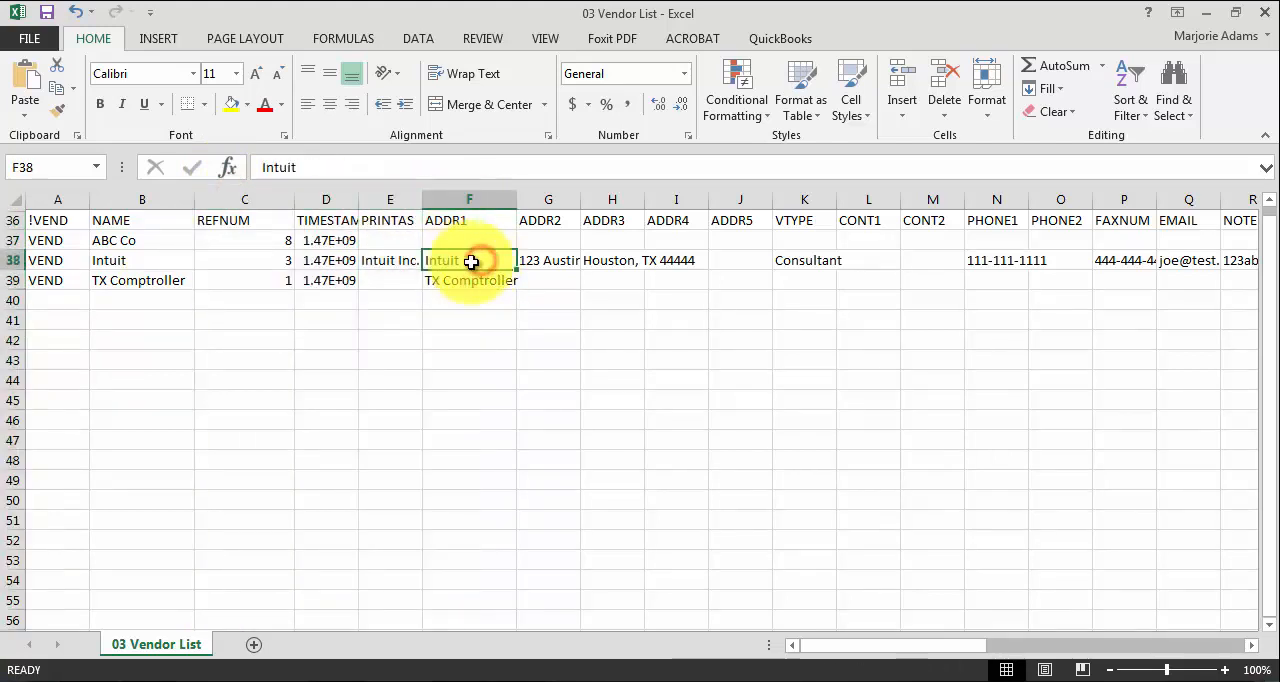
{"action": "left_click", "coordinate": [548, 260]}
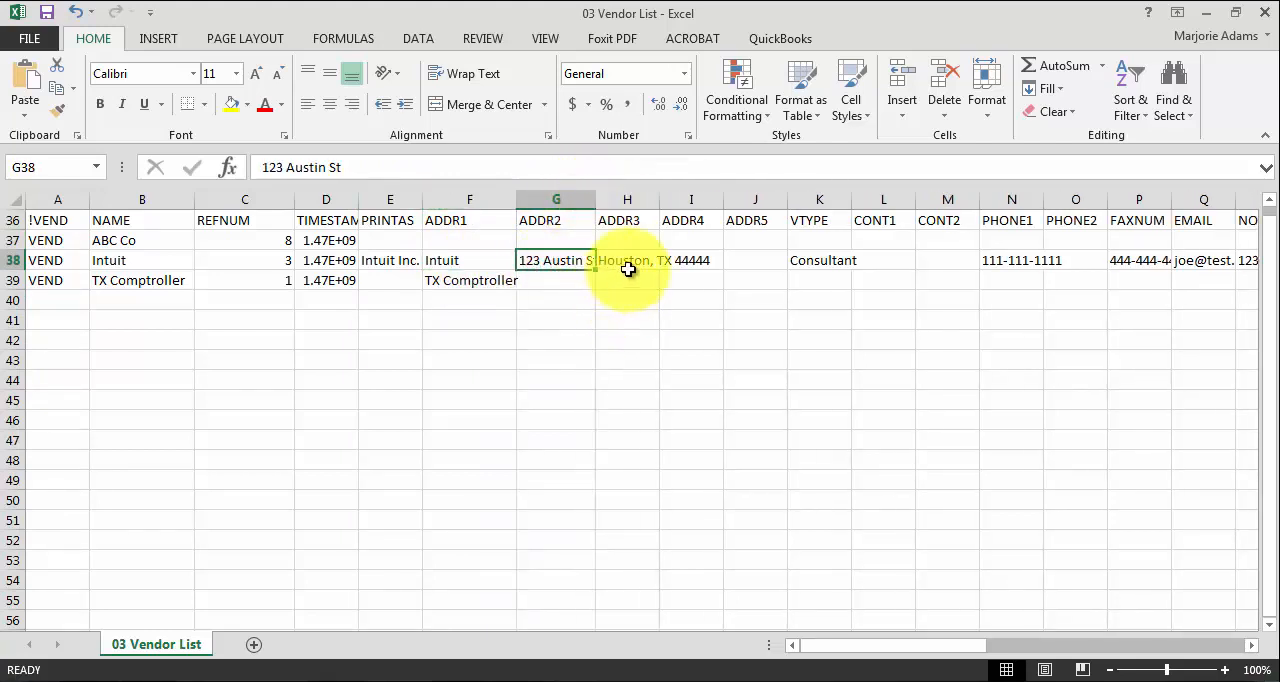
{"action": "left_click", "coordinate": [628, 260]}
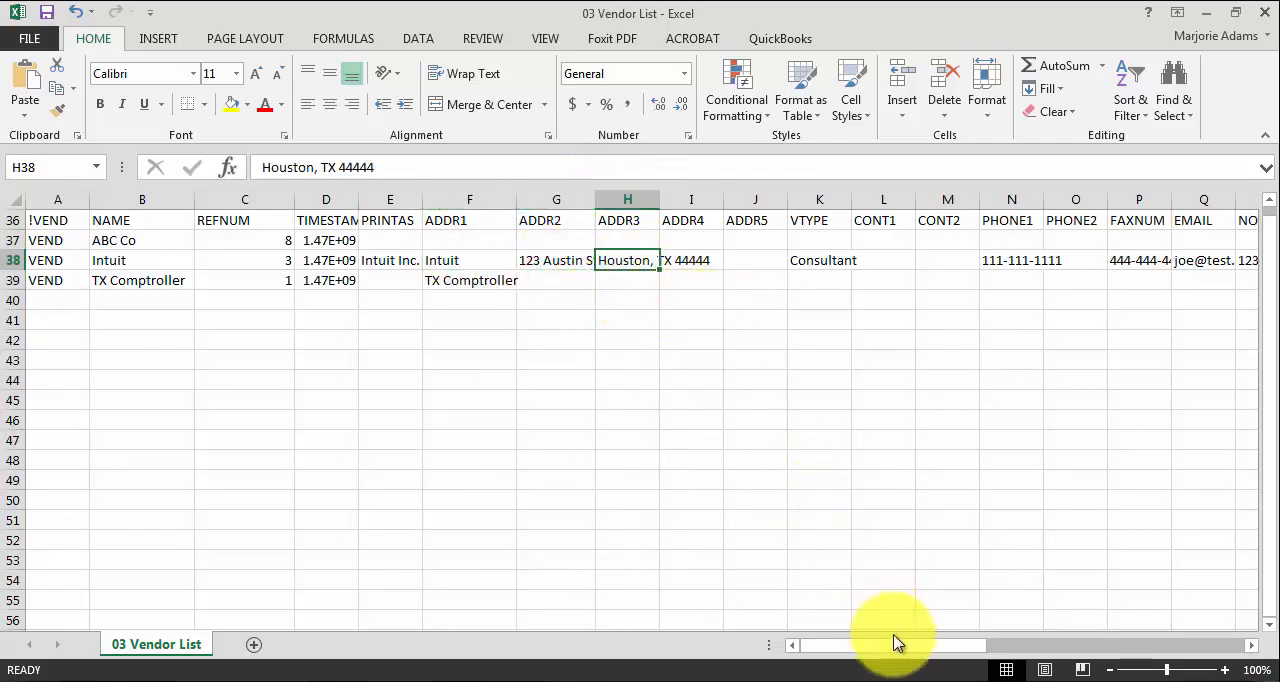
{"action": "scroll", "scroll_direction": "right", "scroll_amount": 3}
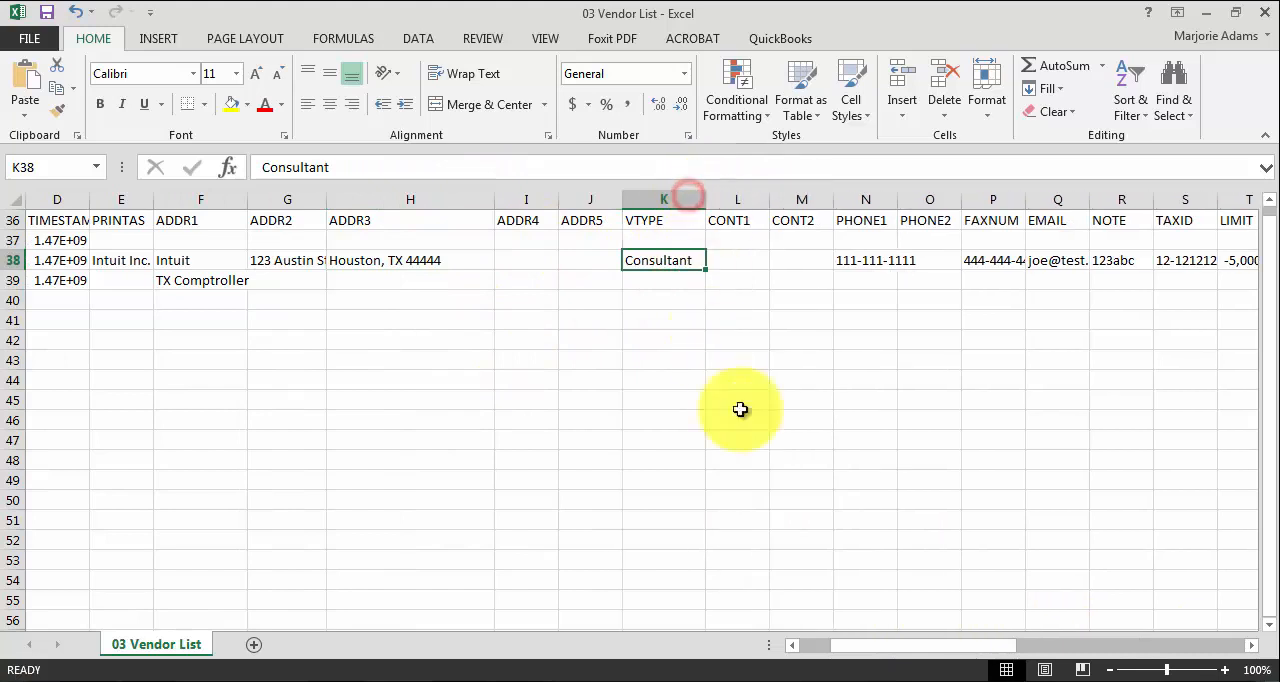
{"action": "left_click", "coordinate": [736, 260]}
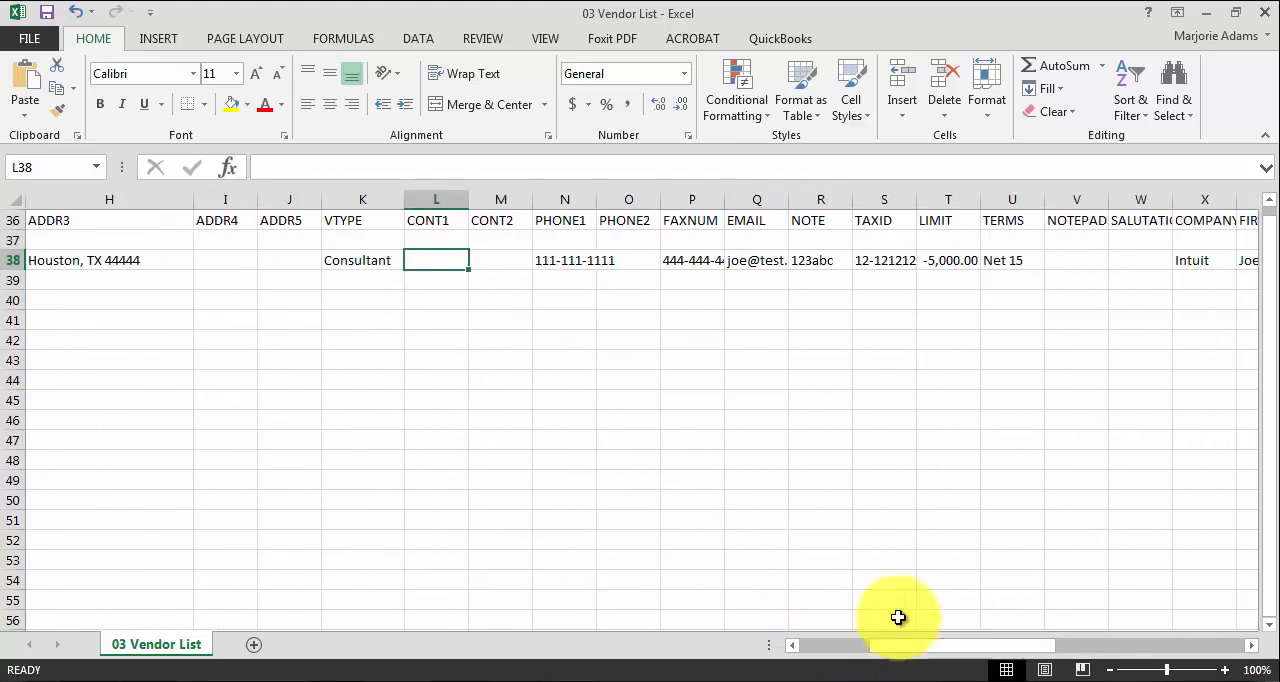
{"action": "left_click", "coordinate": [692, 260]}
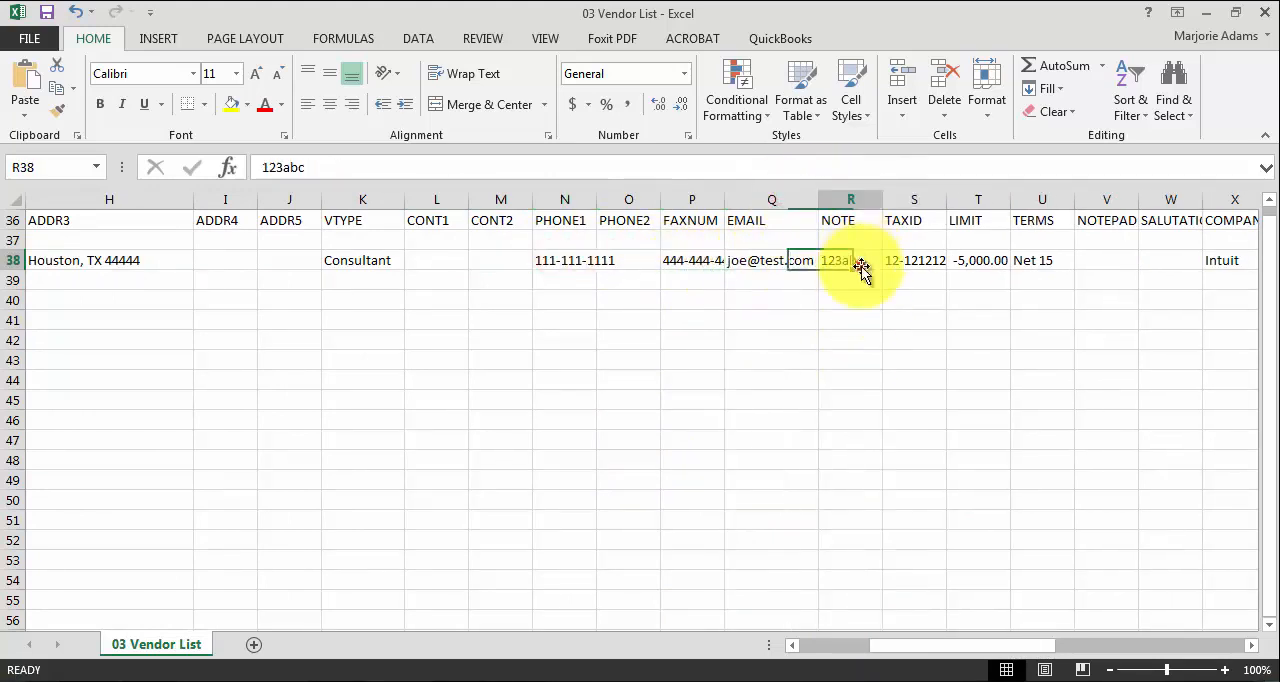
{"action": "scroll", "scroll_direction": "right", "scroll_amount": 3}
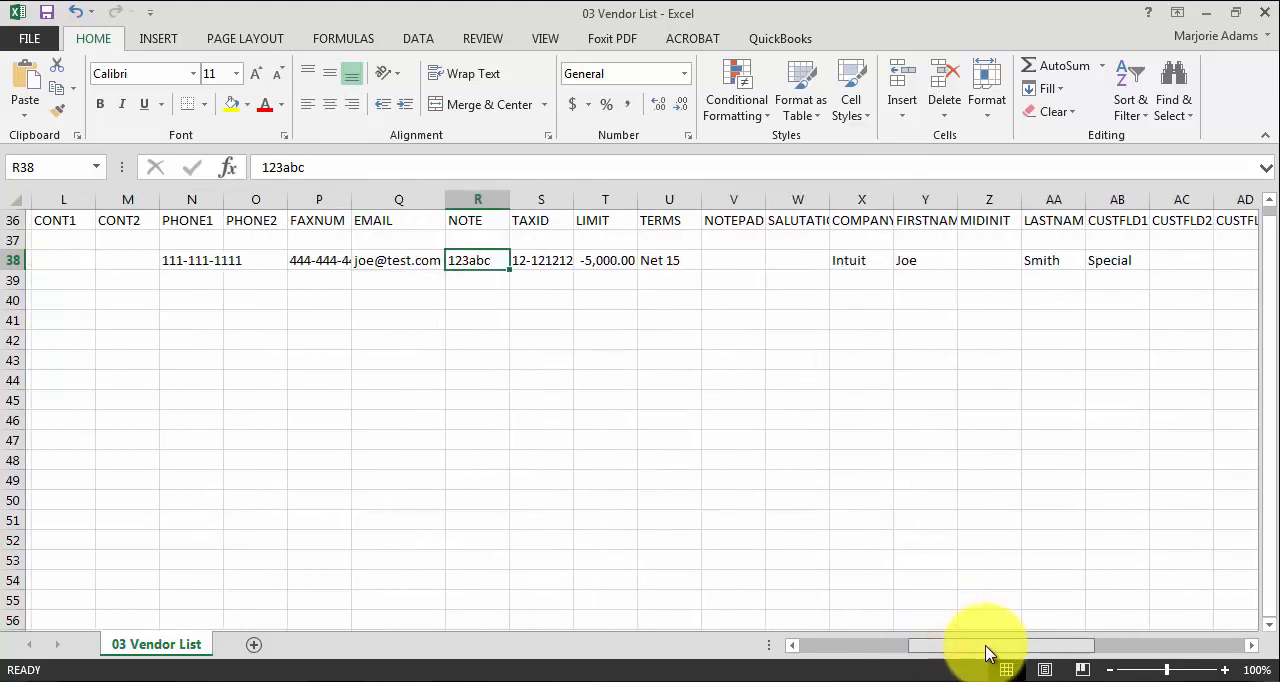
{"action": "left_click", "coordinate": [536, 260]}
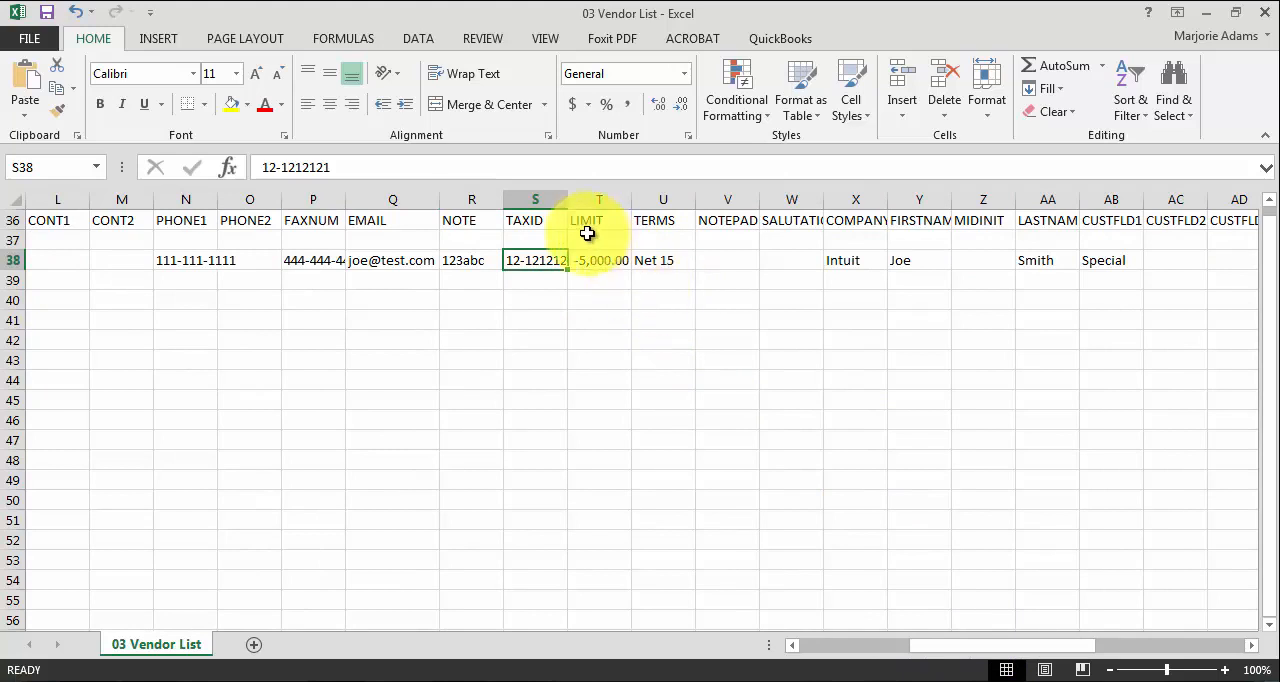
{"action": "left_click", "coordinate": [600, 260]}
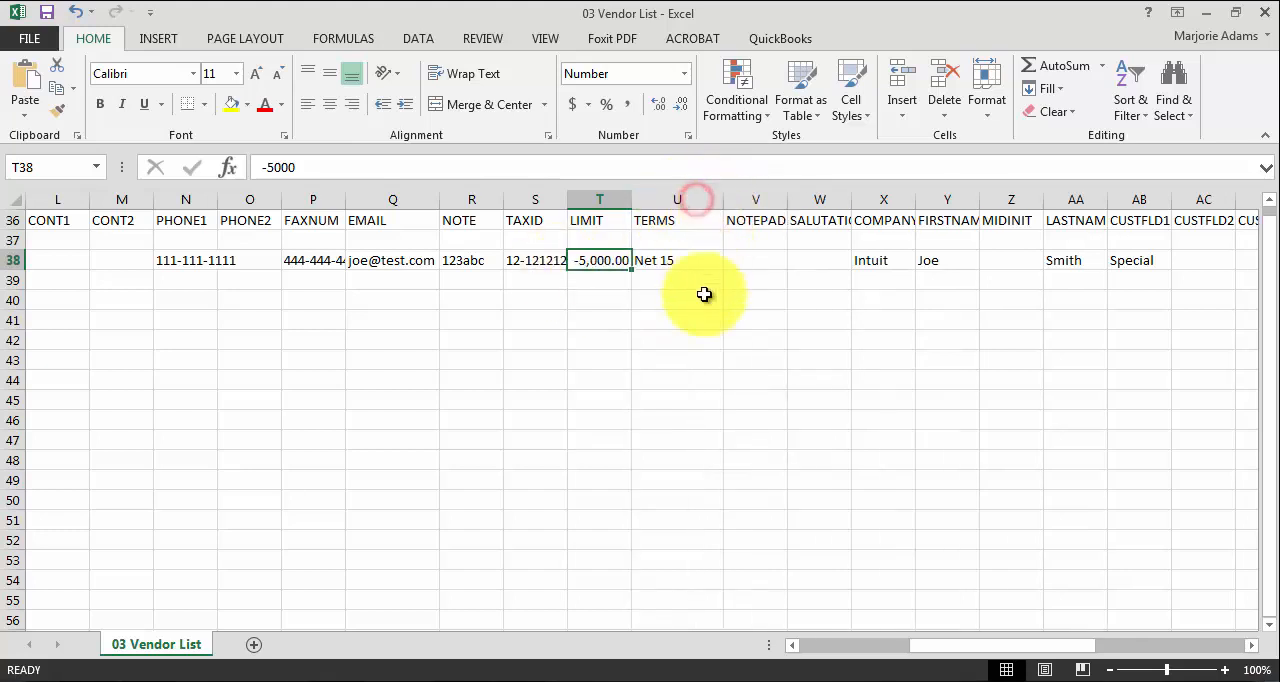
{"action": "left_click", "coordinate": [756, 260]}
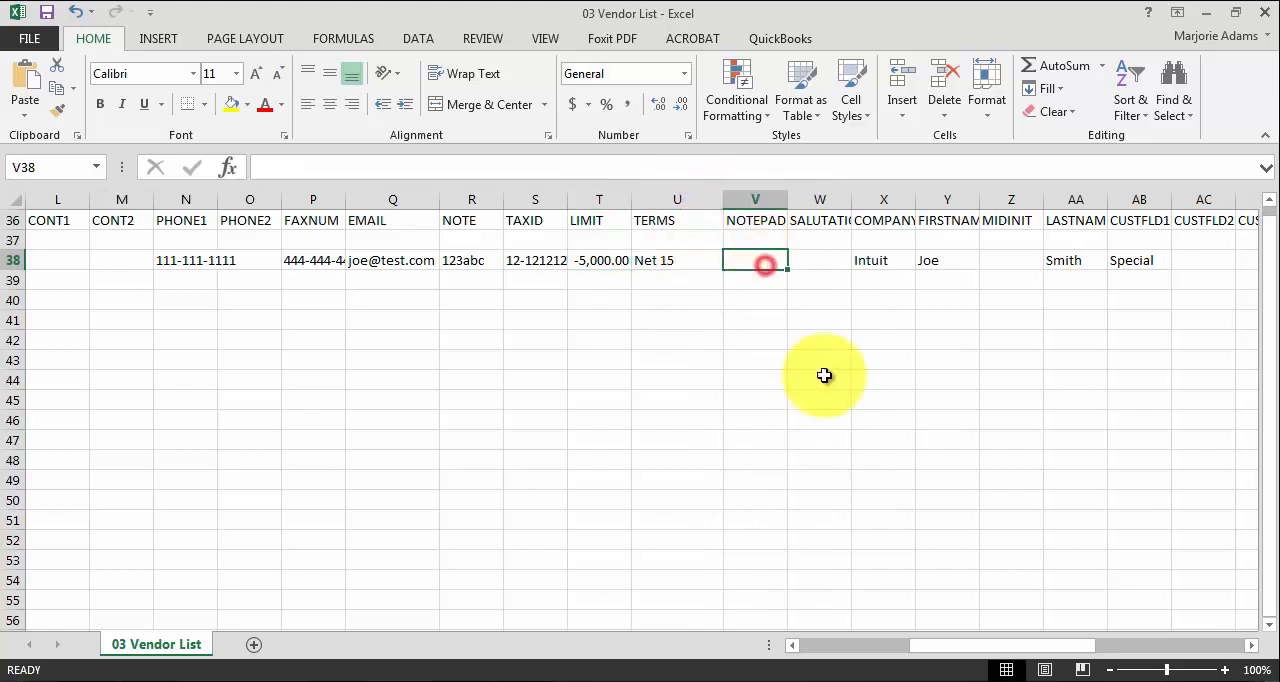
{"action": "scroll", "scroll_direction": "right", "scroll_amount": 3}
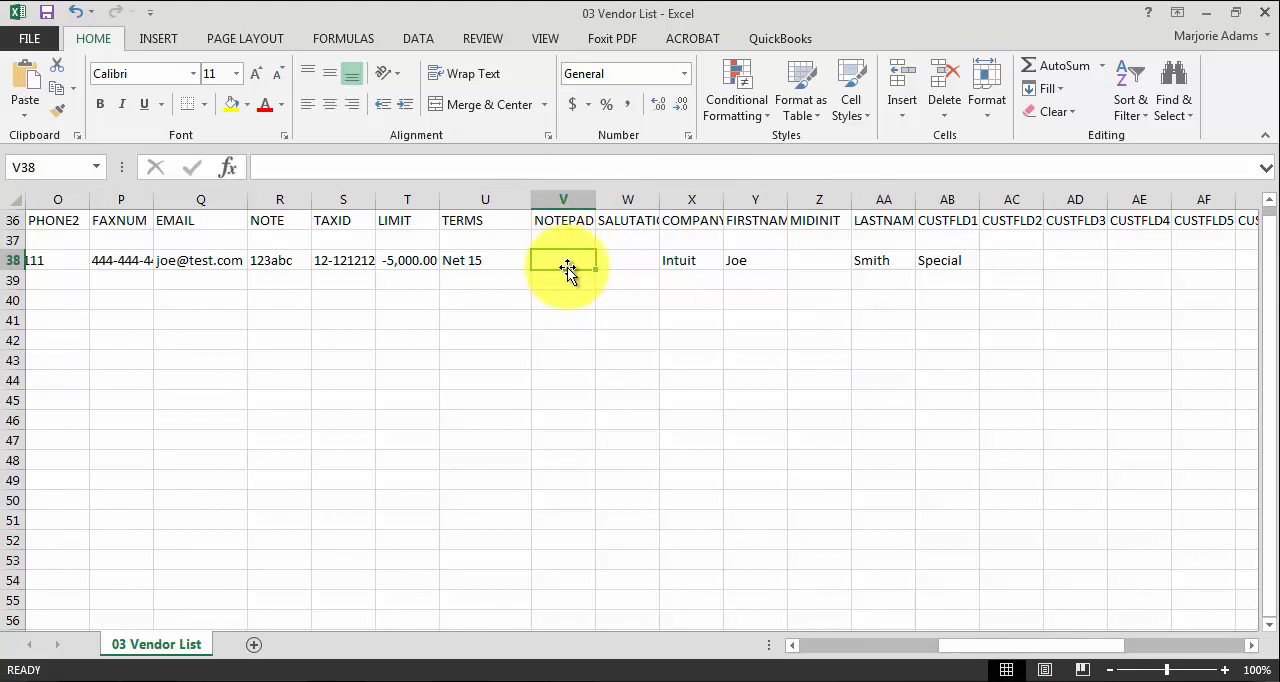
{"action": "left_click", "coordinate": [756, 260]}
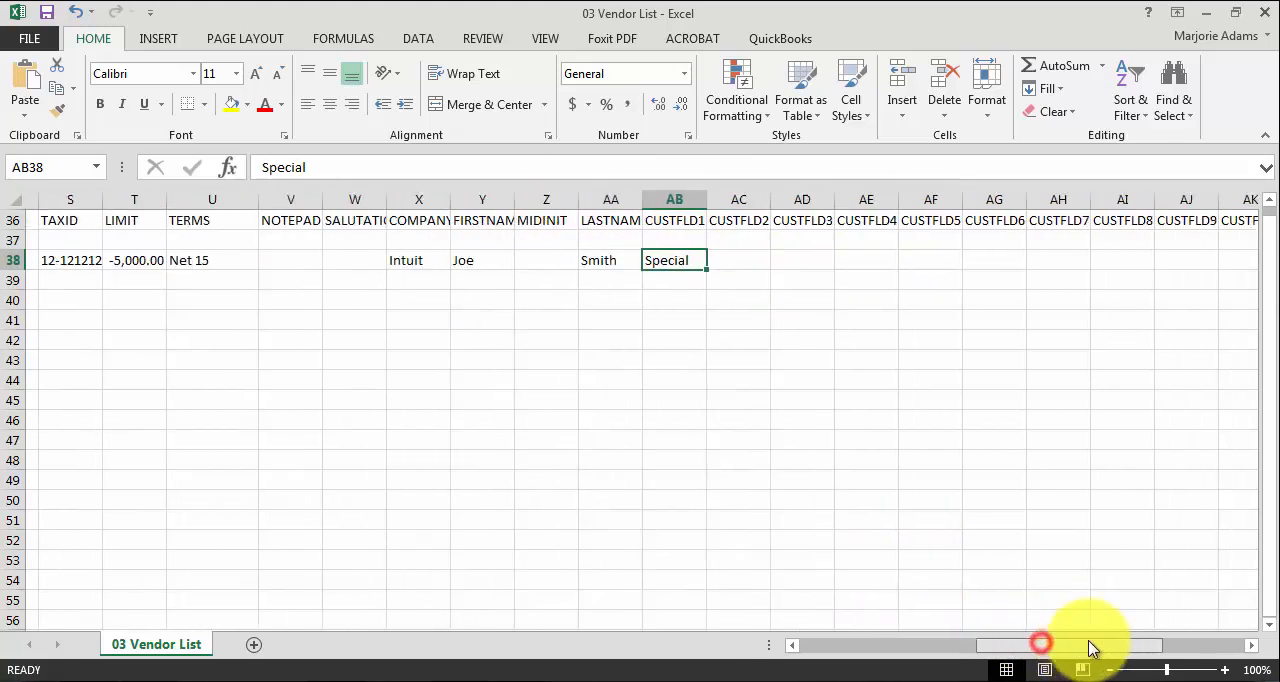
{"action": "scroll", "scroll_direction": "right", "scroll_amount": 3}
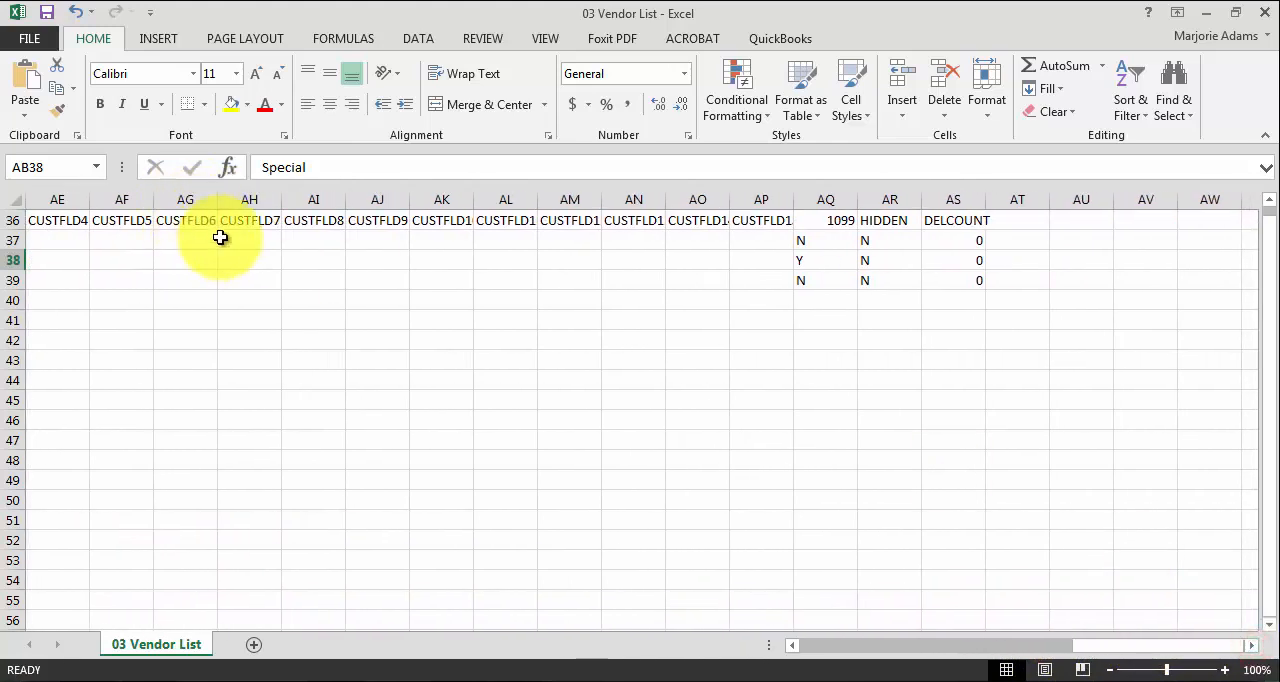
{"action": "mouse_move", "coordinate": [216, 220]}
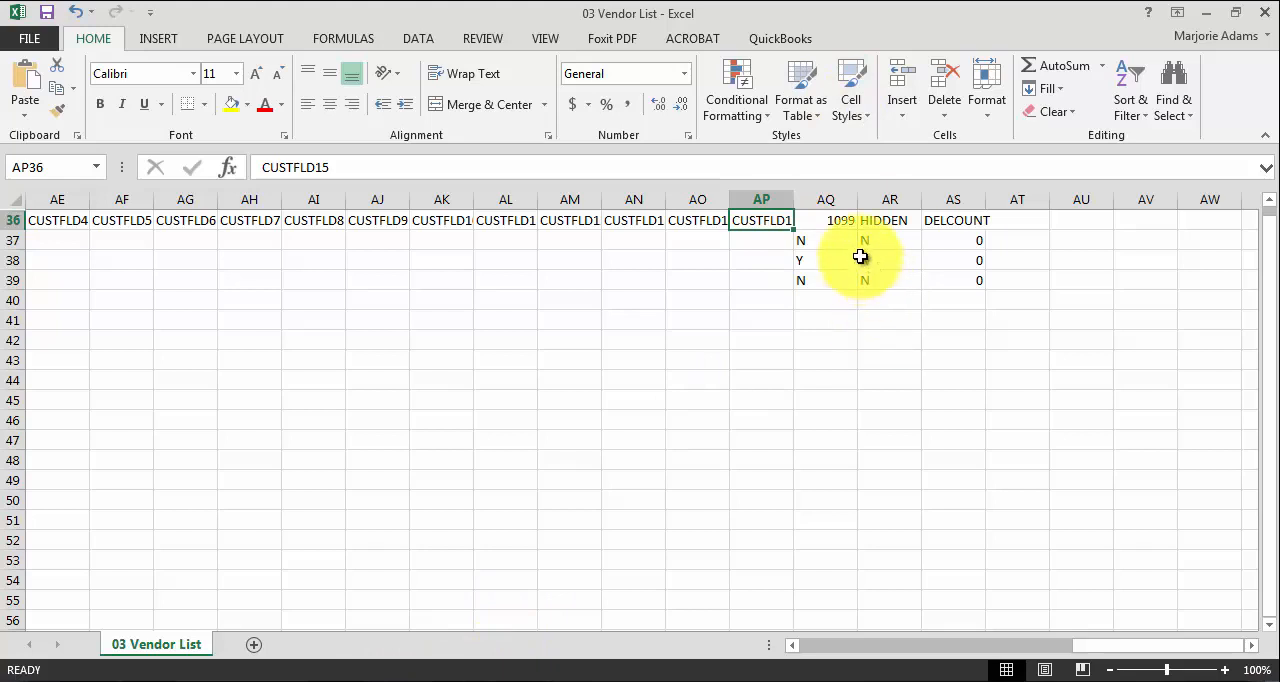
{"action": "left_click", "coordinate": [824, 220]}
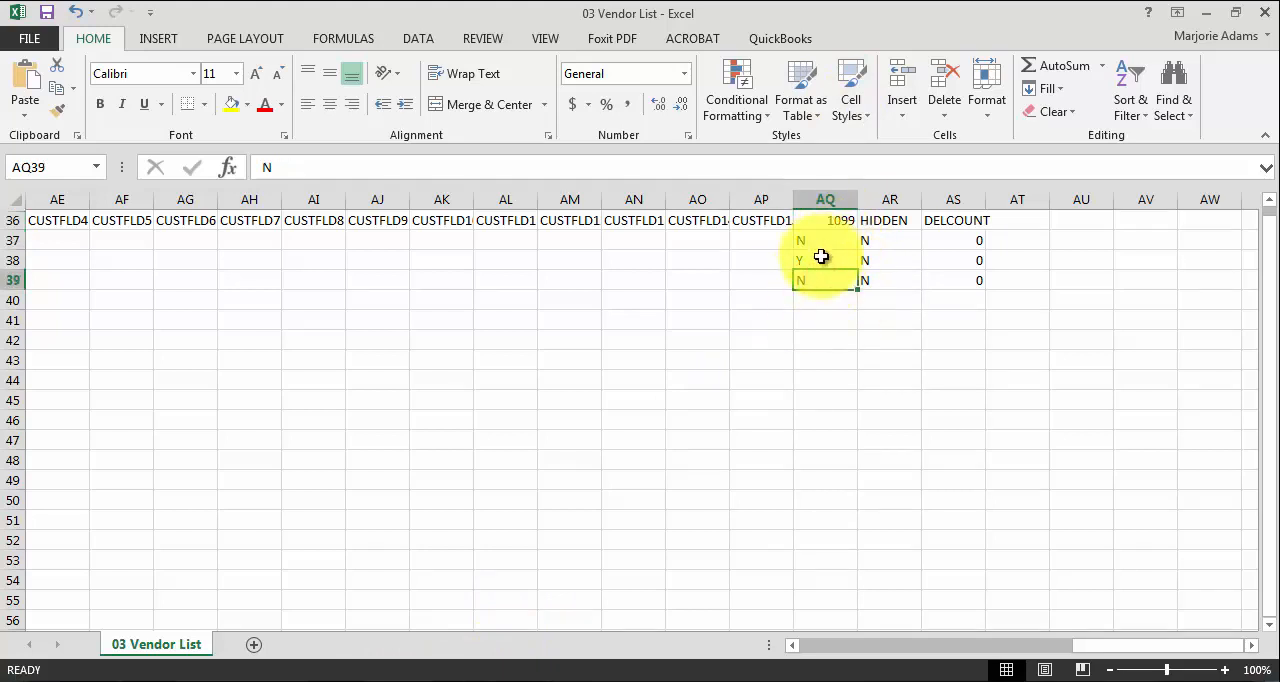
{"action": "left_click", "coordinate": [824, 260]}
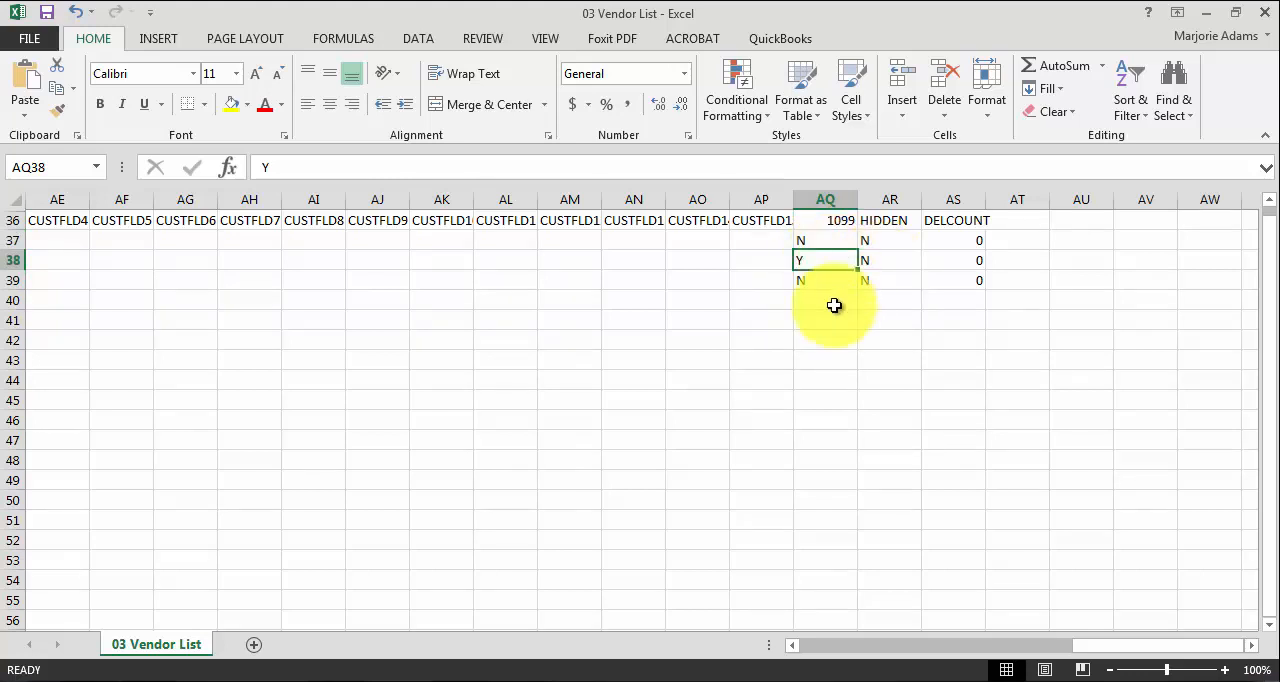
{"action": "mouse_move", "coordinate": [842, 294]}
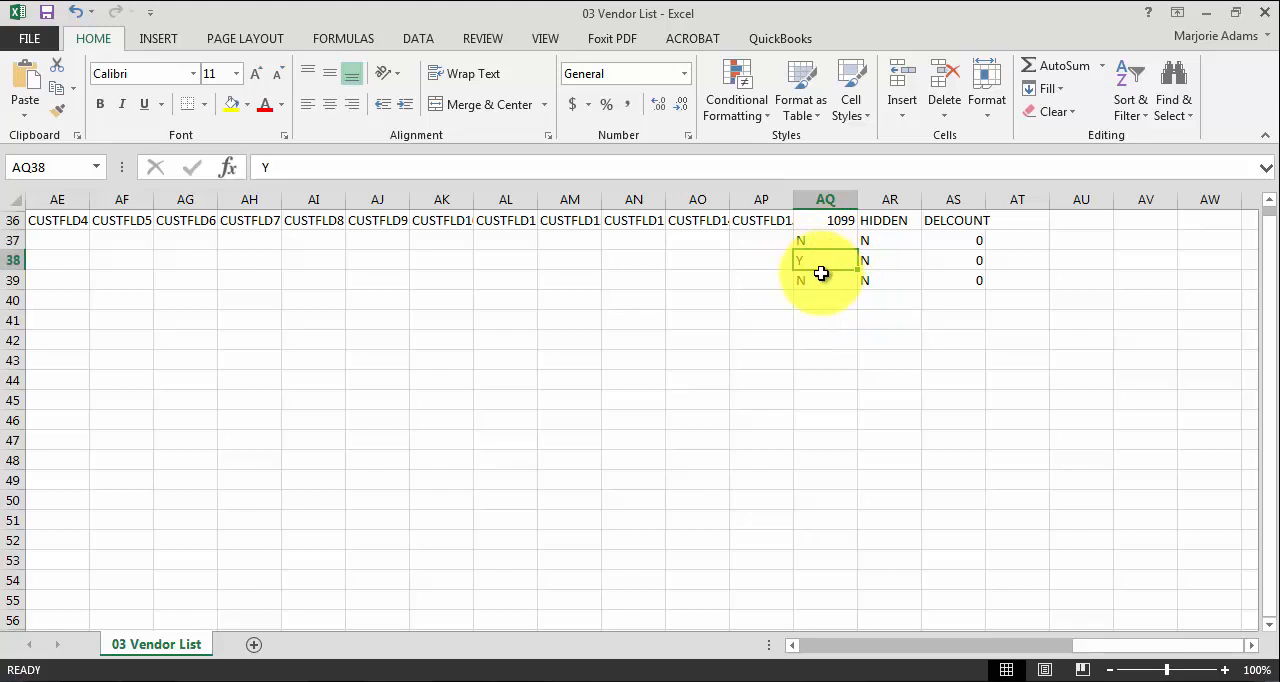
{"action": "mouse_move", "coordinate": [826, 242]}
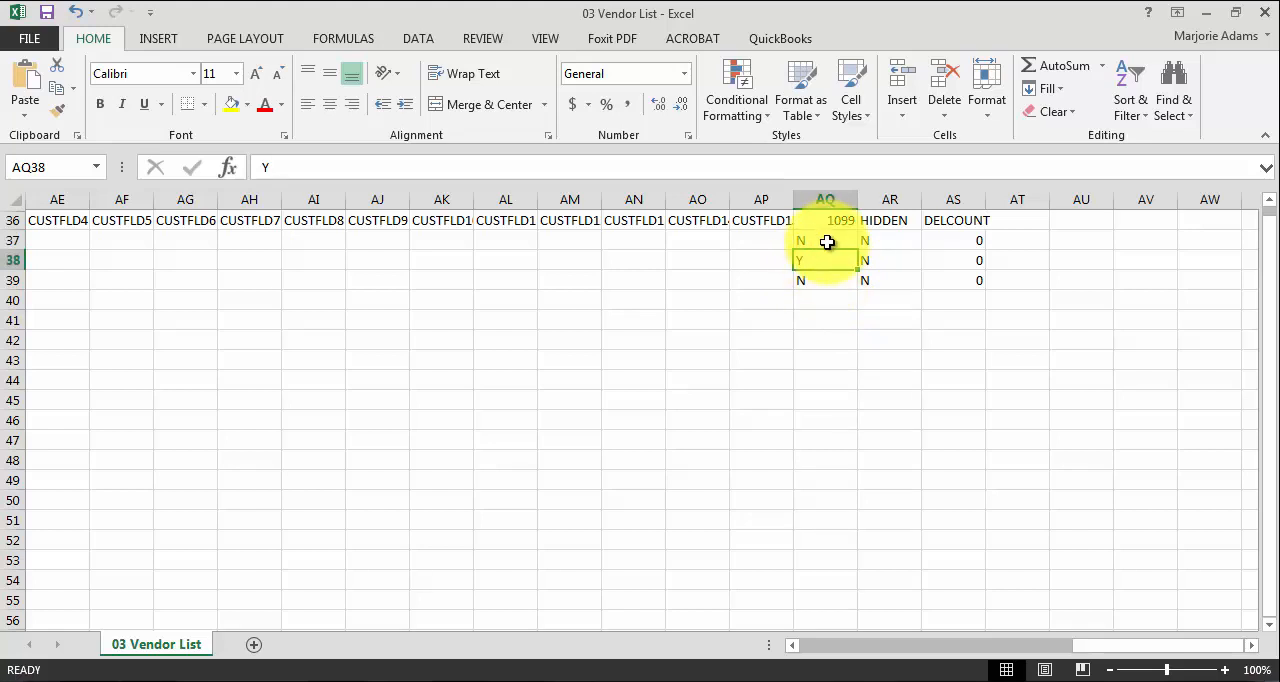
{"action": "left_click", "coordinate": [888, 200]}
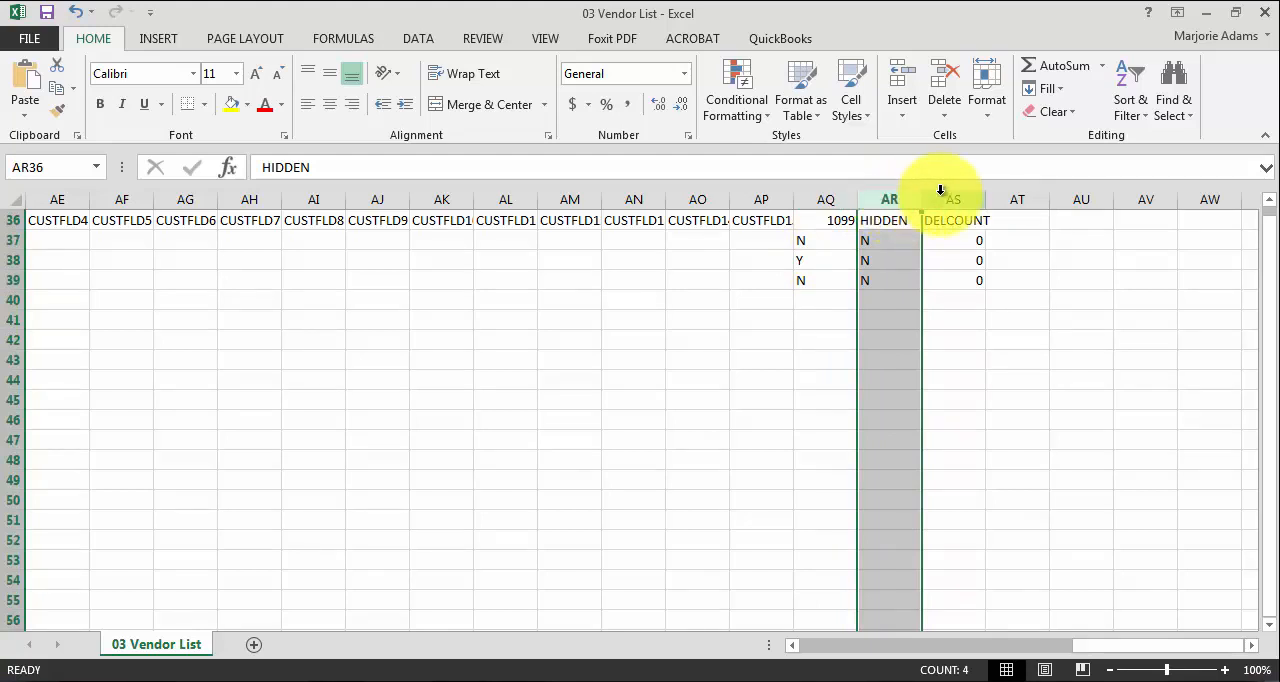
{"action": "left_click_drag", "start_coordinate": [952, 240], "coordinate": [952, 260]}
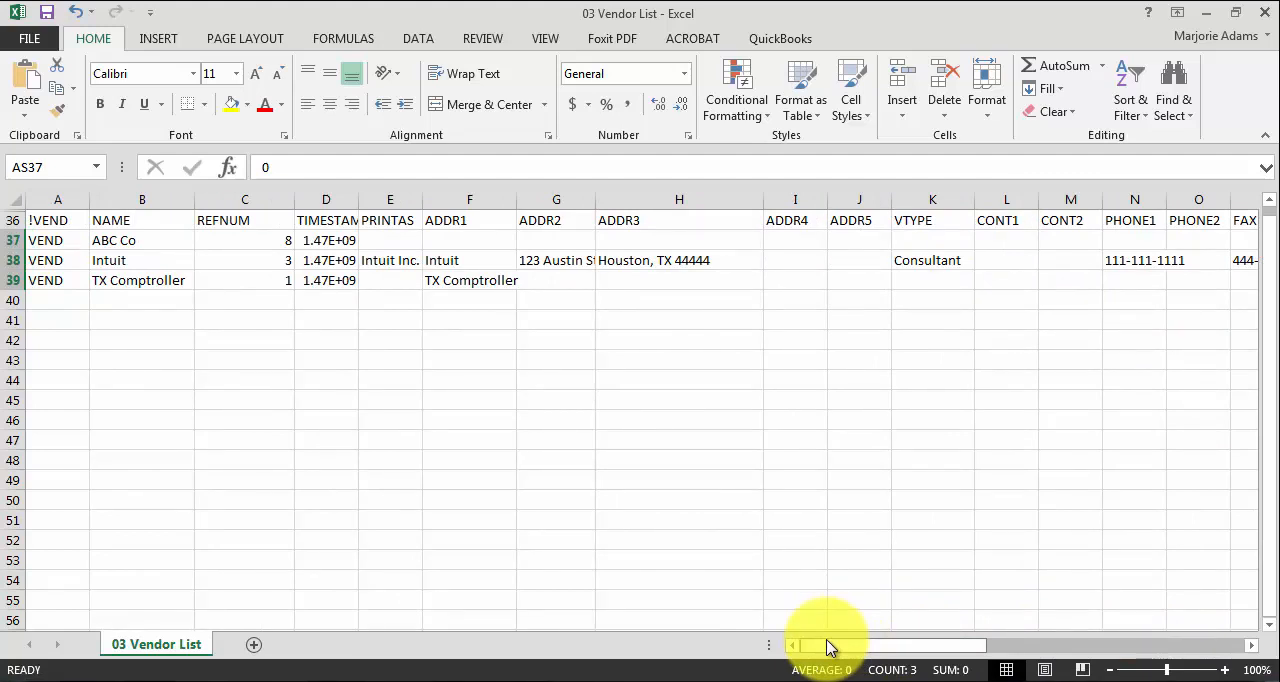
{"action": "mouse_move", "coordinate": [288, 516]}
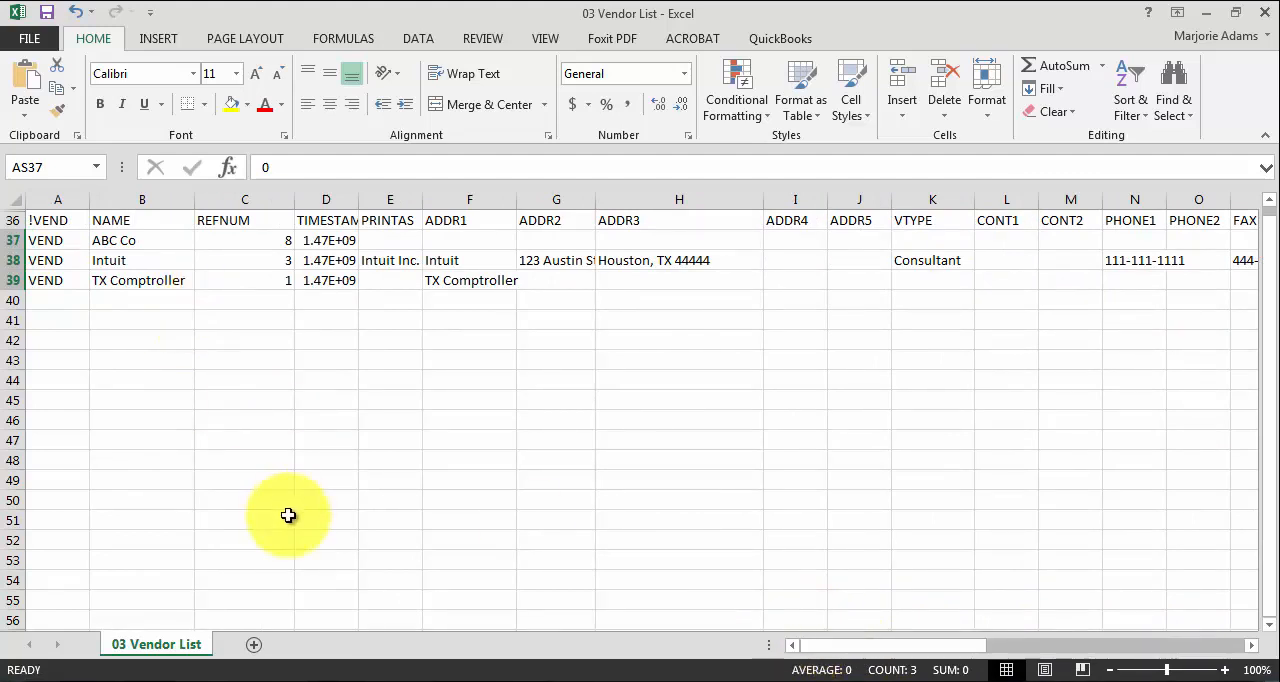
{"action": "mouse_move", "coordinate": [288, 528]}
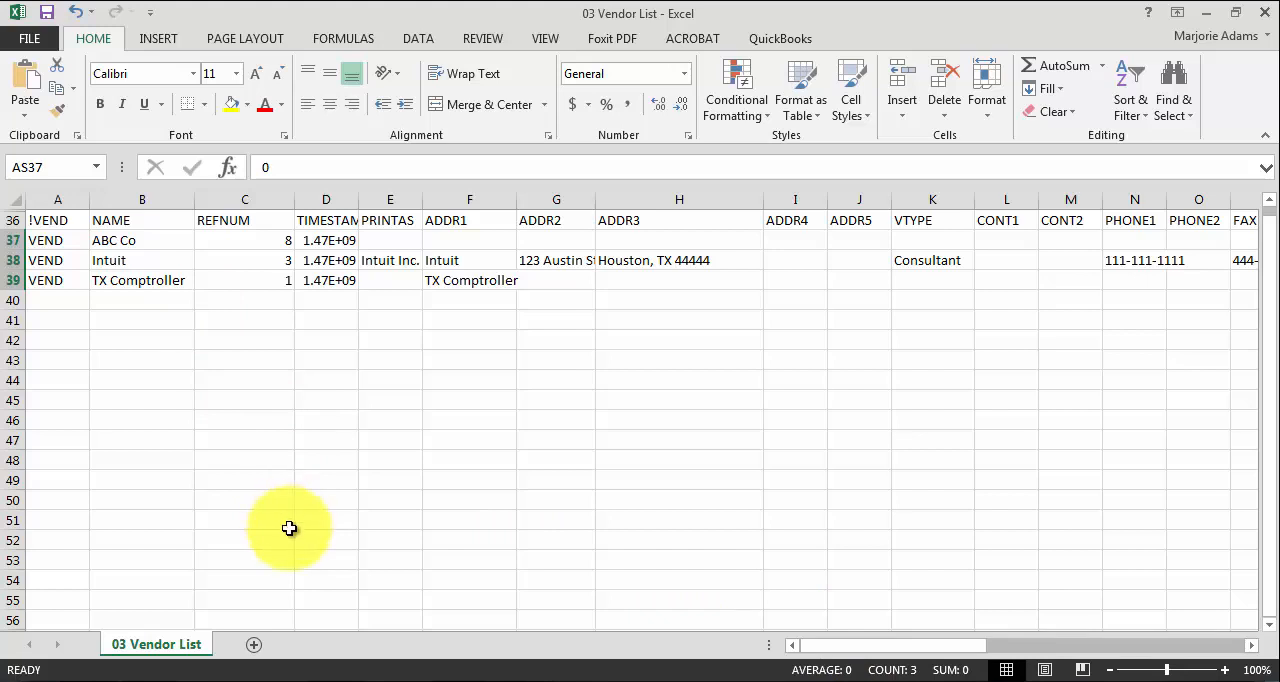
{"action": "mouse_move", "coordinate": [800, 442]}
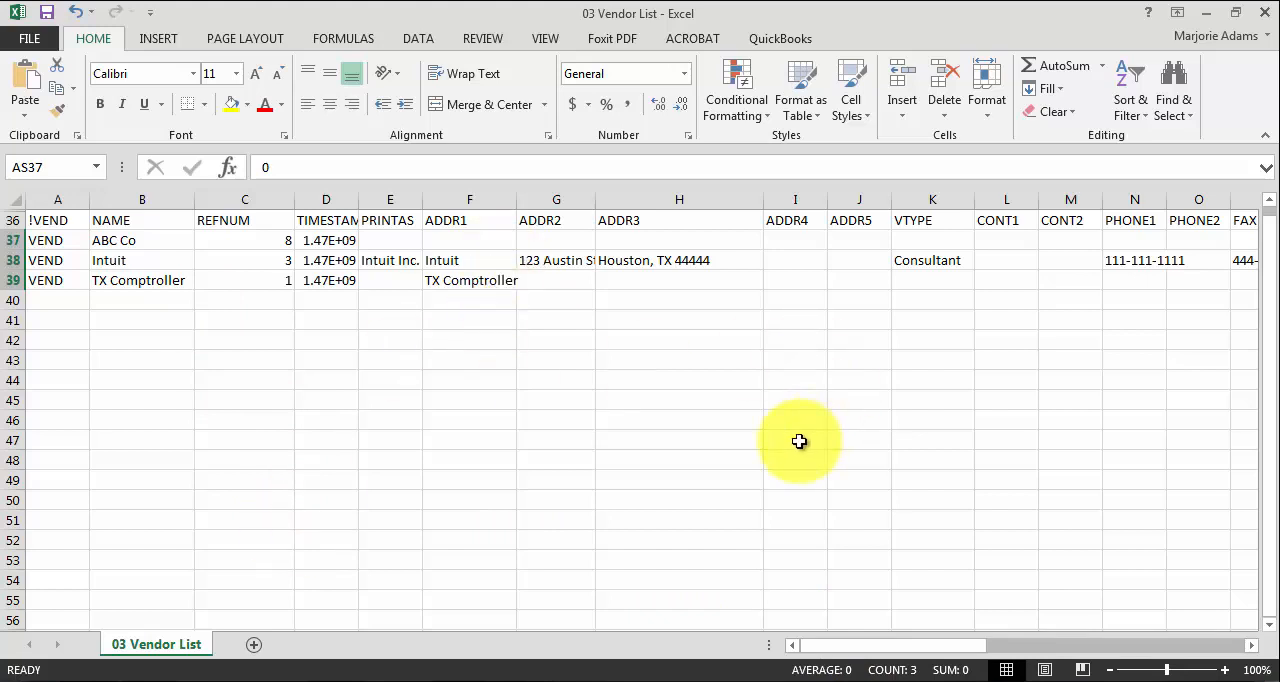